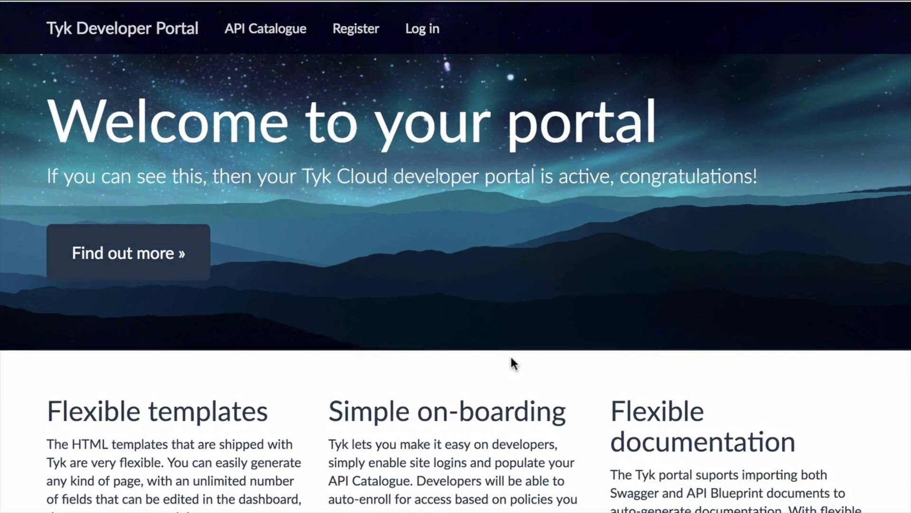
scroll(down, 3)
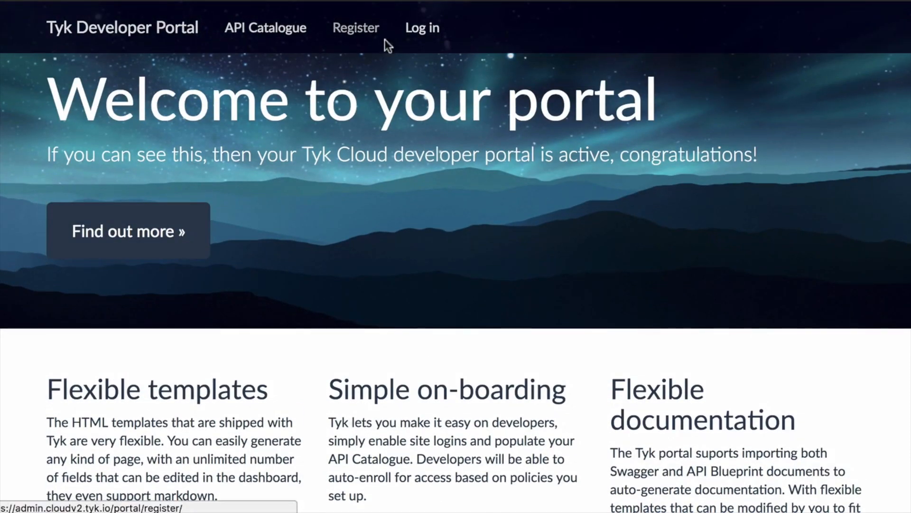
scroll(down, 3)
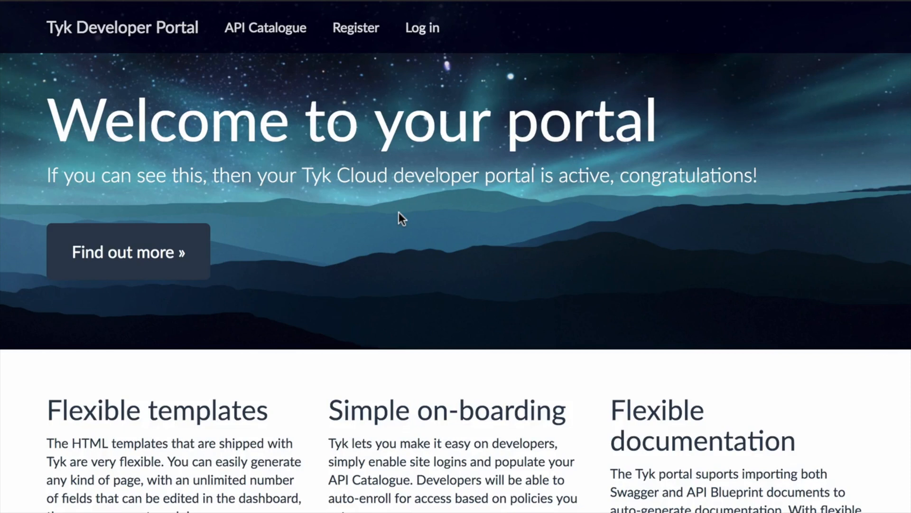
mouse_move(761, 95)
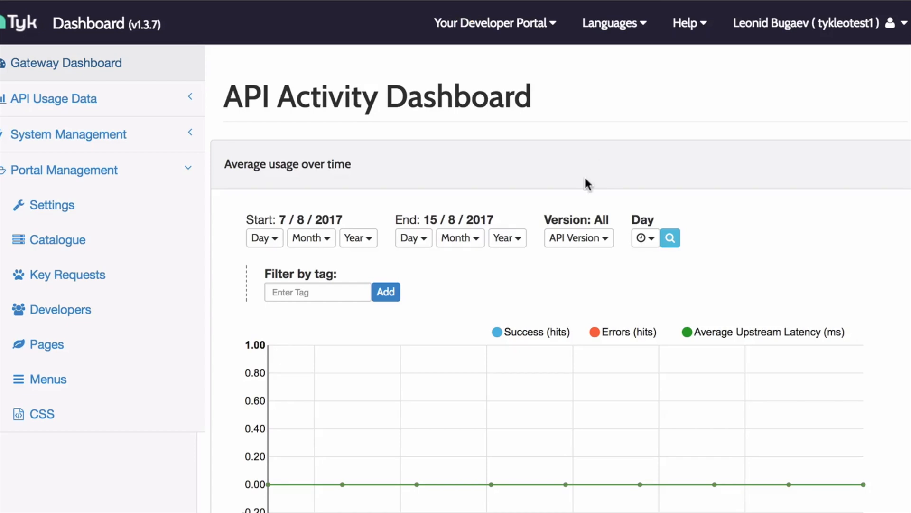
click(69, 134)
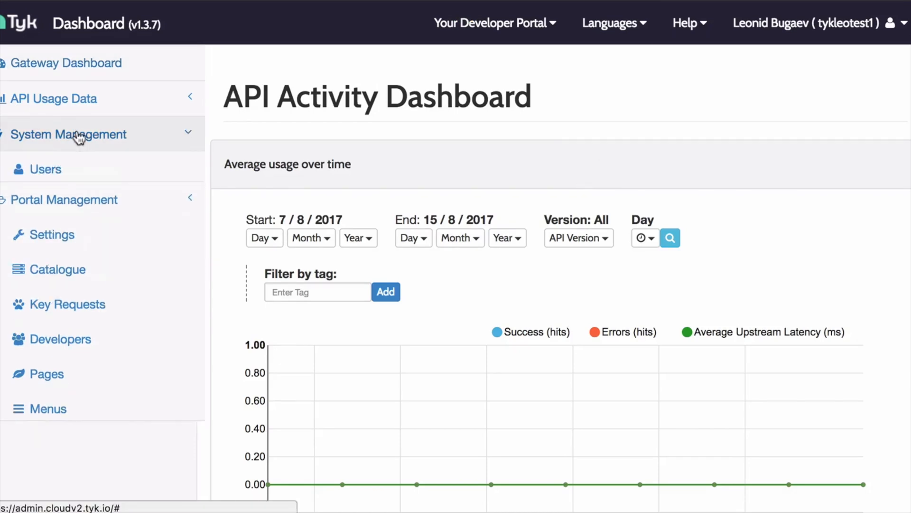
click(46, 169)
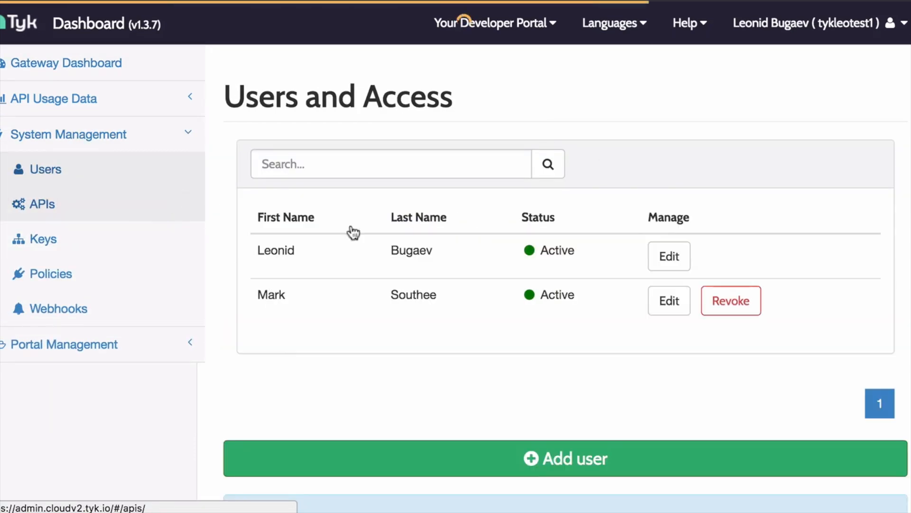
click(669, 300)
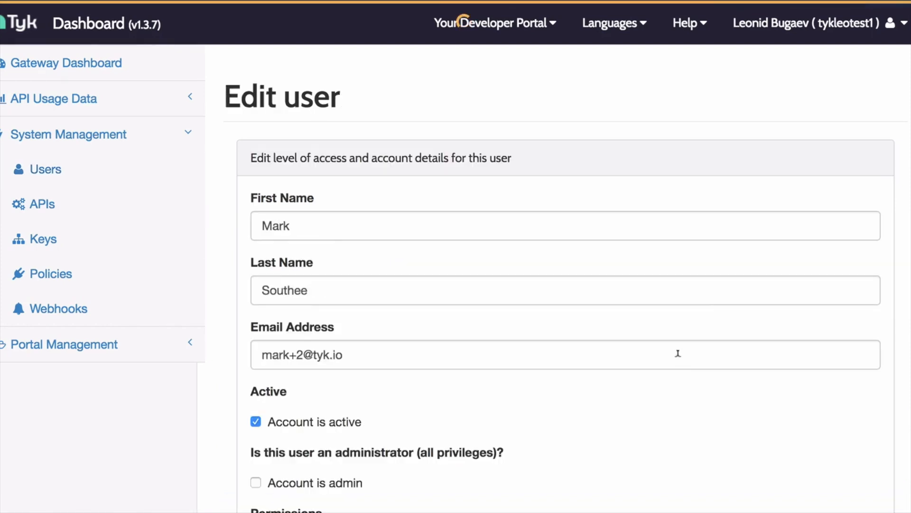
scroll(down, 3)
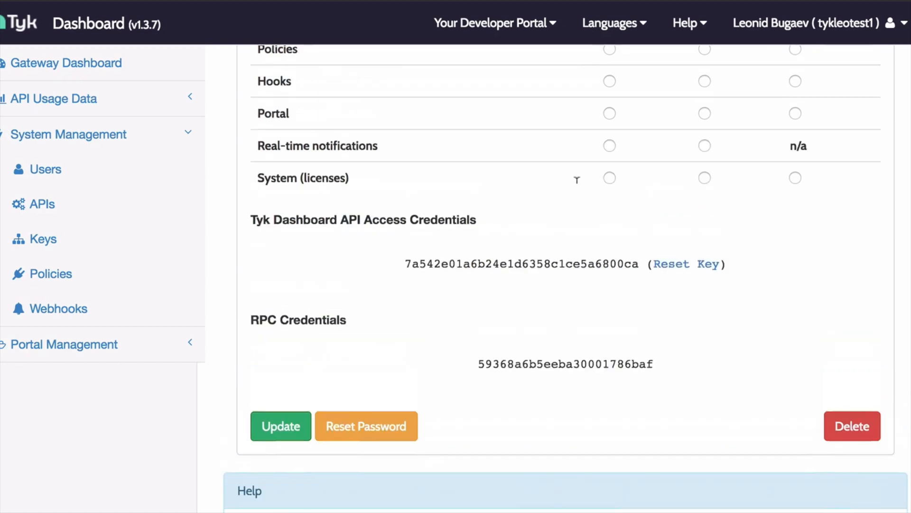
scroll(up, 3)
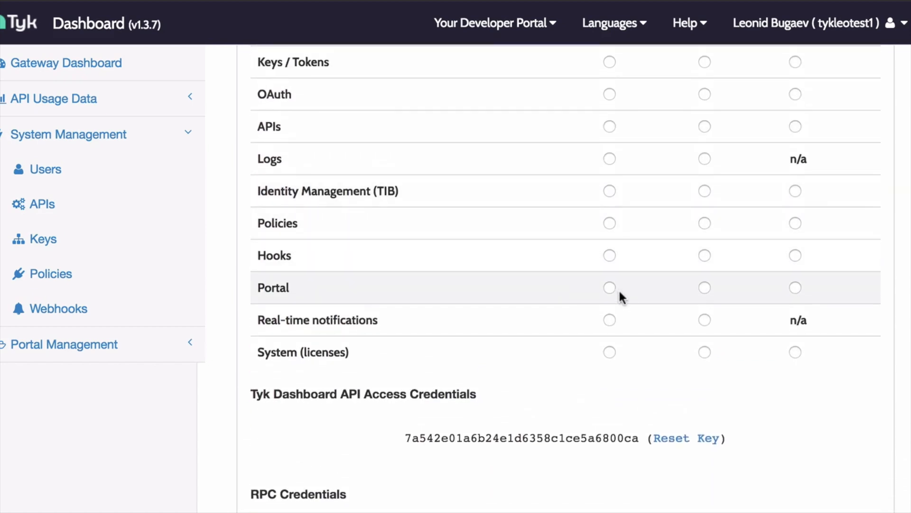
scroll(up, 3)
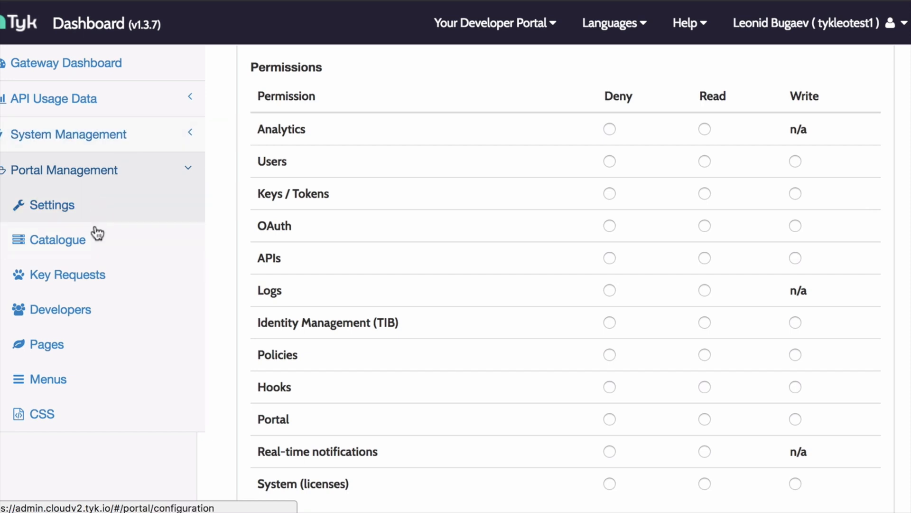
Step: Open the Geolocation entry from the portal's API catalogue for editing
click(57, 239)
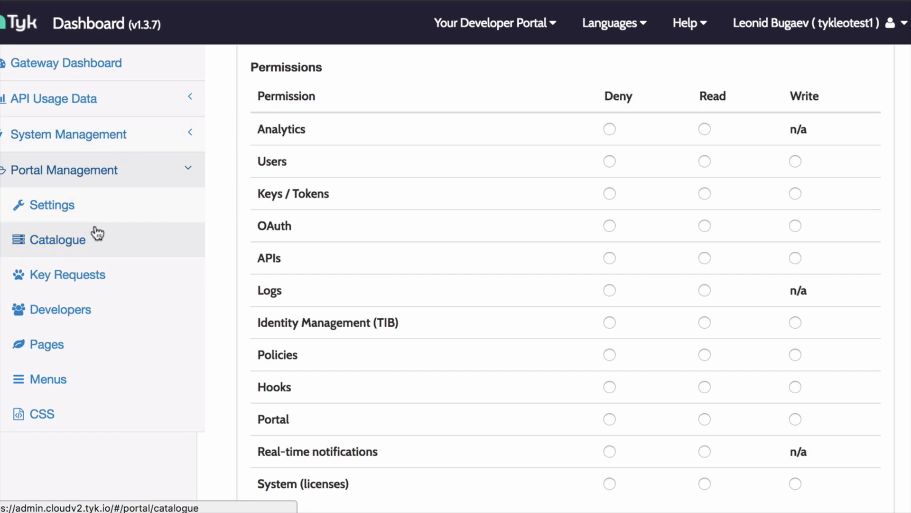
click(57, 239)
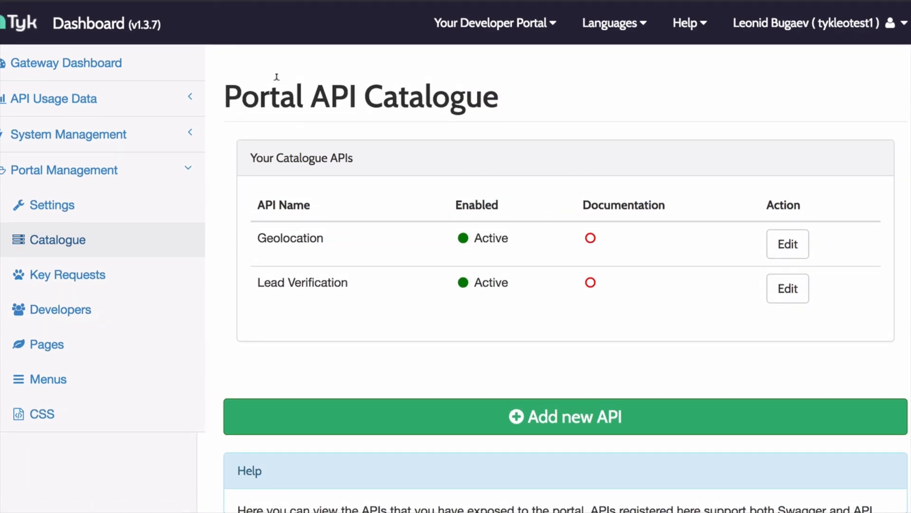
mouse_move(709, 327)
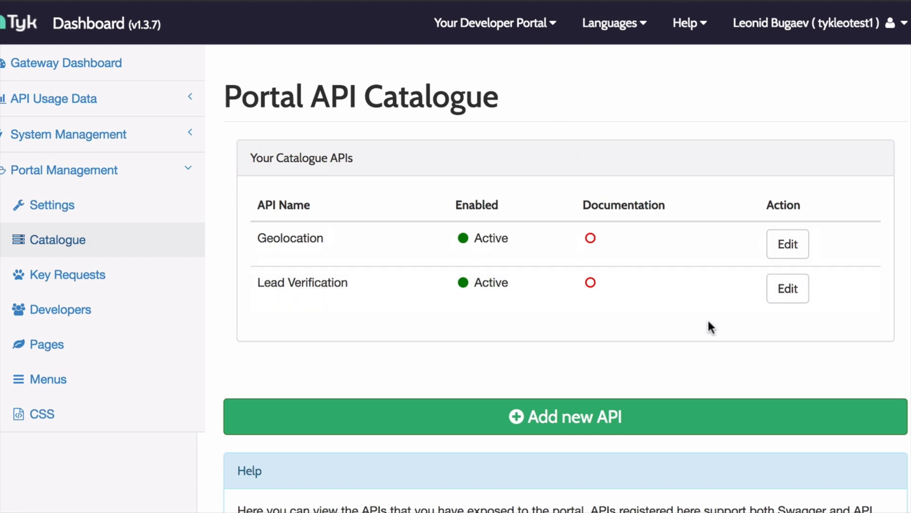
mouse_move(338, 228)
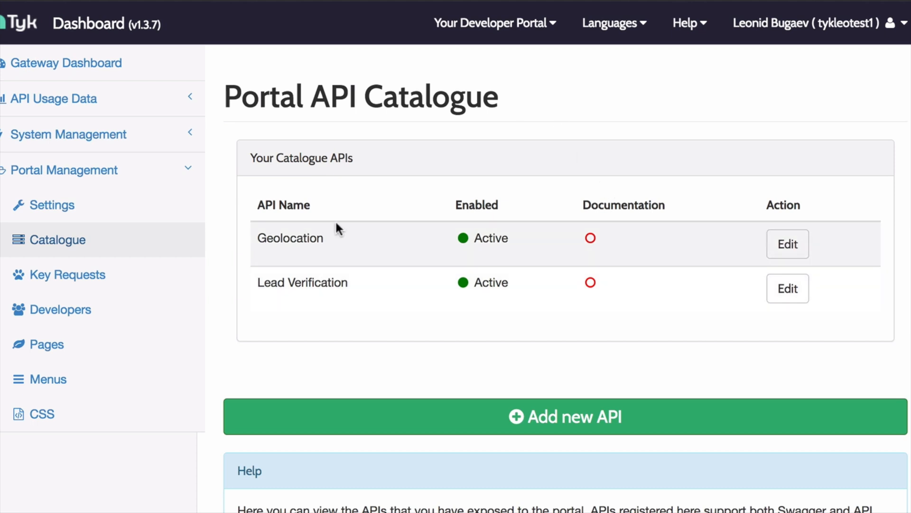
click(788, 243)
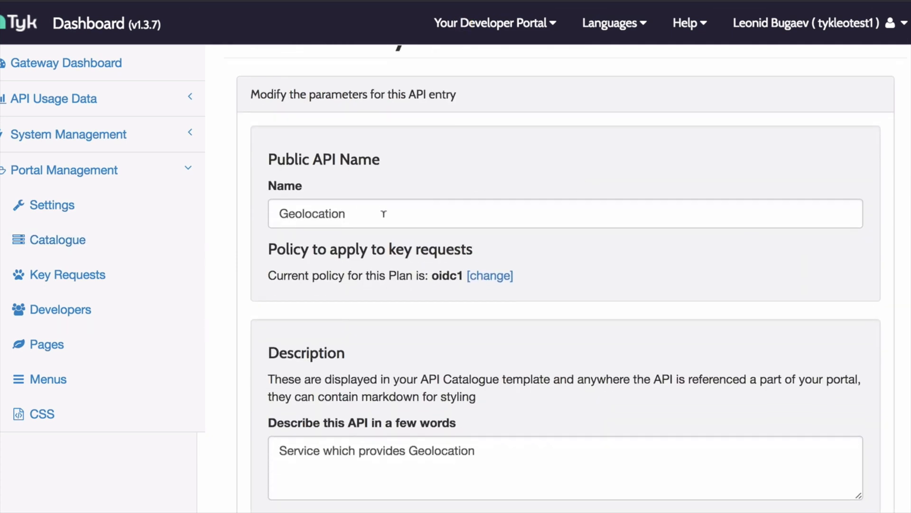
Step: Review the Geolocation description and switch its key-request policy to the policy chooser
scroll(down, 3)
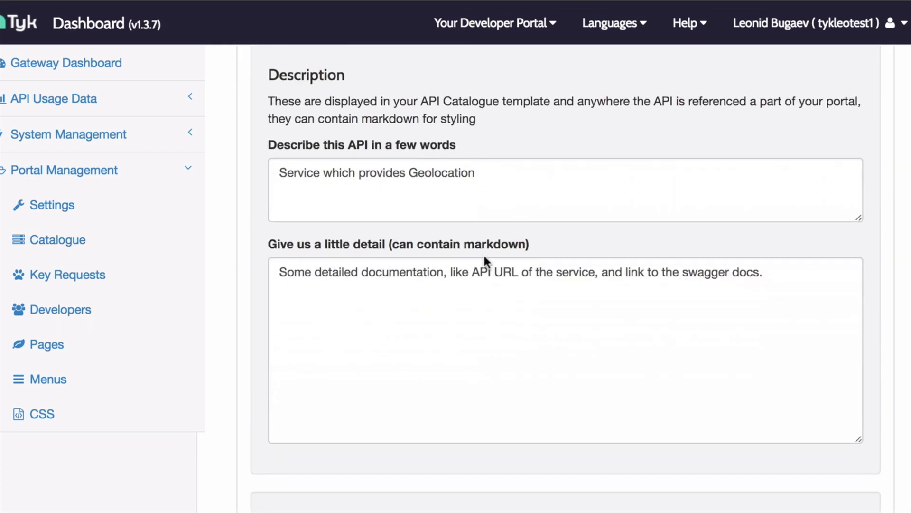
scroll(up, 3)
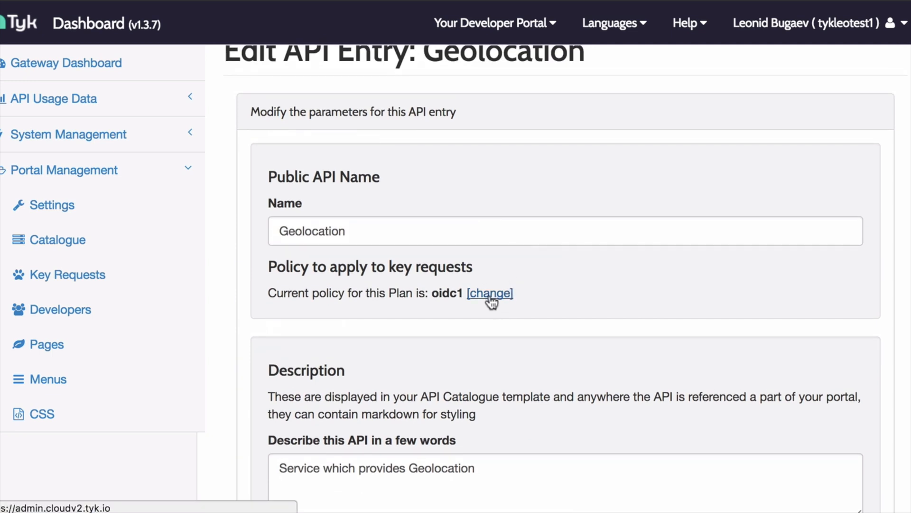
click(490, 292)
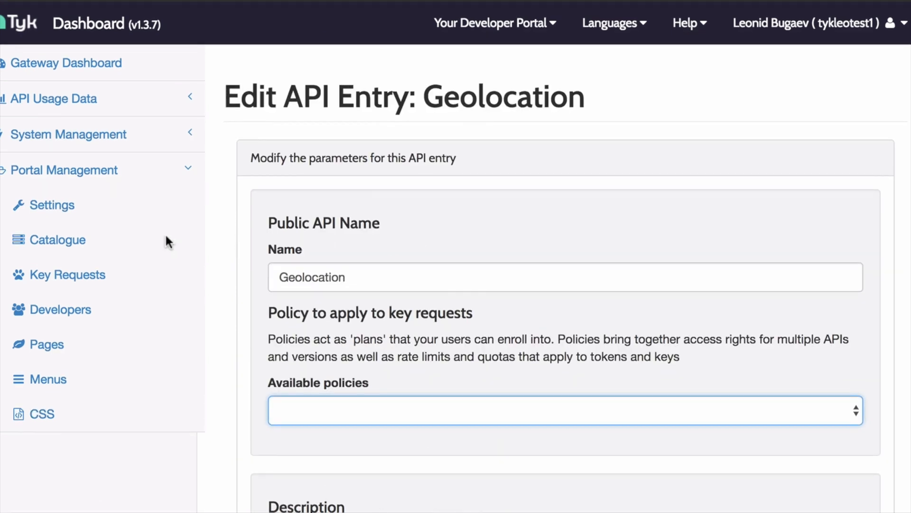
mouse_move(91, 274)
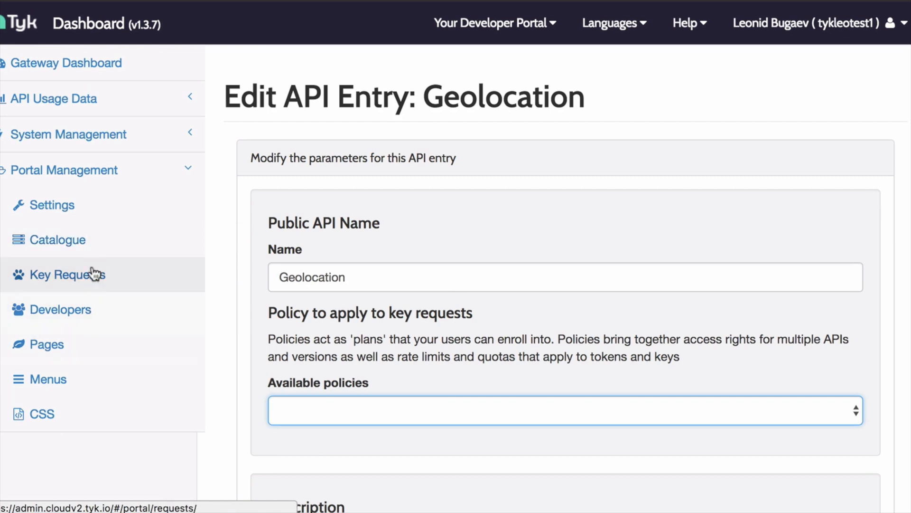
Step: Review the submitted key requests, then list the registered portal developers
click(61, 310)
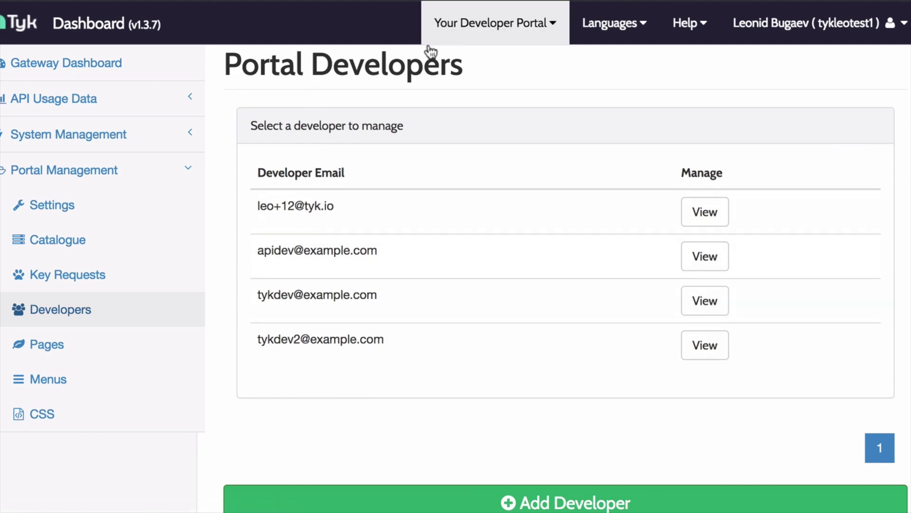
click(66, 274)
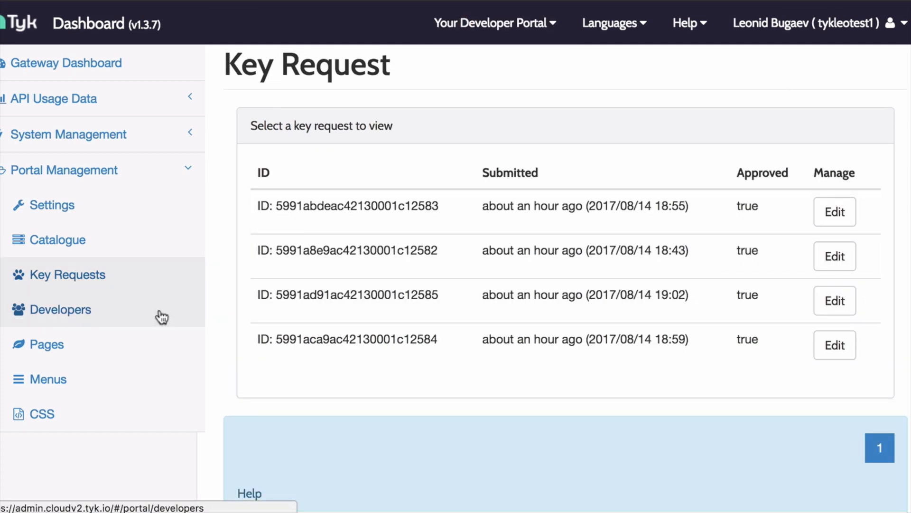
click(61, 309)
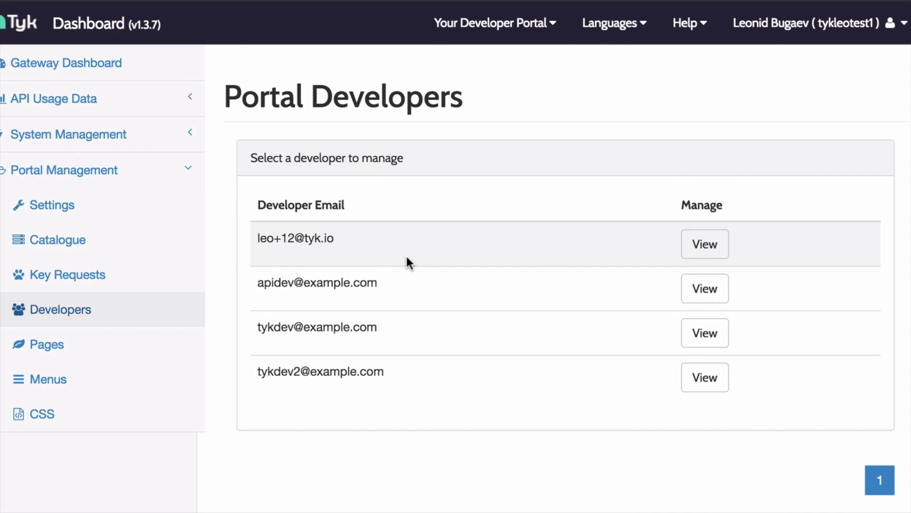
mouse_move(395, 265)
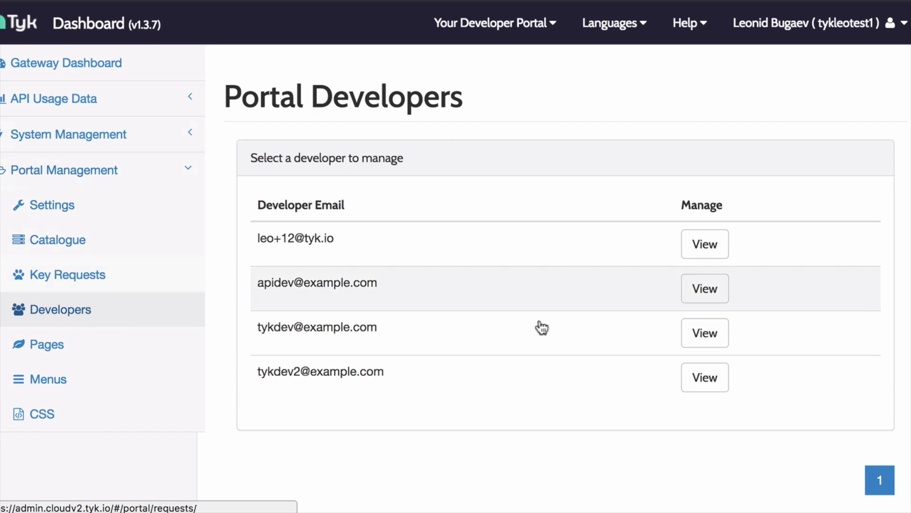
click(704, 288)
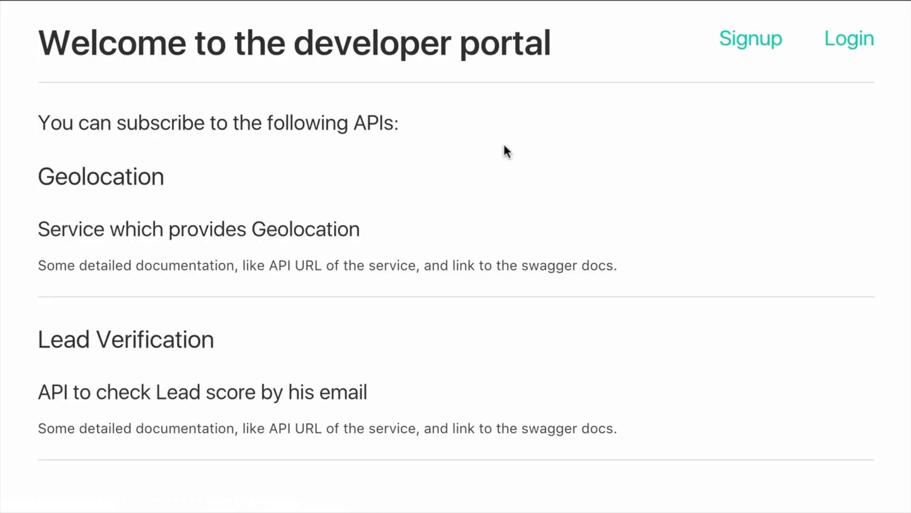
mouse_move(133, 384)
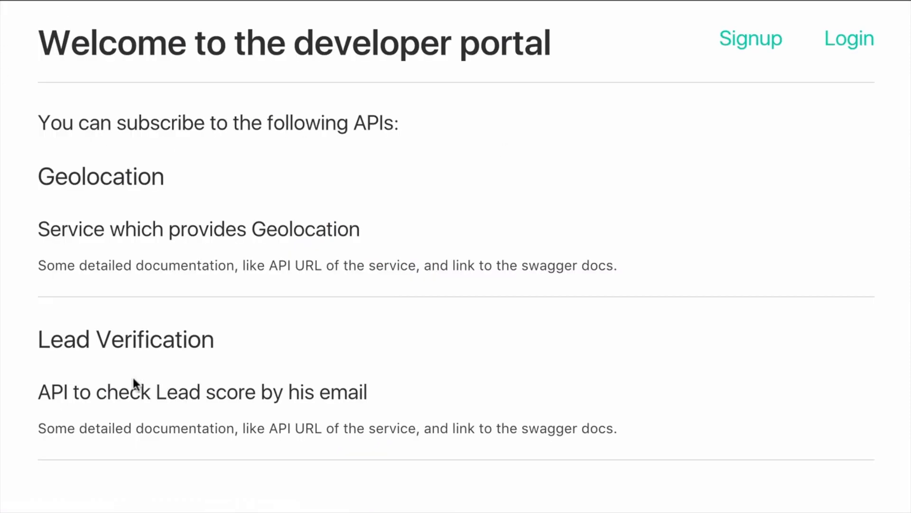
mouse_move(306, 78)
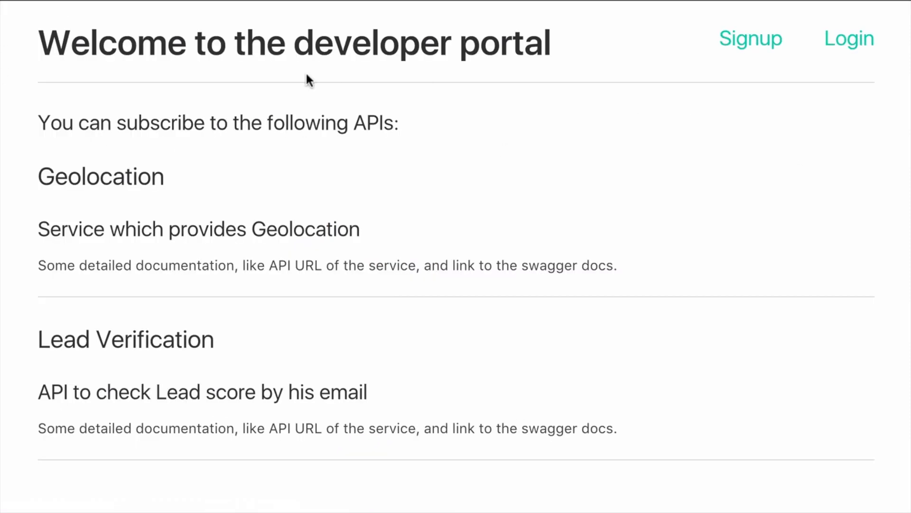
drag(38, 122, 182, 229)
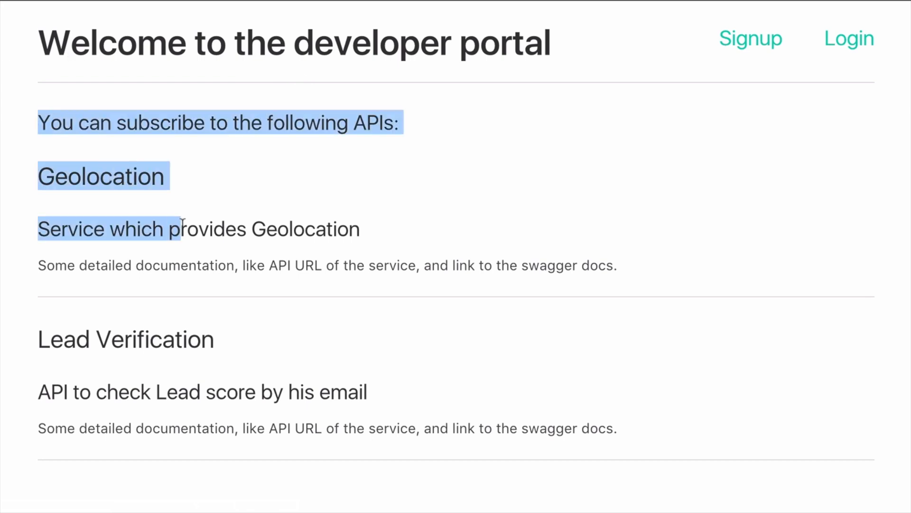
drag(180, 228, 619, 428)
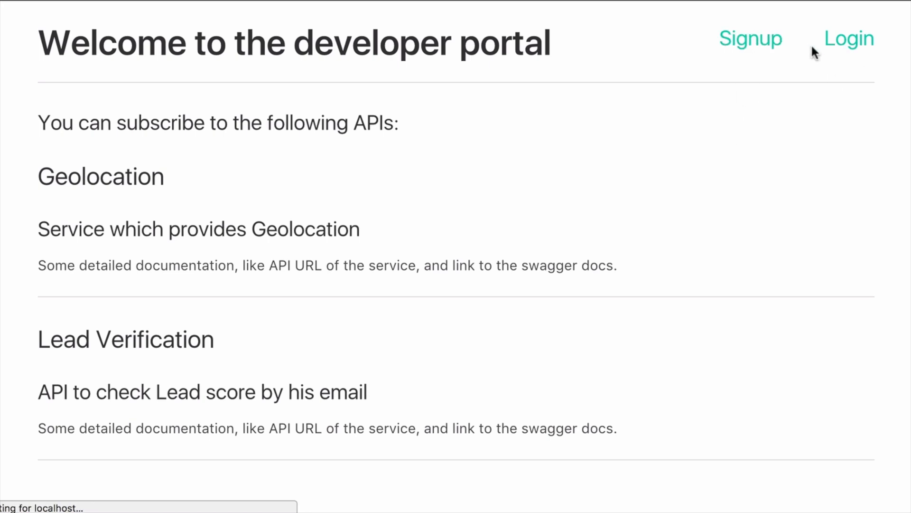
Step: Log in with the developer's email and password and view the 30-day analytics and subscribed APIs
click(850, 38)
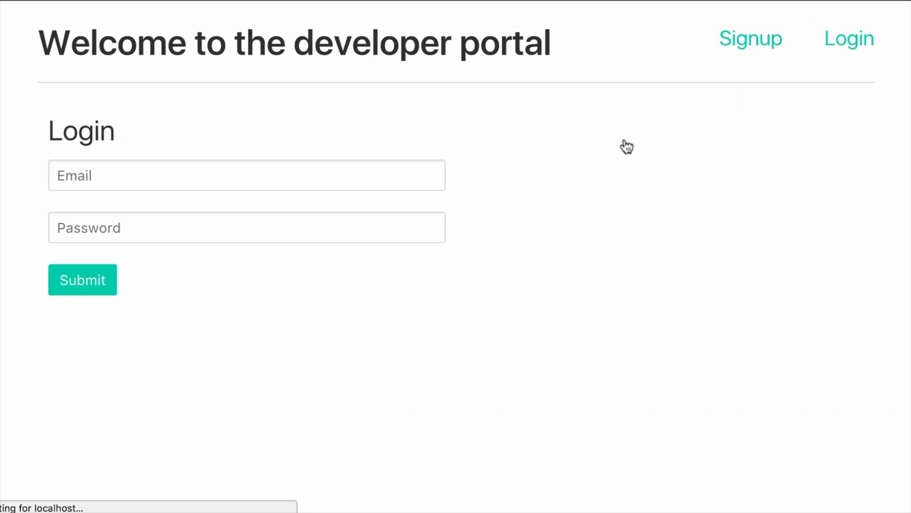
text(apidev@example.com)
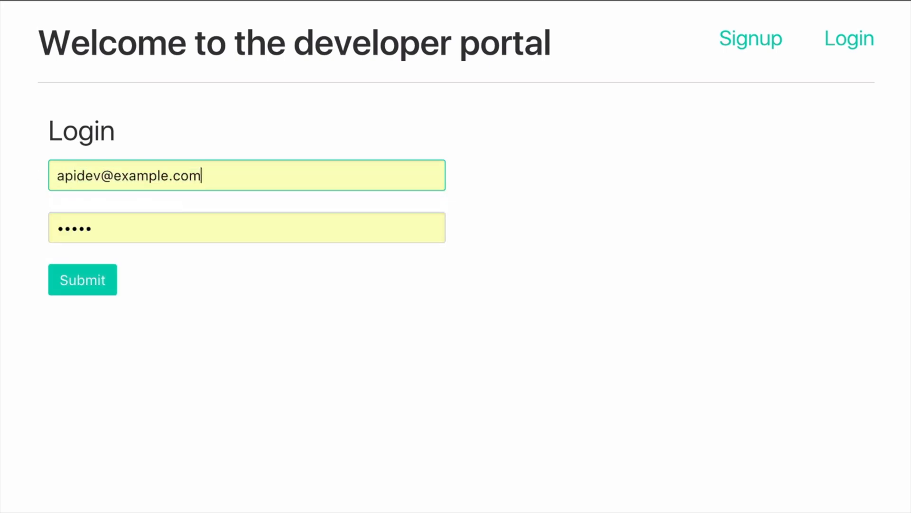
click(82, 279)
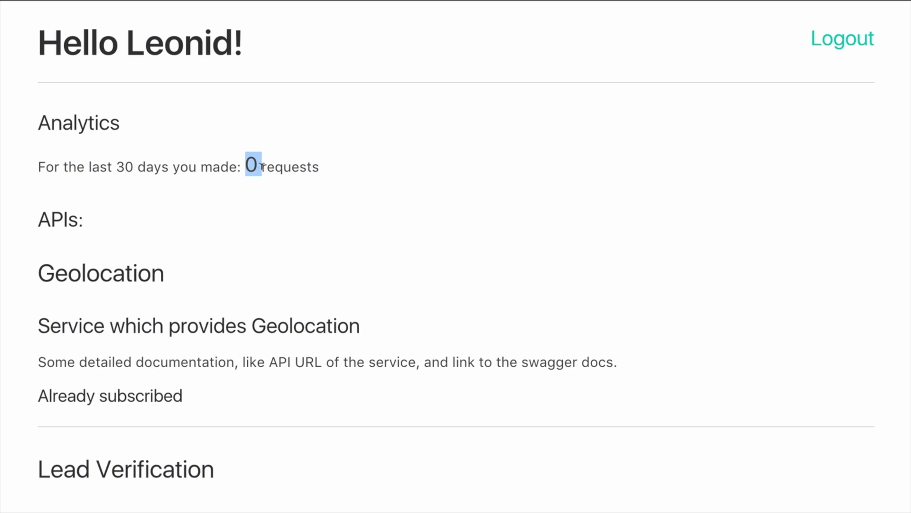
scroll(down, 3)
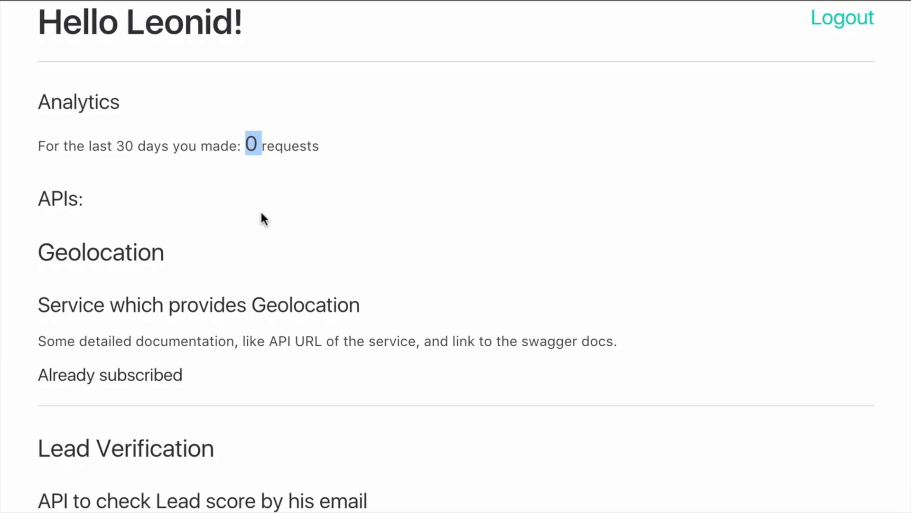
scroll(down, 3)
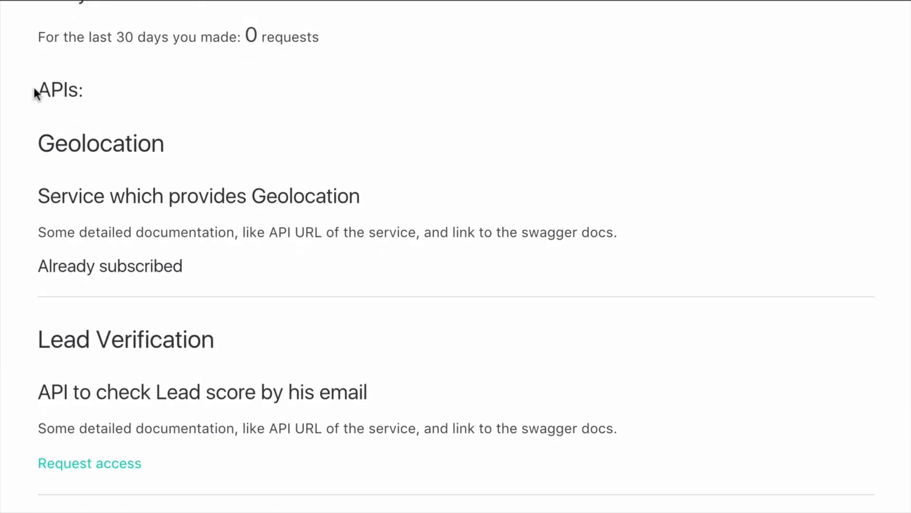
mouse_move(226, 227)
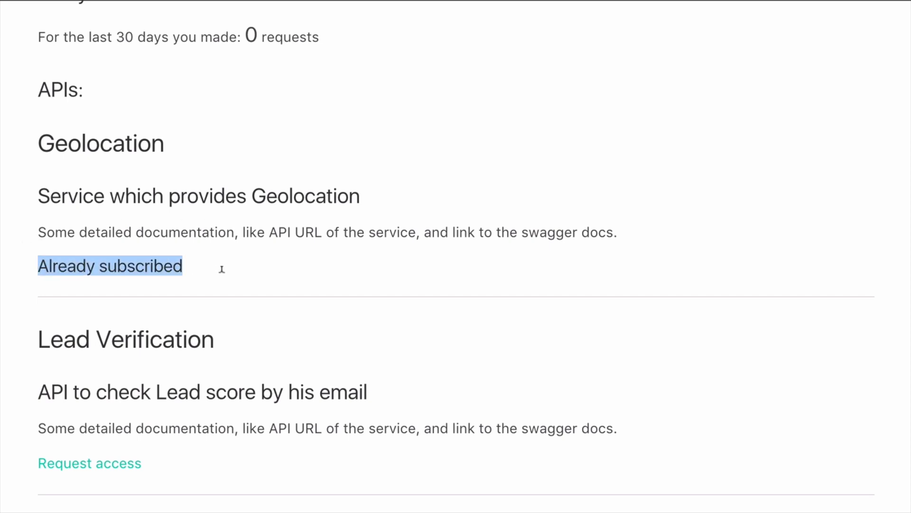
mouse_move(29, 262)
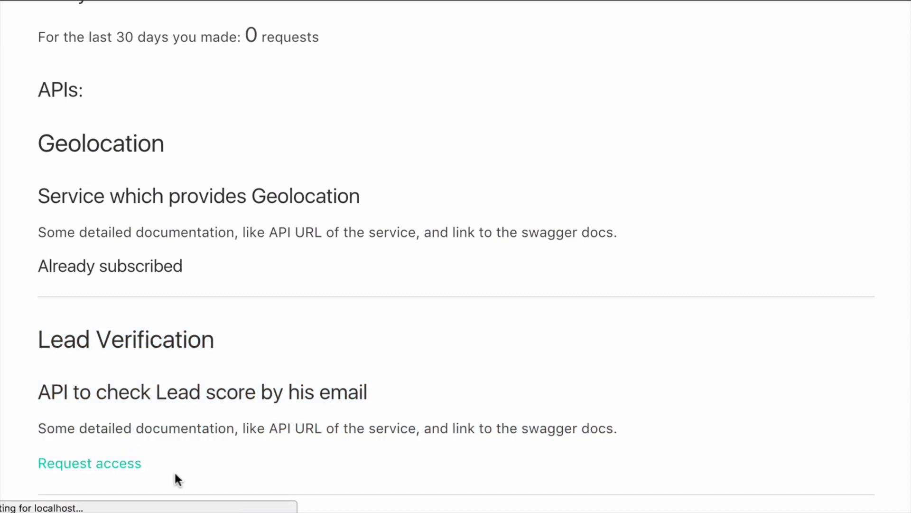
Step: Request Lead Verification access with use case Testing and 100 monthly requests, then confirm it shows subscribed
click(90, 462)
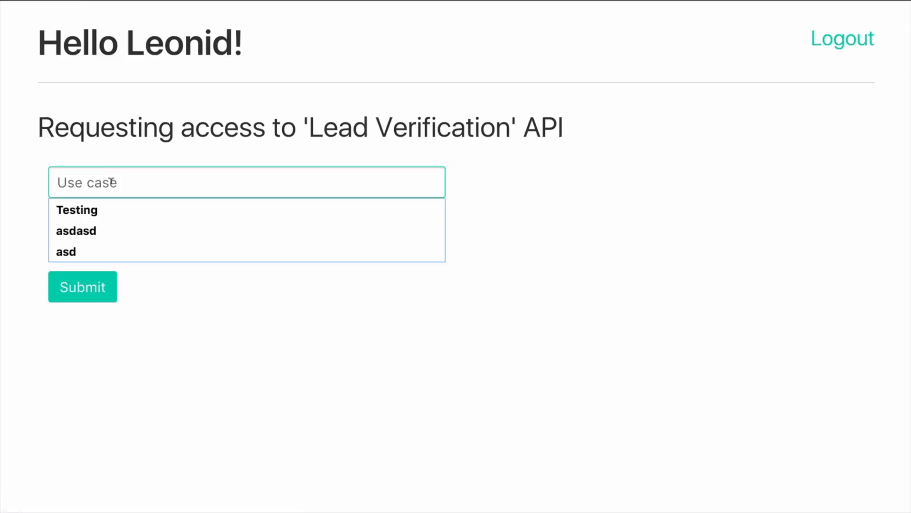
click(76, 210)
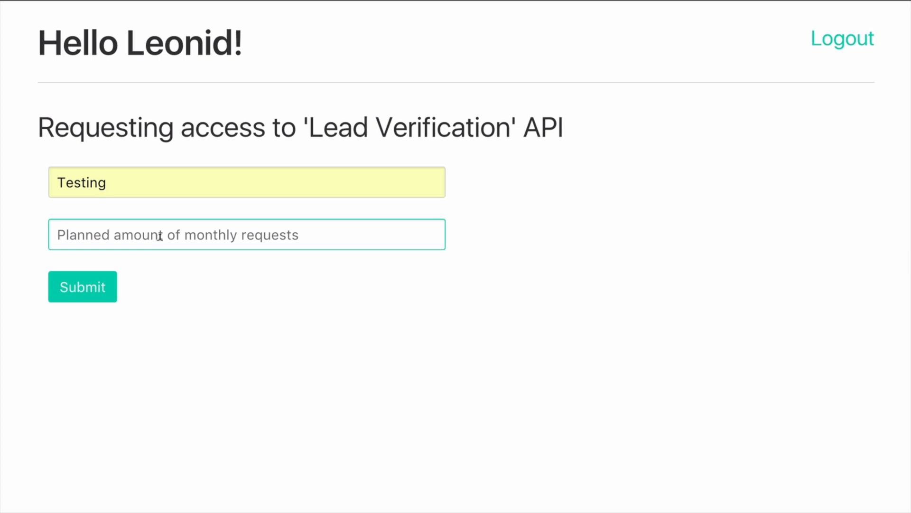
text(1)
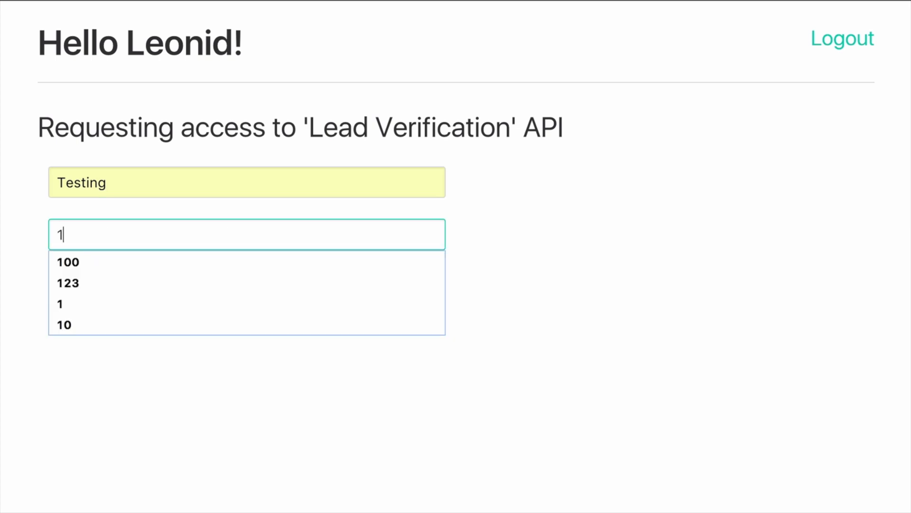
click(67, 262)
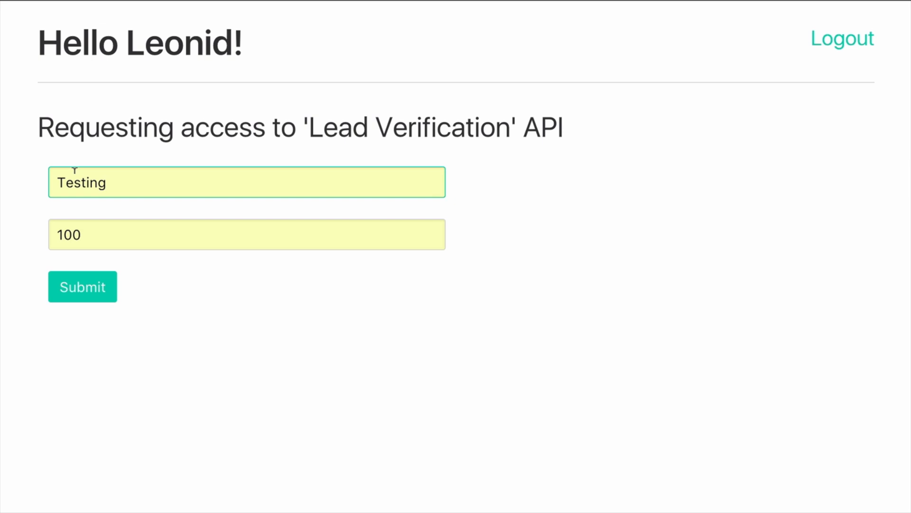
mouse_move(160, 337)
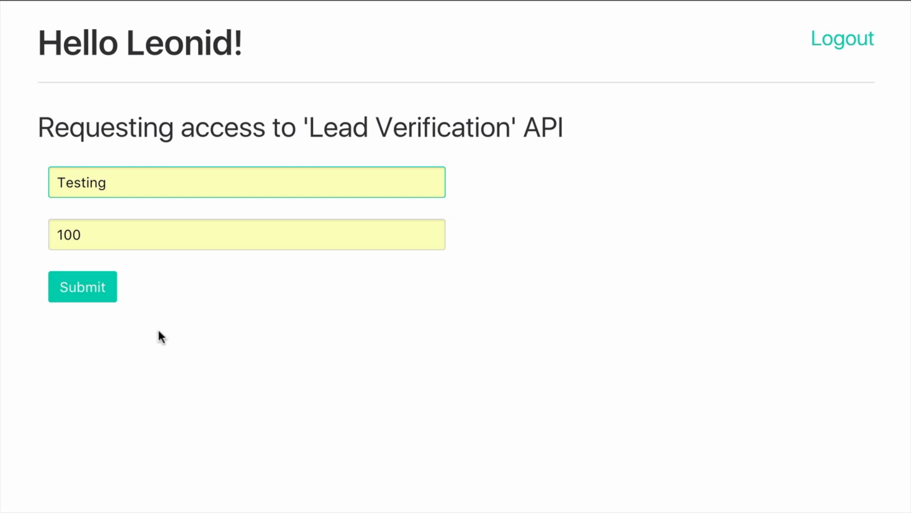
click(83, 287)
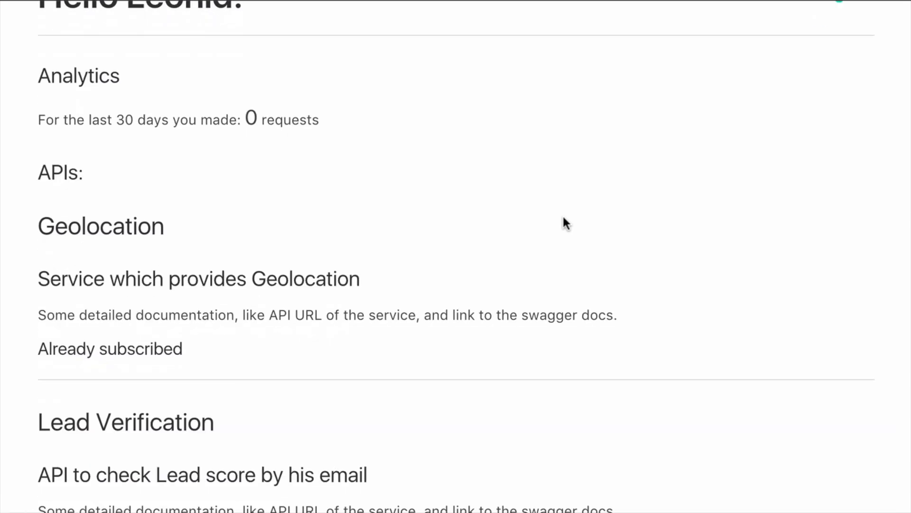
scroll(down, 3)
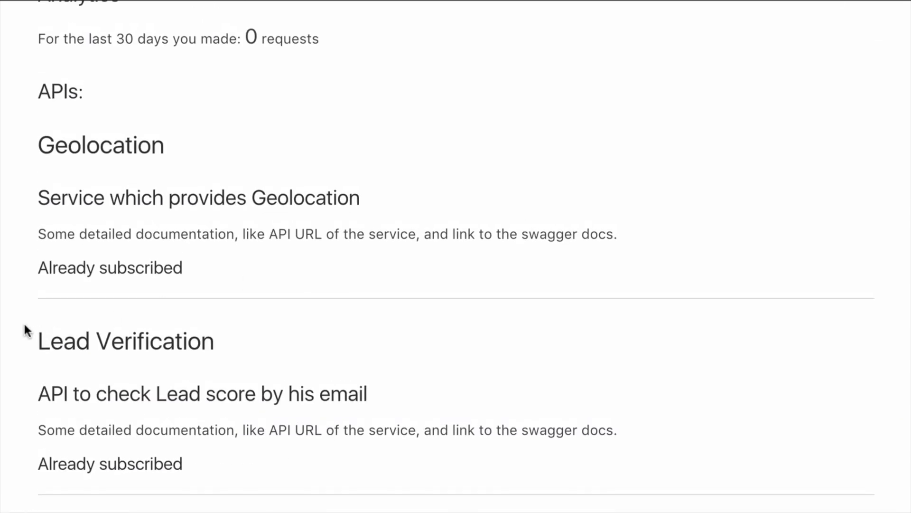
mouse_move(282, 351)
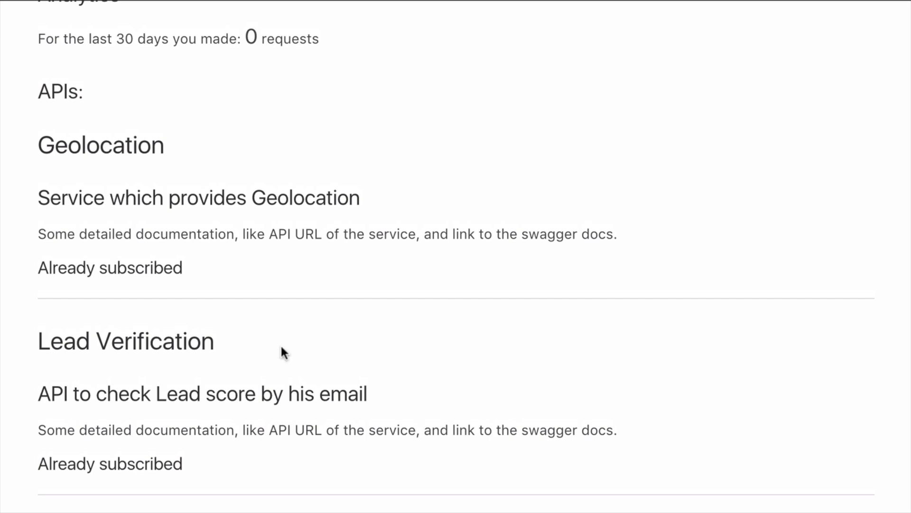
mouse_move(293, 336)
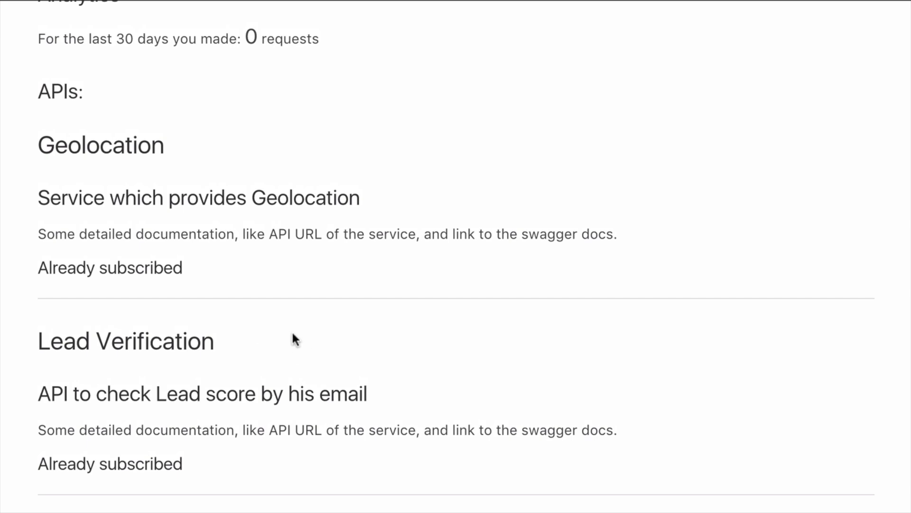
mouse_move(742, 34)
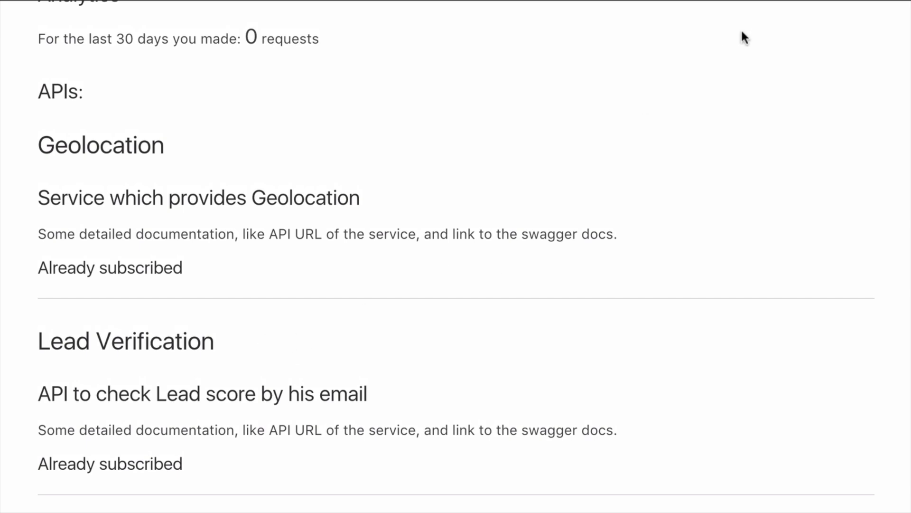
mouse_move(363, 373)
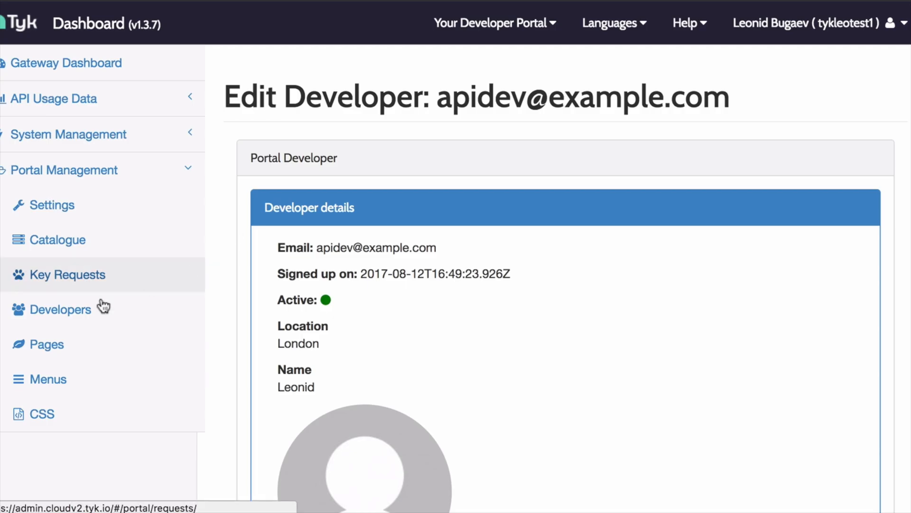
Step: Review the Require key approval setting in portal Settings, then return to the custom developer portal
click(52, 205)
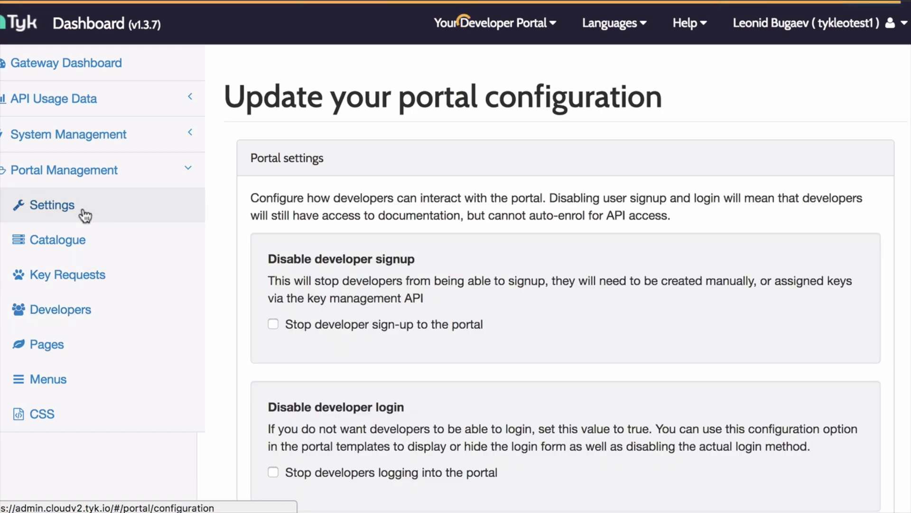
scroll(down, 3)
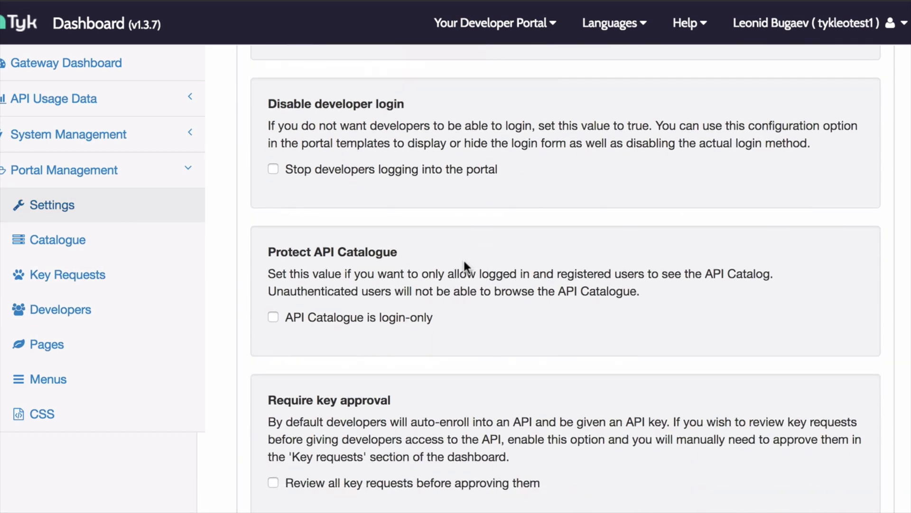
scroll(down, 3)
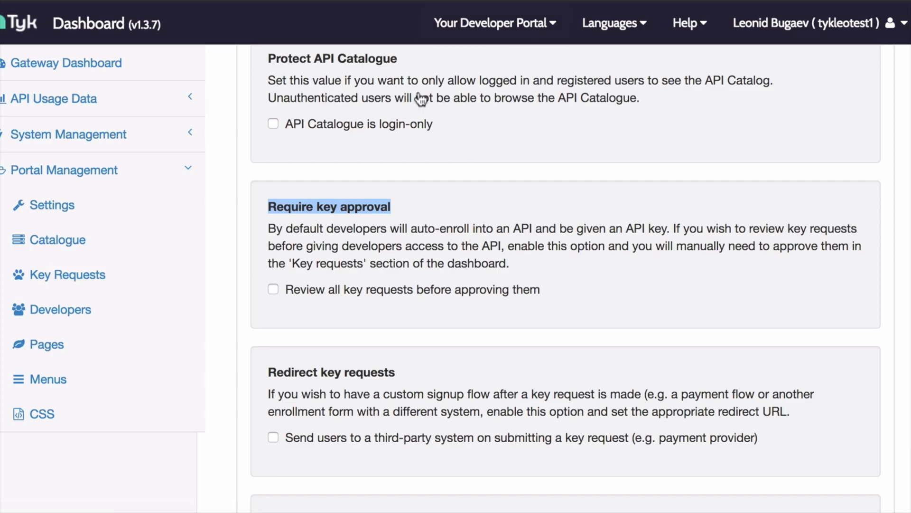
click(67, 274)
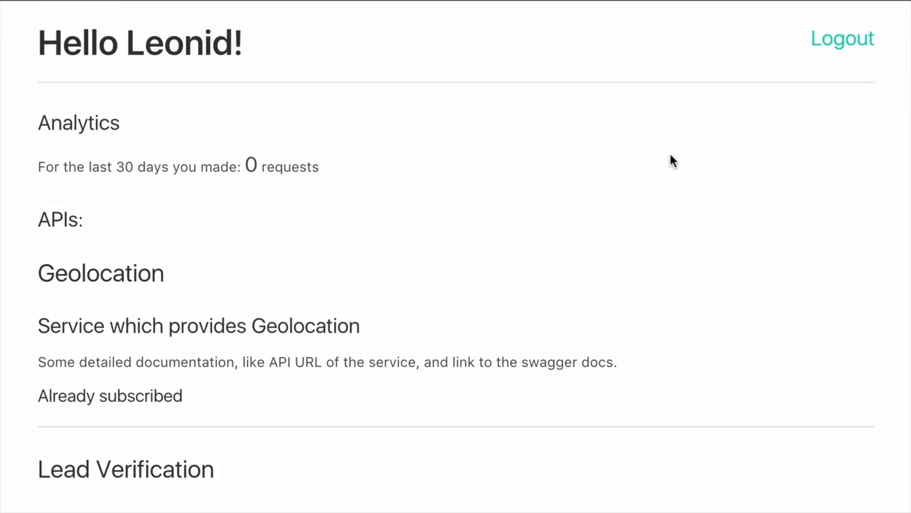
scroll(down, 3)
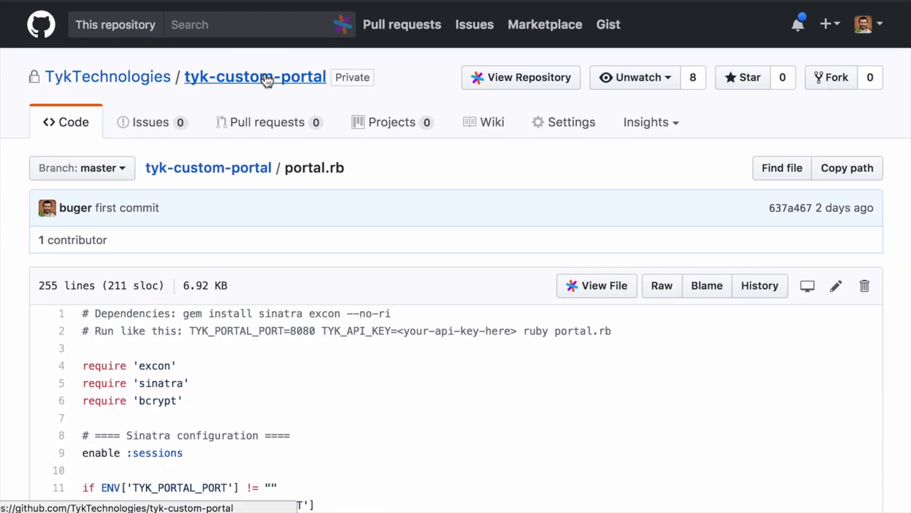
Step: Go to the tyk-custom-portal repository home showing LICENSE, README.md and portal.rb
click(260, 80)
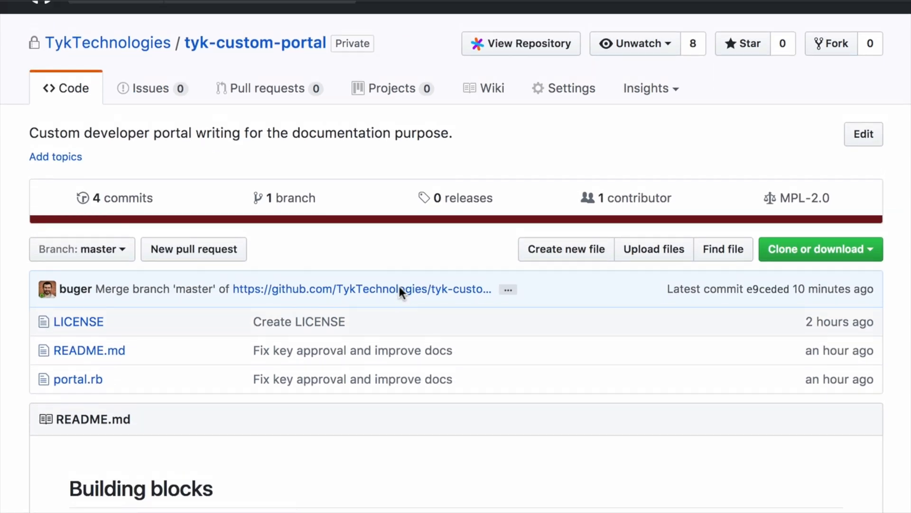
mouse_move(196, 422)
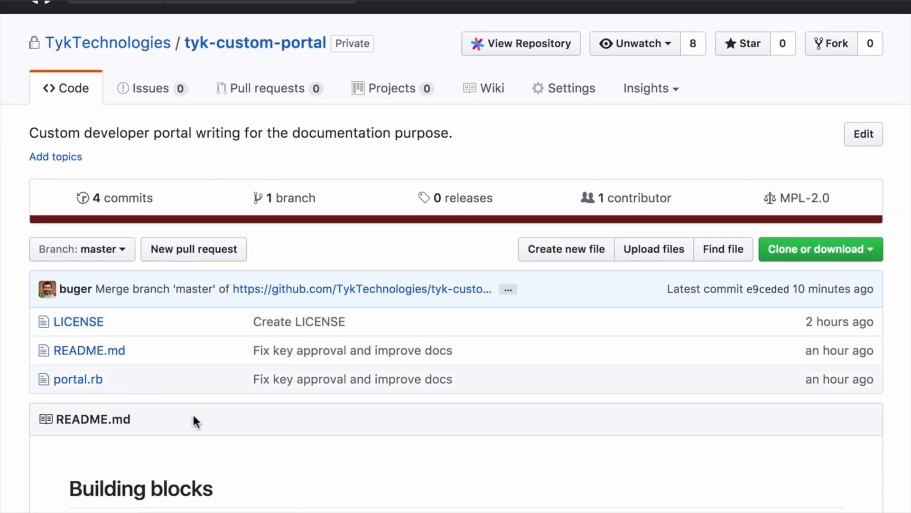
Step: Read down the README to the create-developer curl example and select its JSON body
scroll(down, 3)
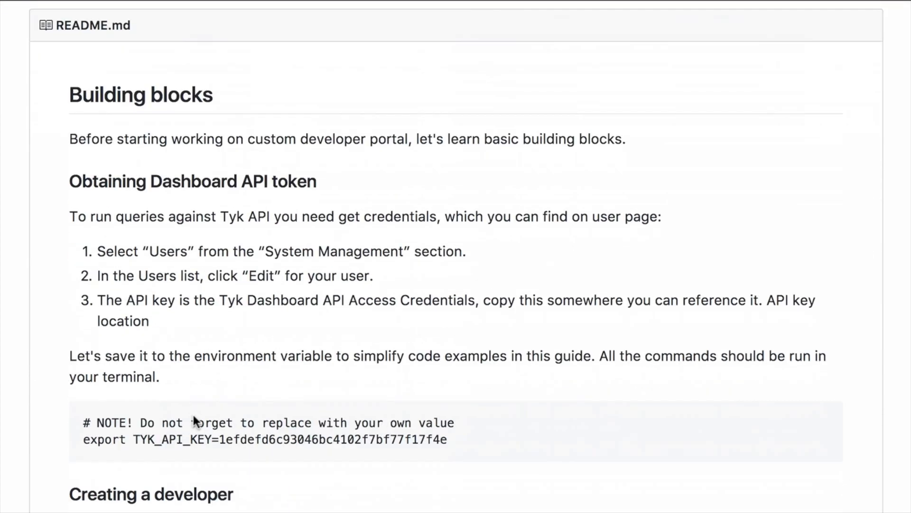
scroll(down, 3)
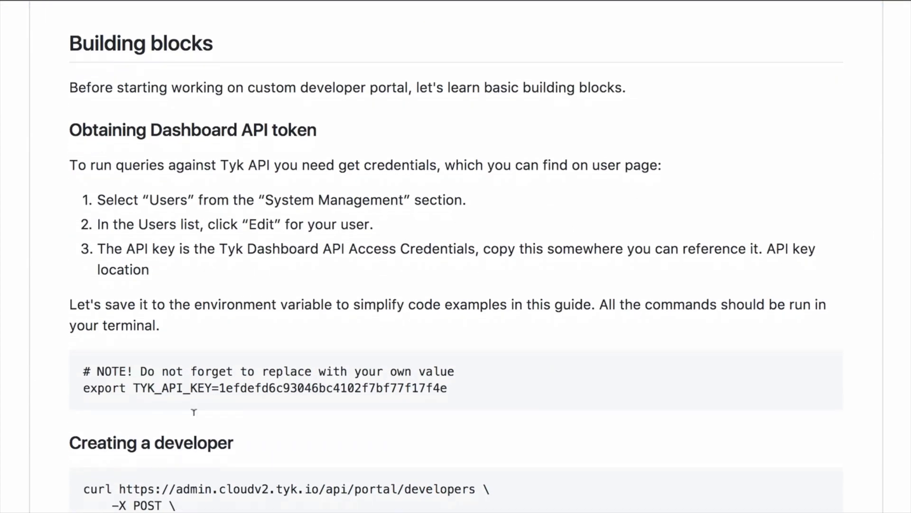
mouse_move(479, 331)
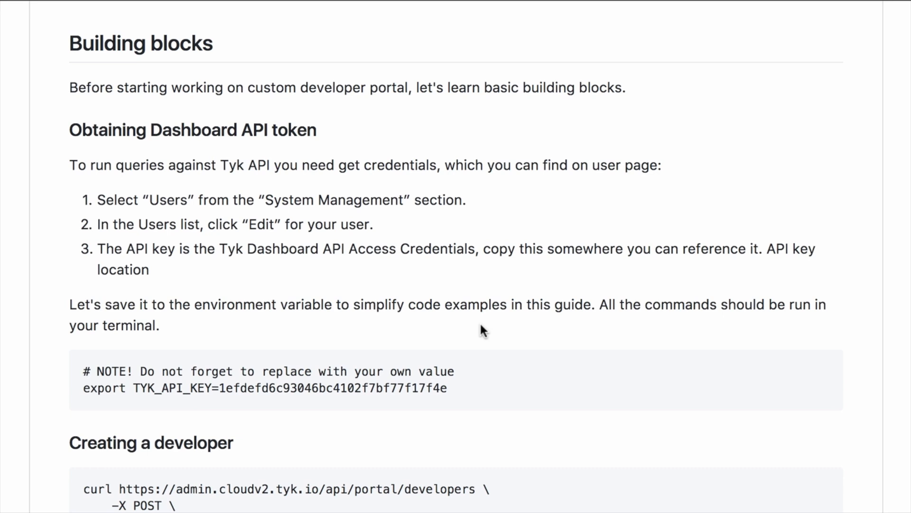
scroll(down, 3)
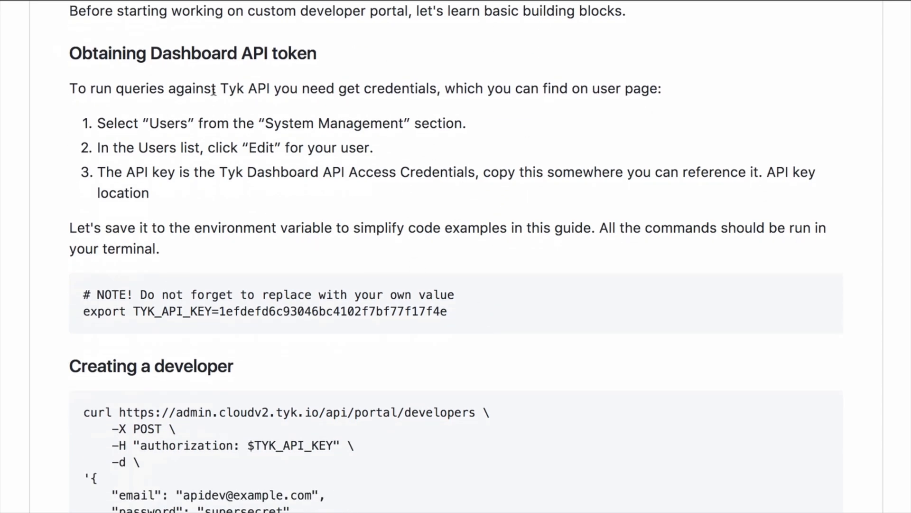
scroll(down, 3)
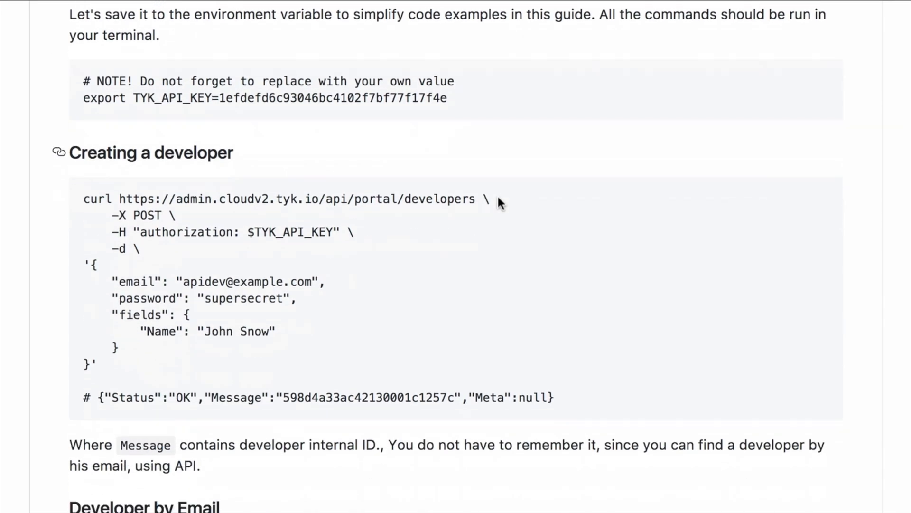
scroll(down, 3)
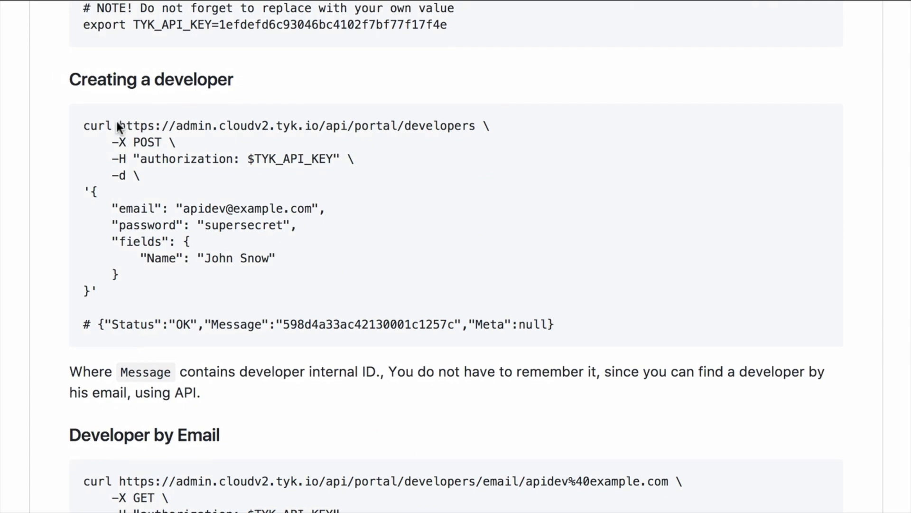
mouse_move(214, 110)
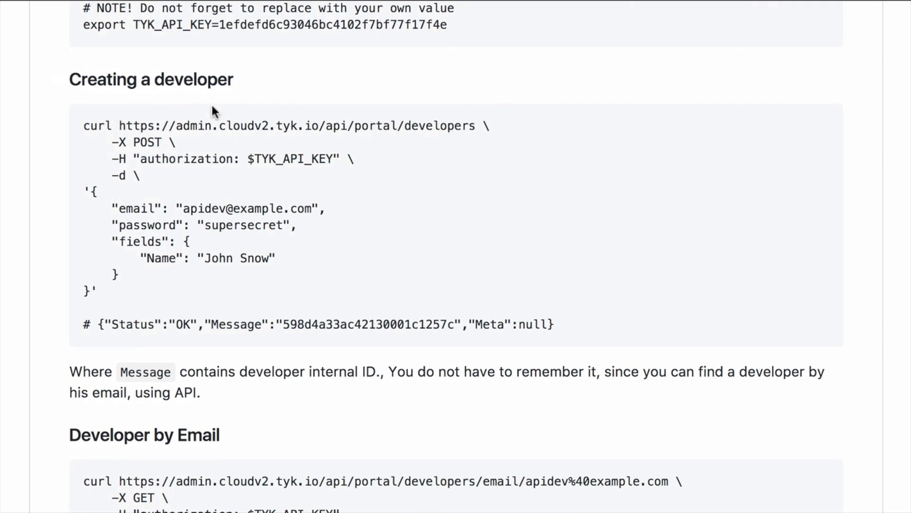
scroll(down, 3)
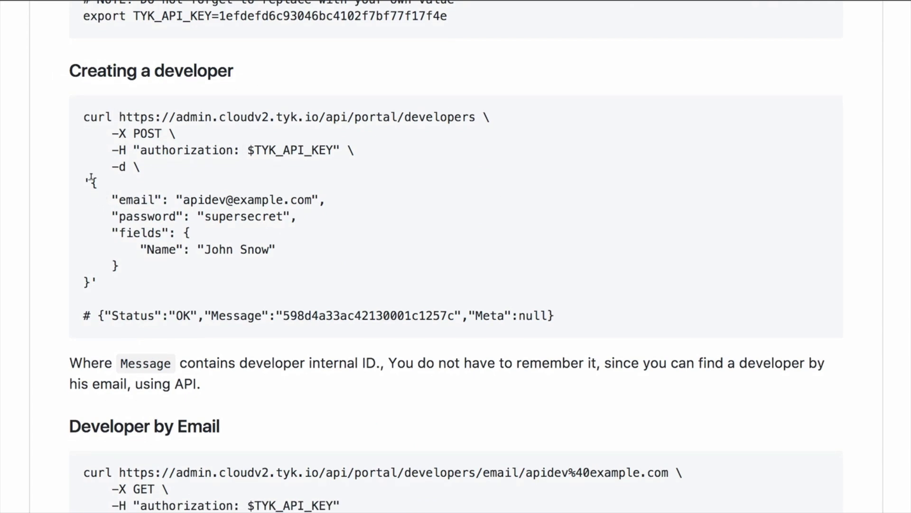
drag(90, 184, 296, 282)
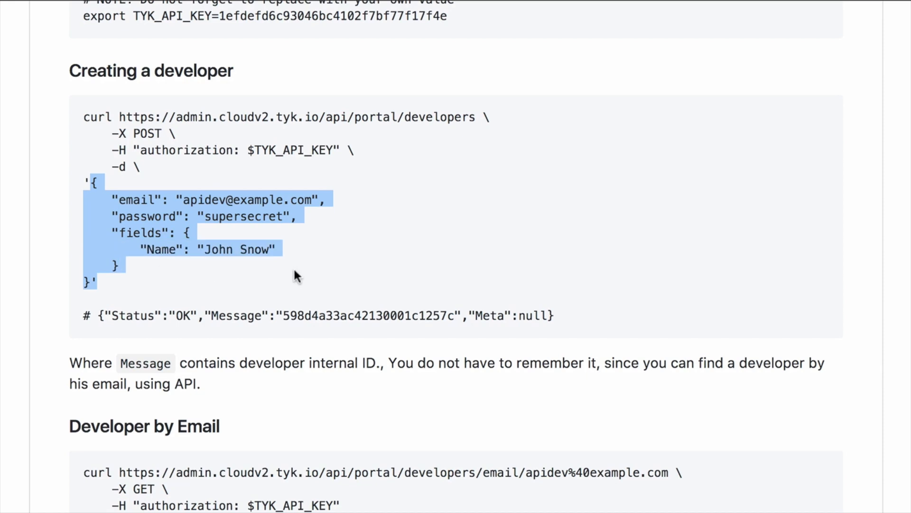
Step: Continue down the README to the Developer validation and custom-fields update sections
scroll(down, 3)
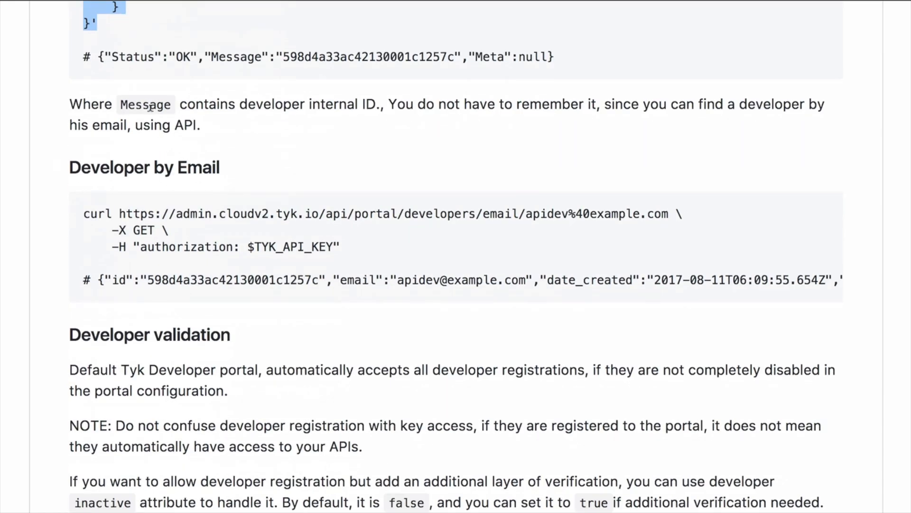
scroll(up, 3)
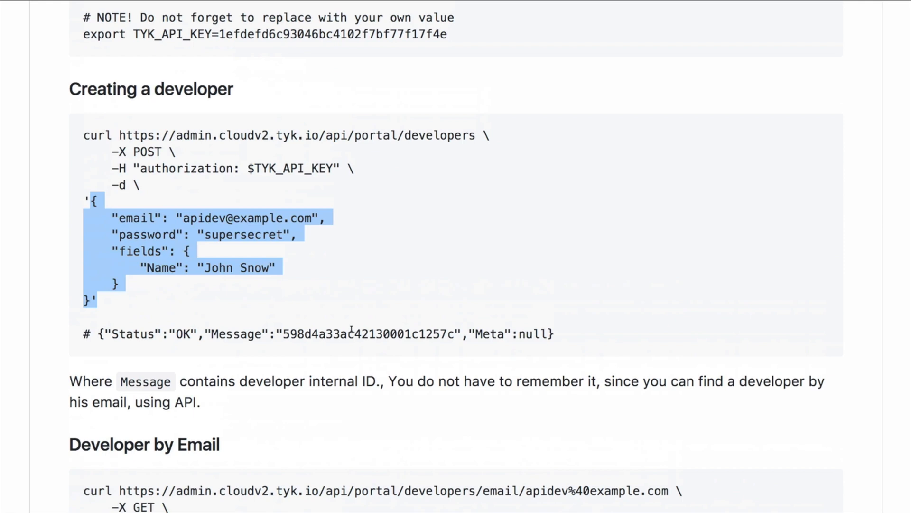
scroll(down, 3)
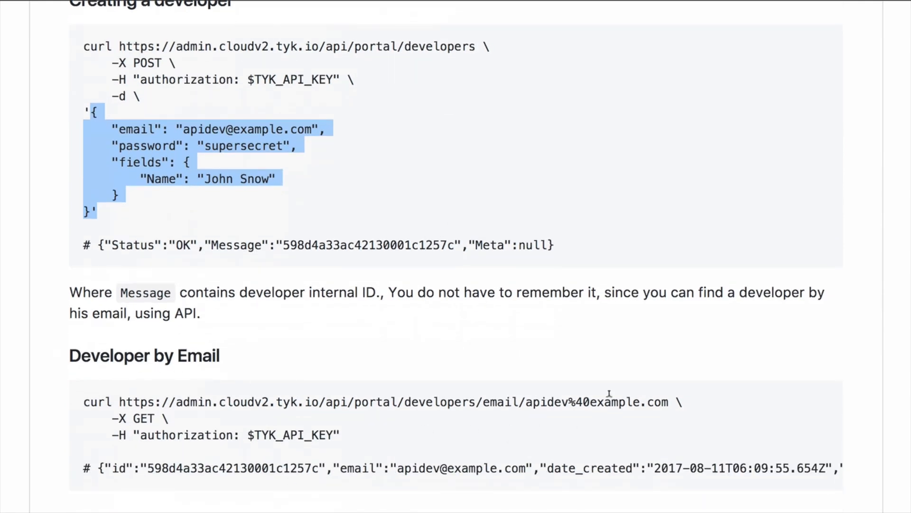
scroll(down, 3)
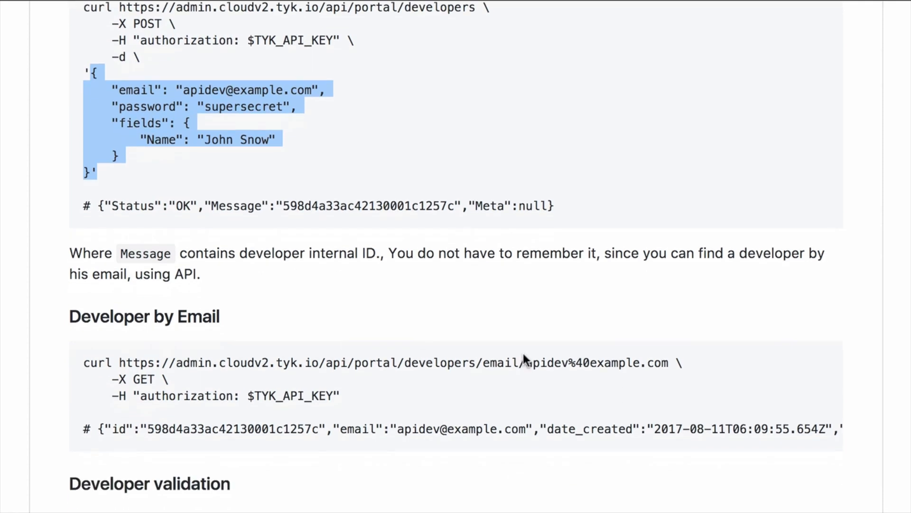
scroll(down, 3)
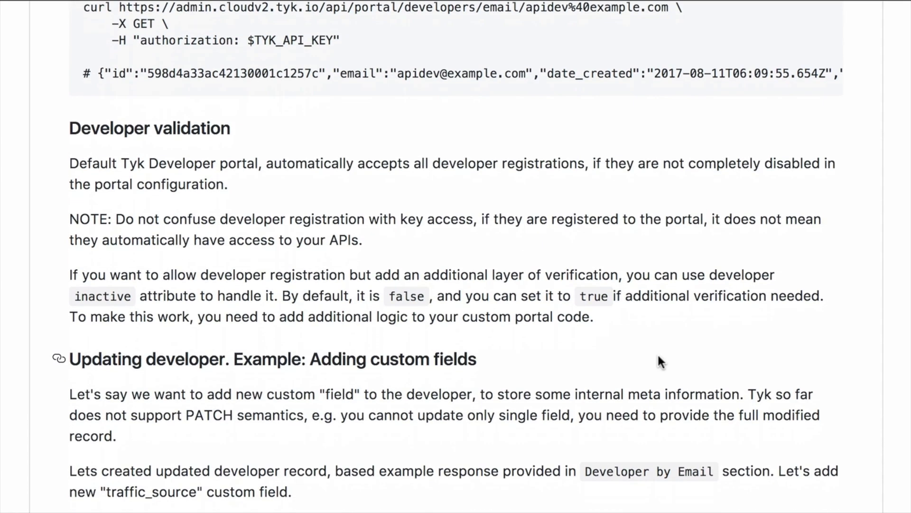
Step: Highlight the word 'inactive' in the README's Developer validation section
scroll(up, 3)
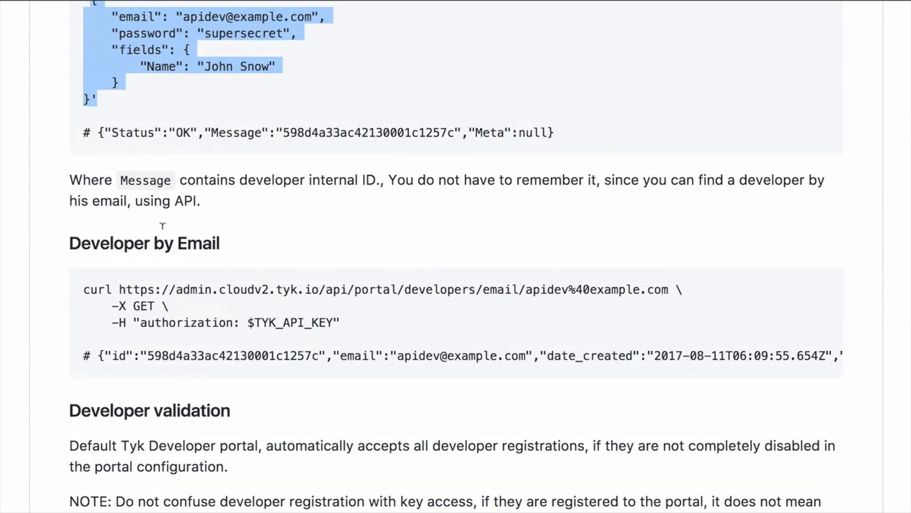
mouse_move(175, 242)
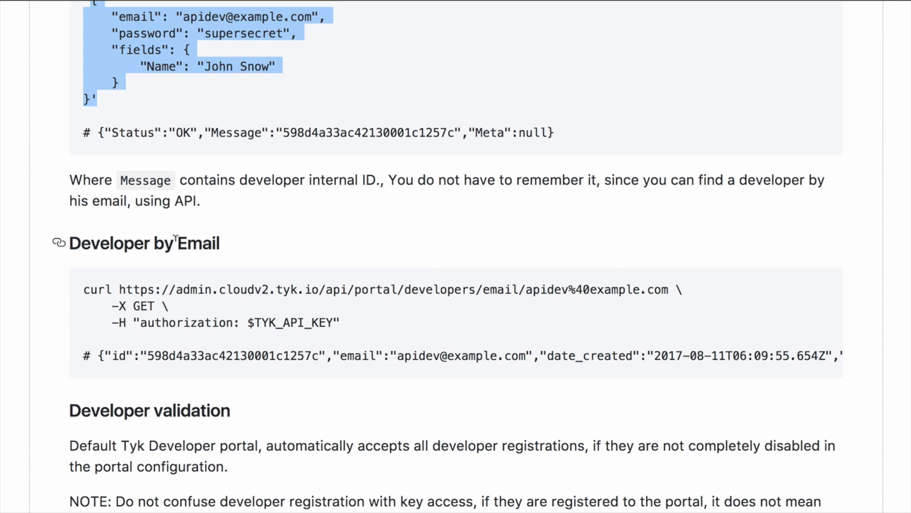
scroll(down, 3)
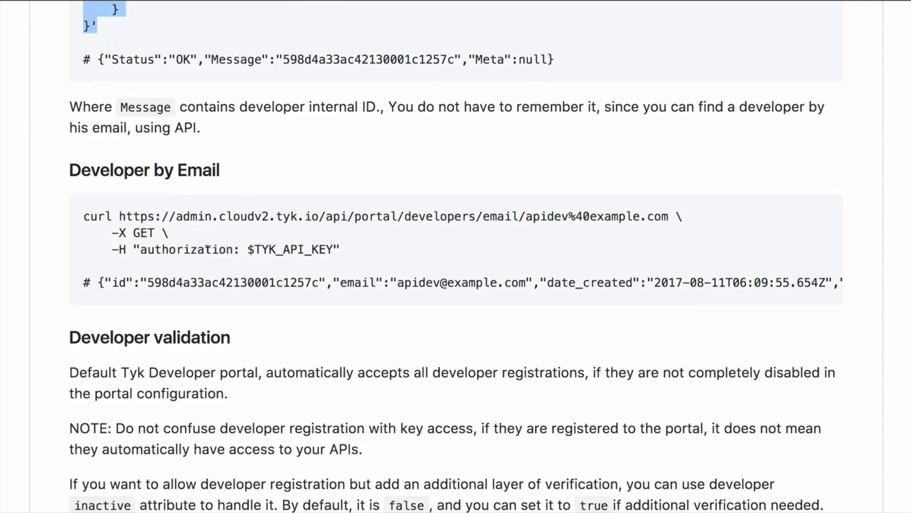
scroll(down, 3)
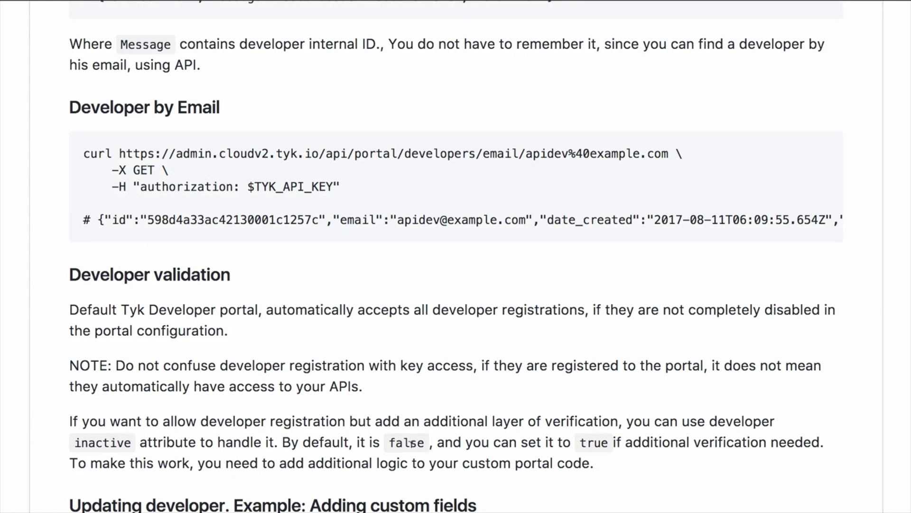
double_click(102, 441)
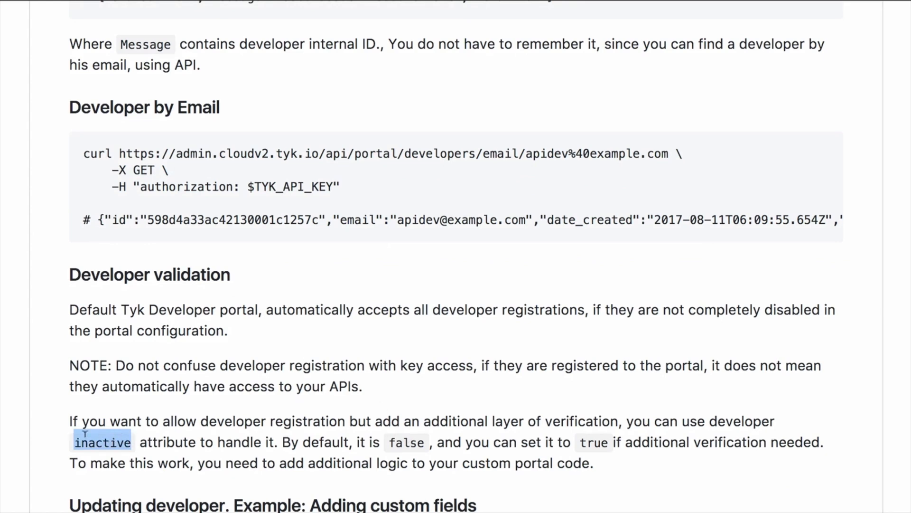
mouse_move(205, 277)
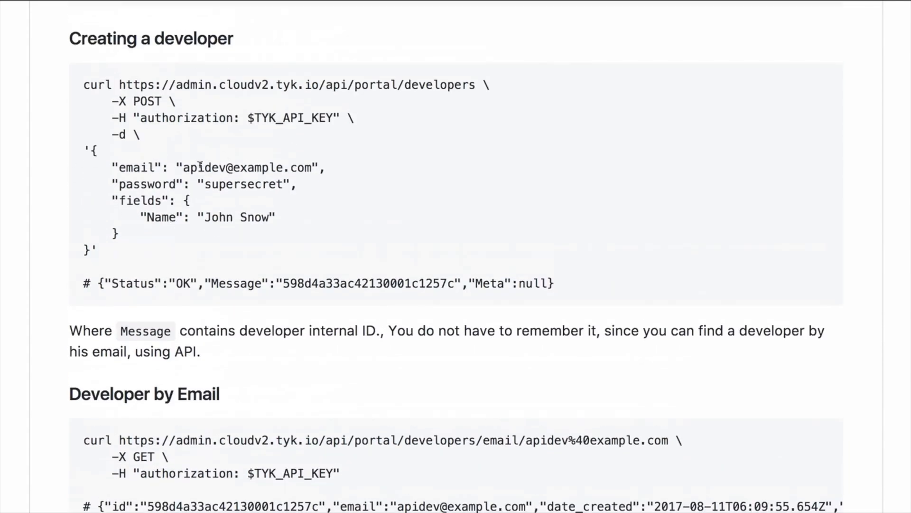
mouse_move(328, 198)
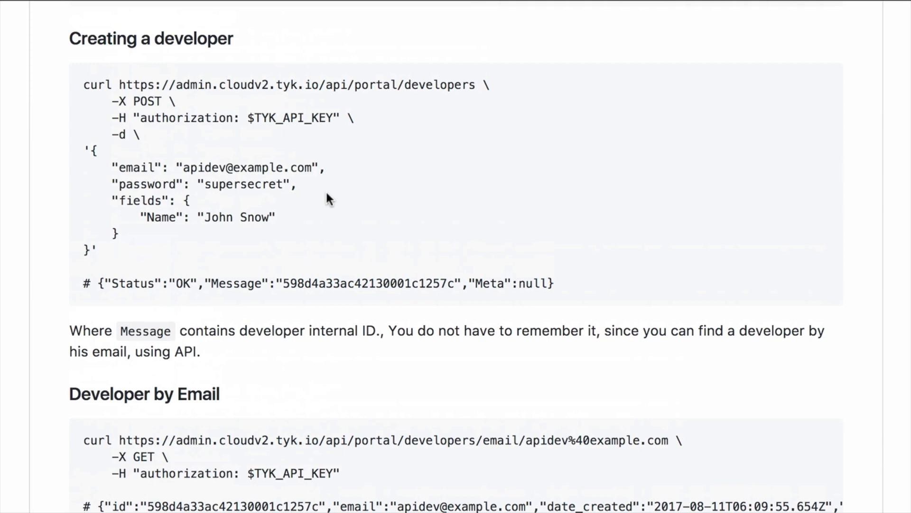
mouse_move(377, 259)
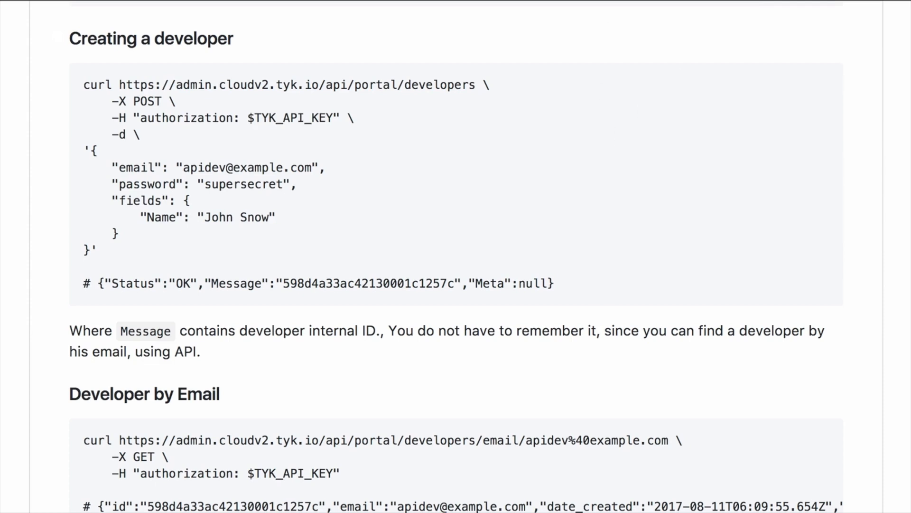
mouse_move(604, 53)
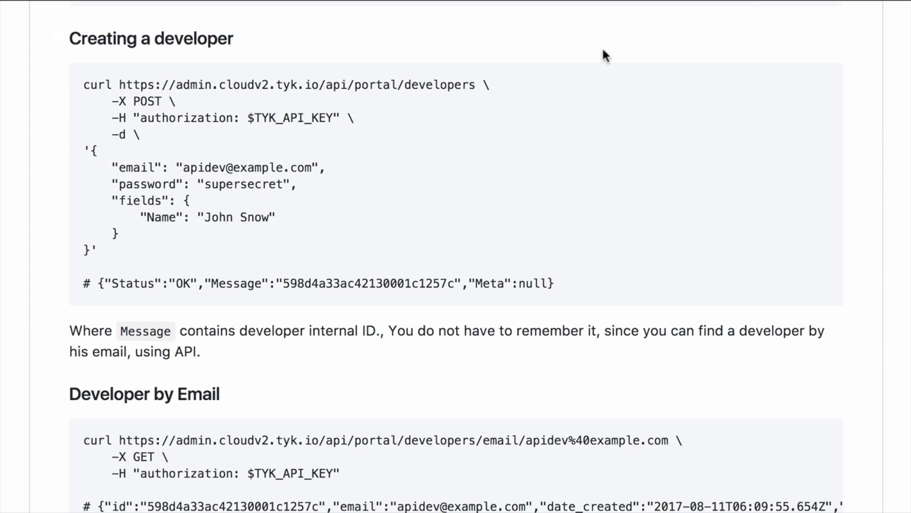
Step: Scroll the README to the Updating developer example with the traffic_source 'google search' custom field
scroll(down, 3)
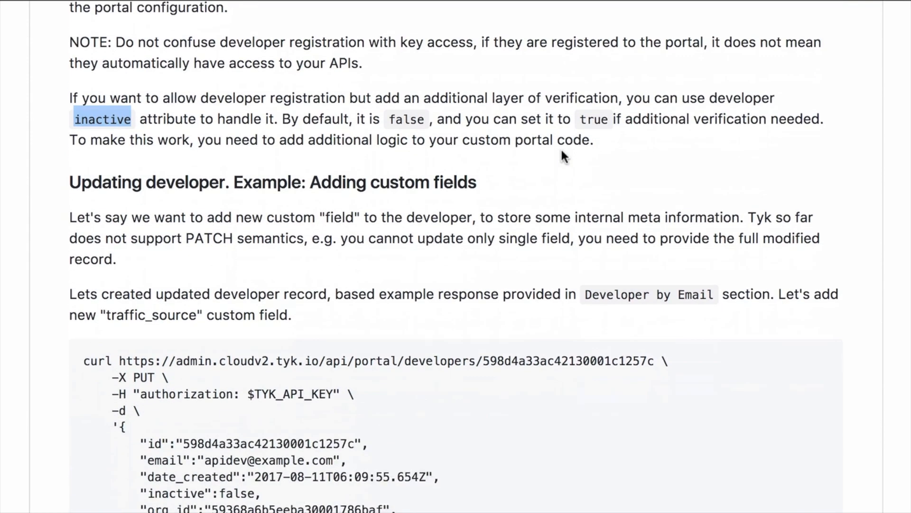
scroll(down, 3)
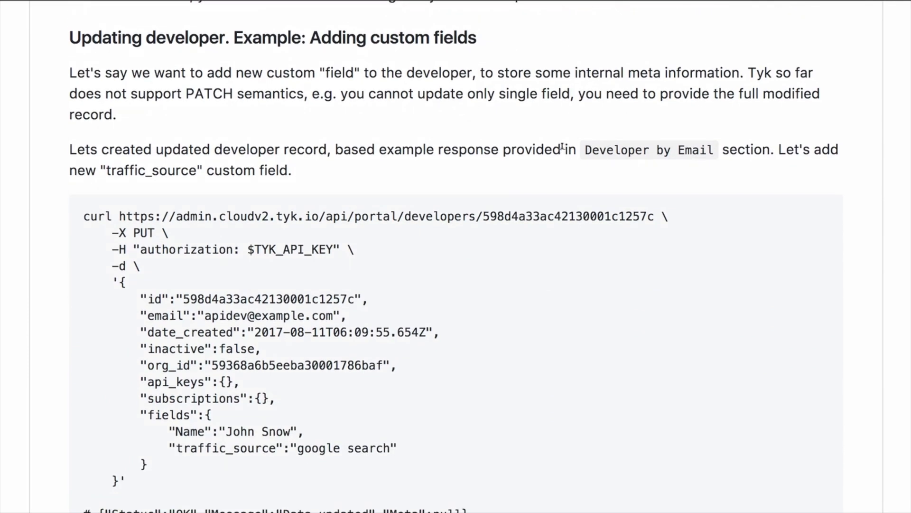
scroll(down, 3)
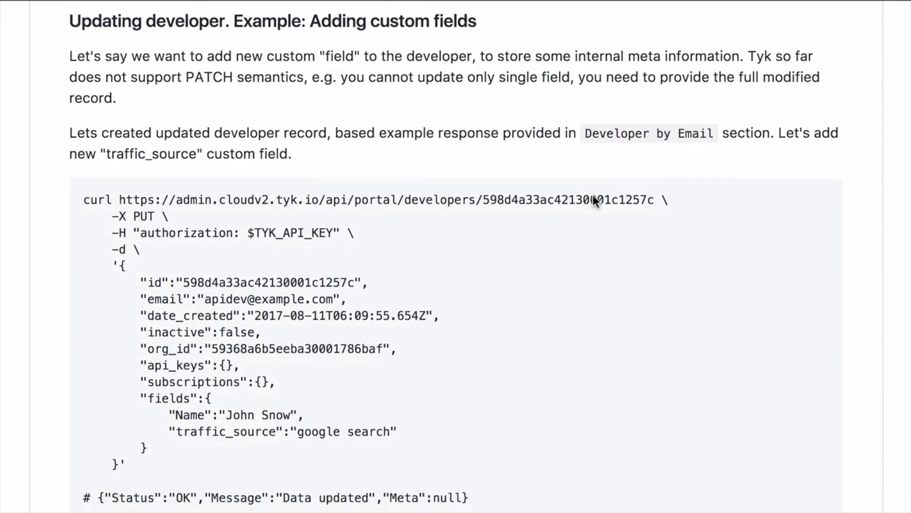
mouse_move(564, 266)
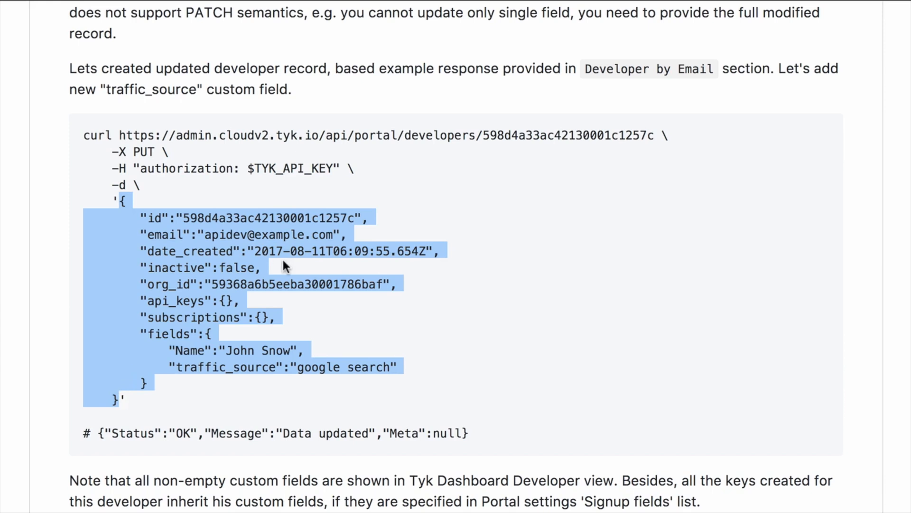
scroll(down, 3)
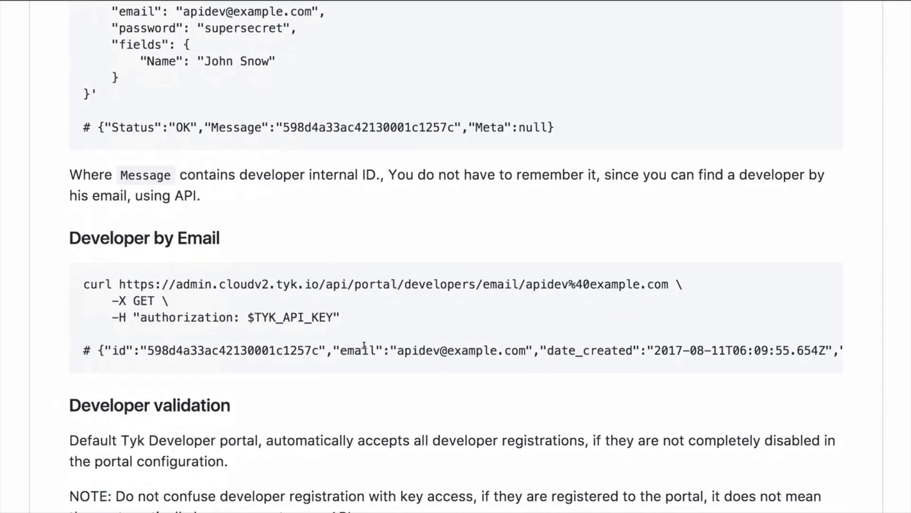
scroll(down, 3)
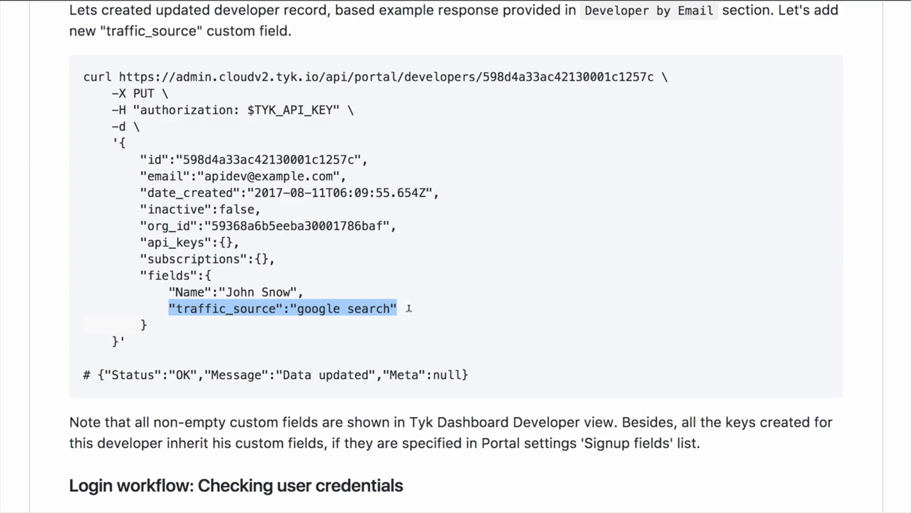
mouse_move(209, 308)
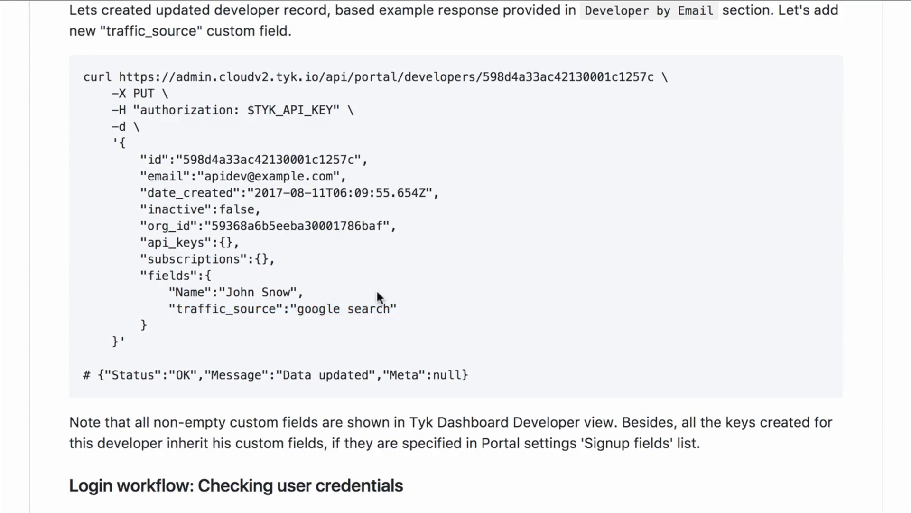
mouse_move(378, 297)
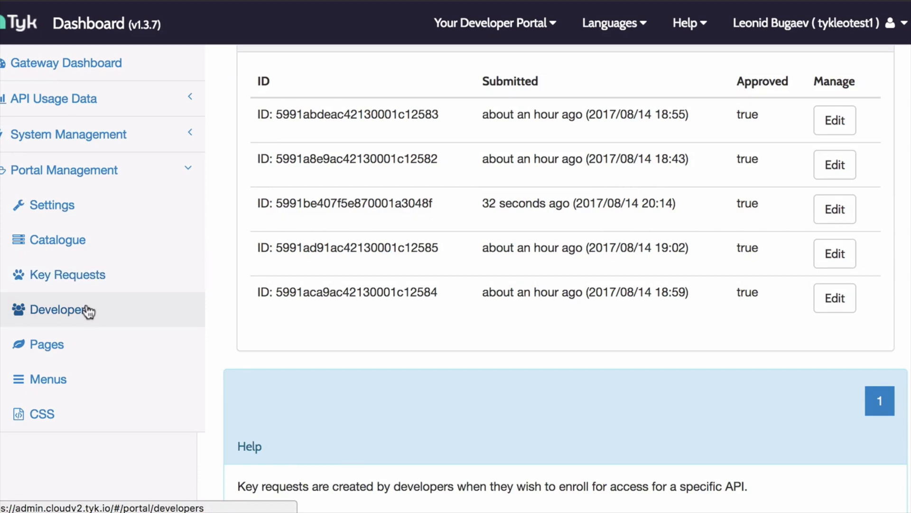
click(60, 310)
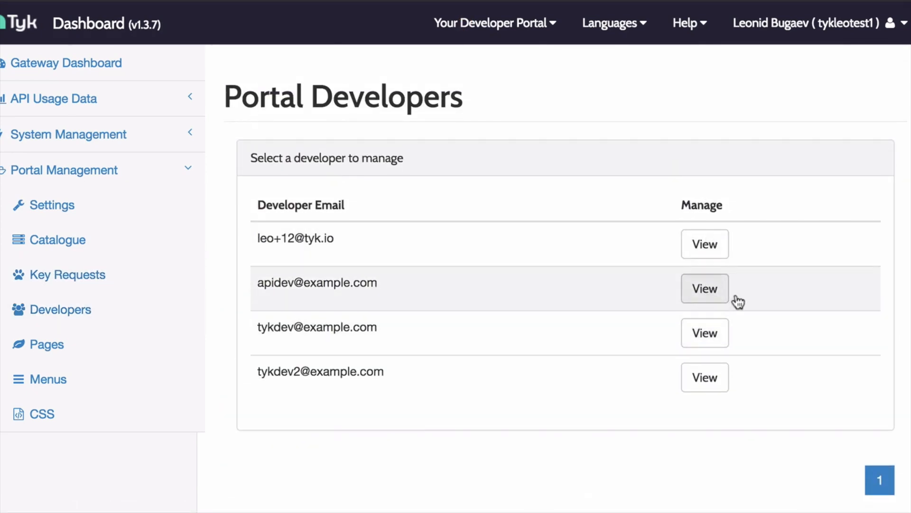
click(704, 288)
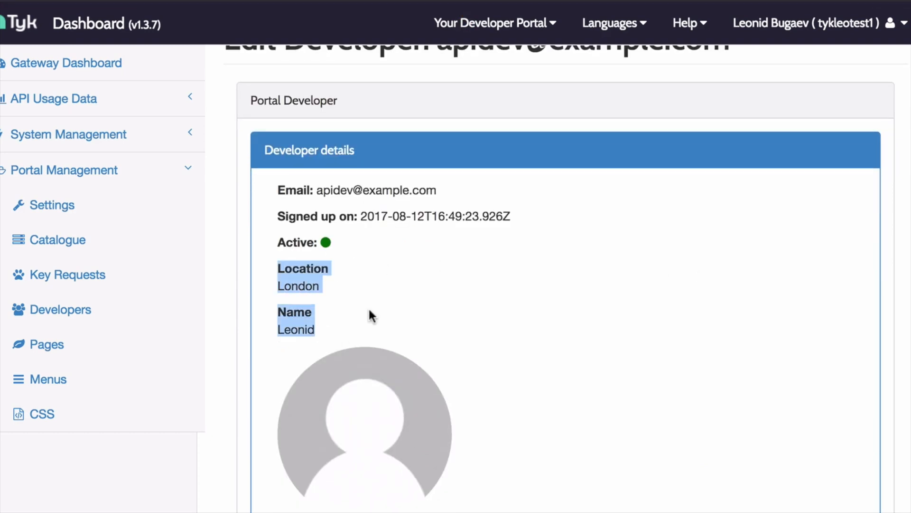
scroll(down, 3)
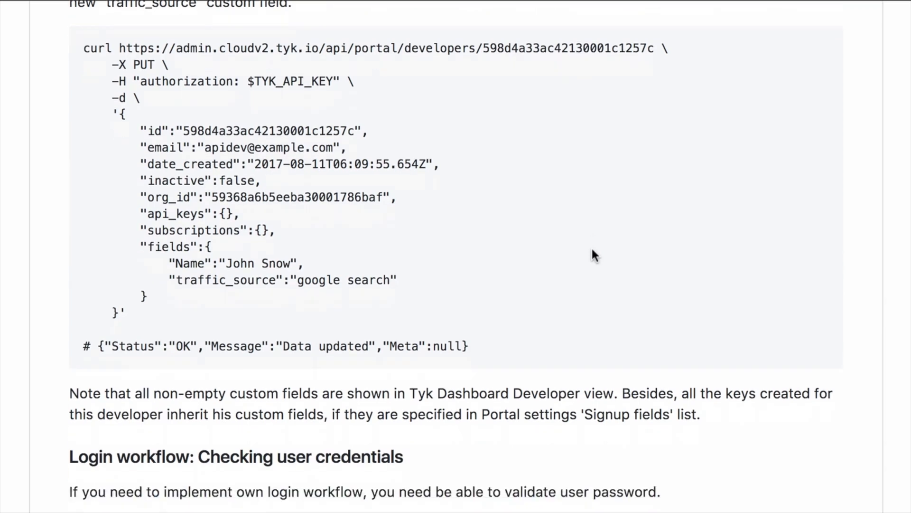
Step: Scroll the README to the 'Login workflow: Checking user credentials' section
scroll(down, 3)
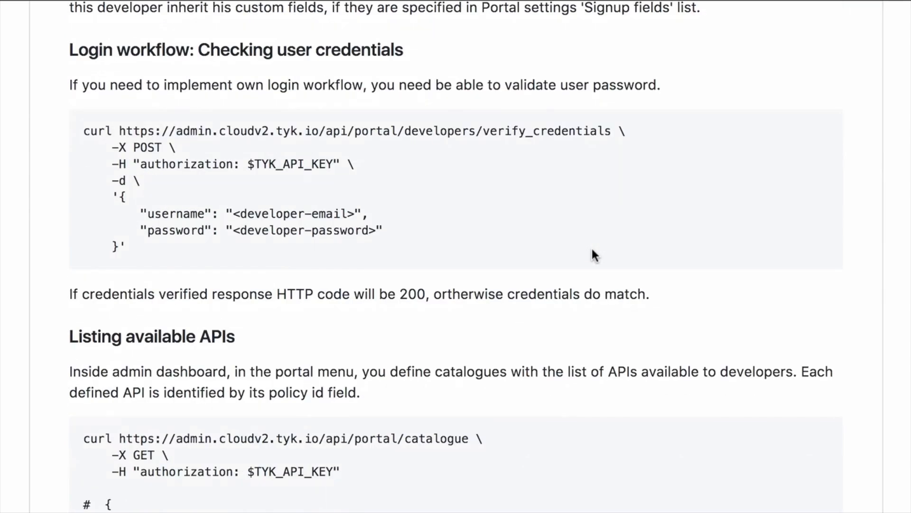
mouse_move(376, 123)
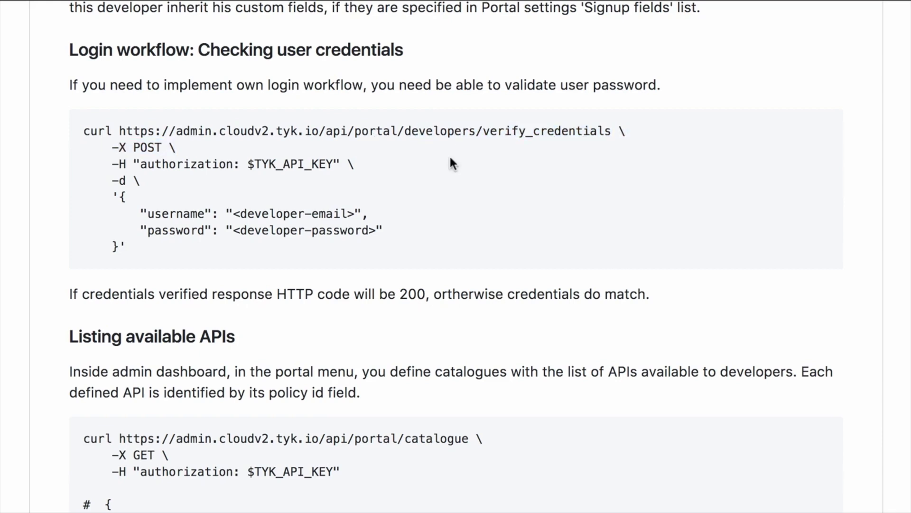
mouse_move(503, 320)
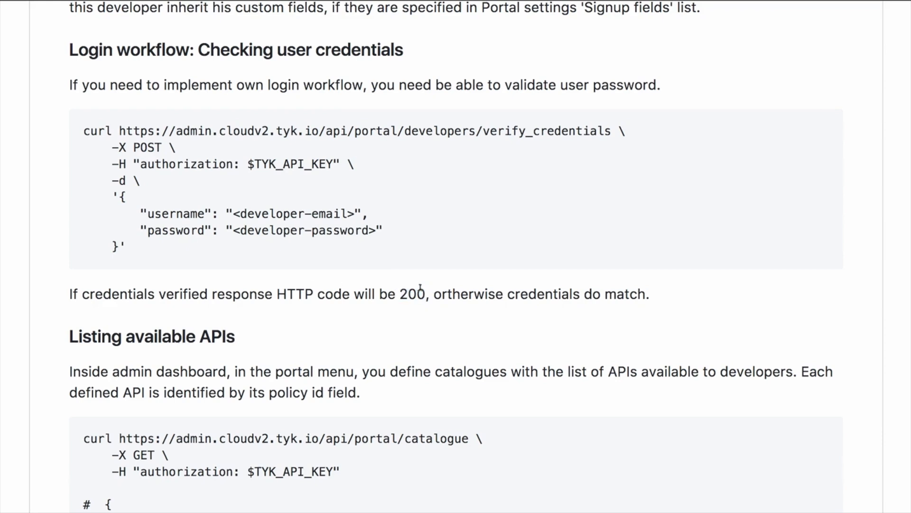
mouse_move(562, 296)
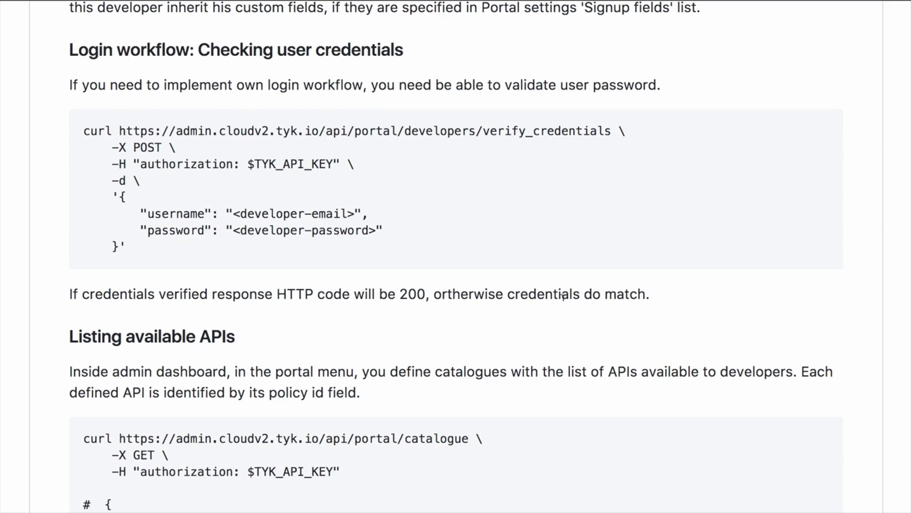
mouse_move(366, 252)
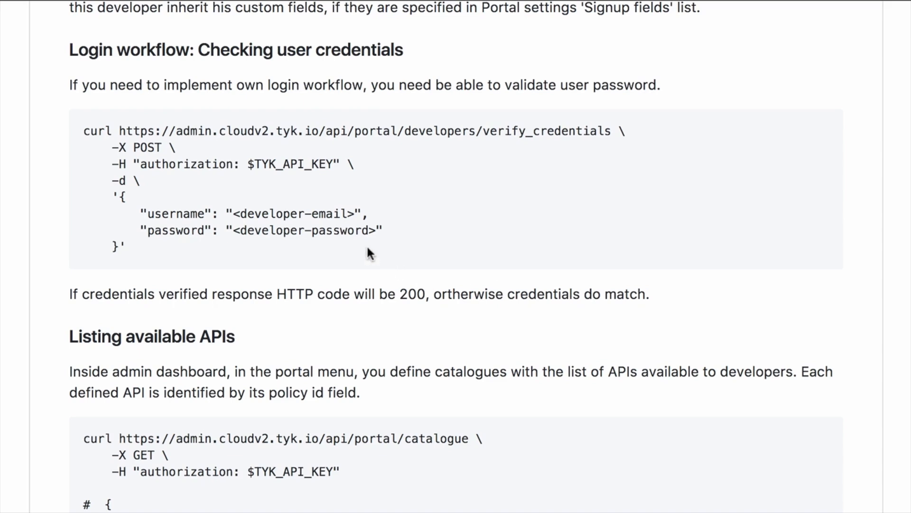
Step: Scroll past 'Listing available APIs' to the Issuing keys curl example and its JSON request body
scroll(down, 3)
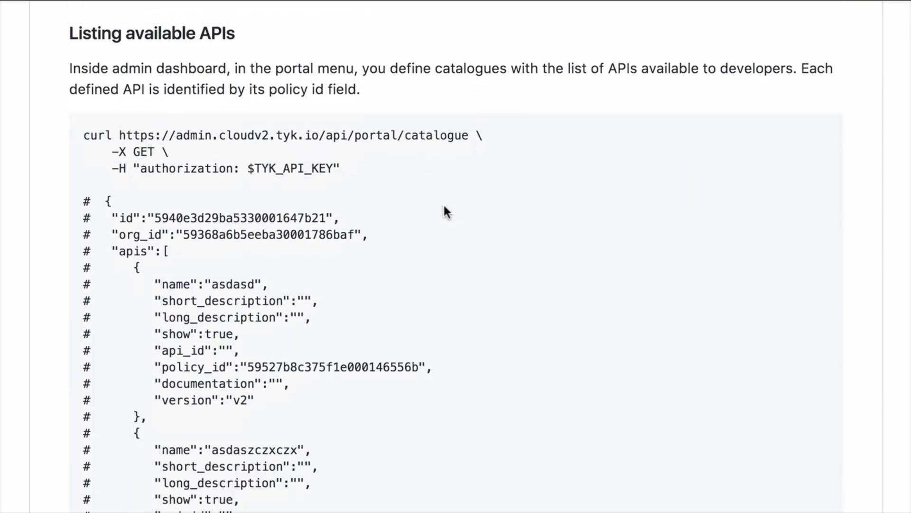
scroll(down, 3)
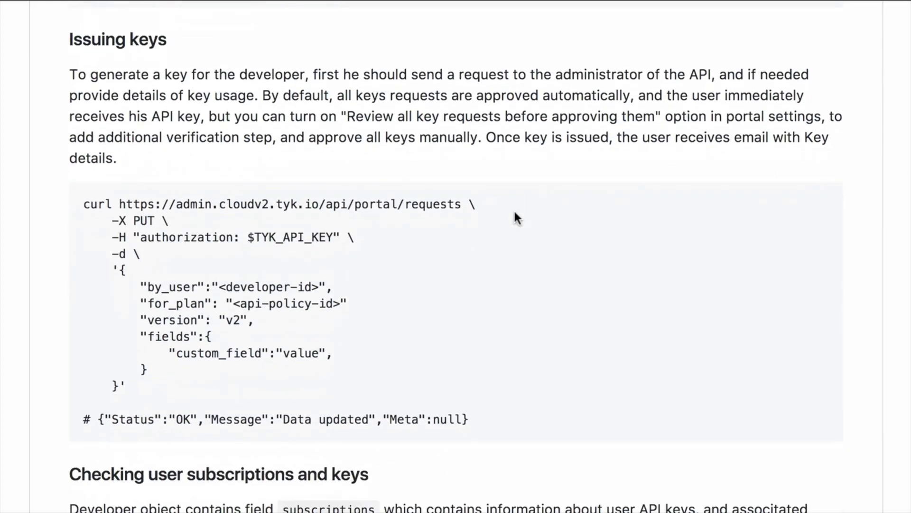
scroll(down, 3)
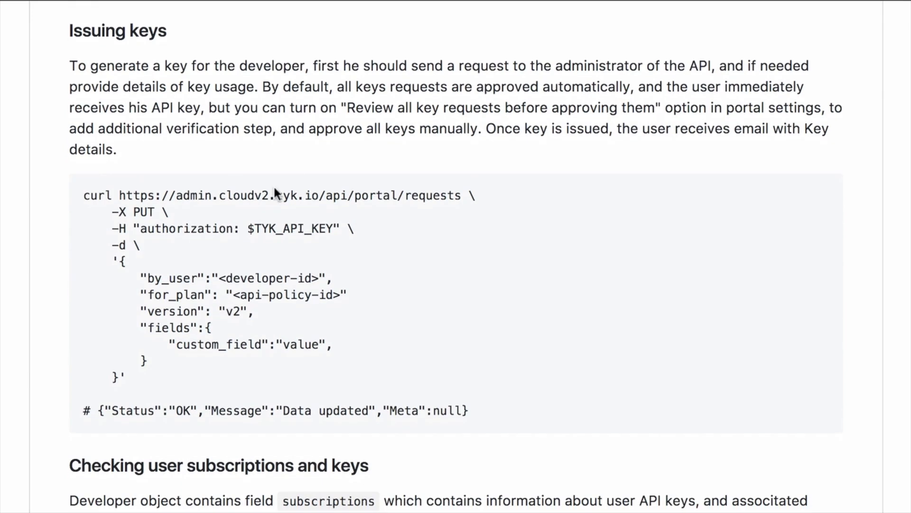
mouse_move(273, 265)
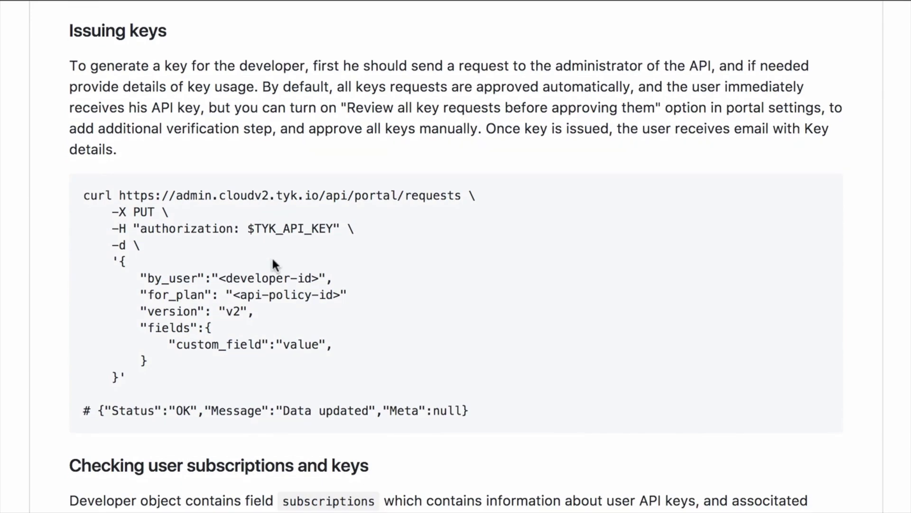
scroll(down, 3)
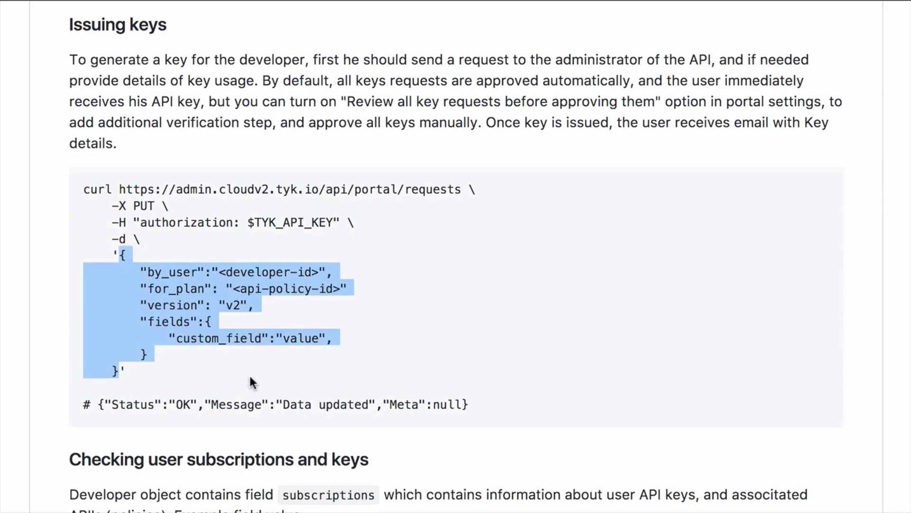
scroll(down, 3)
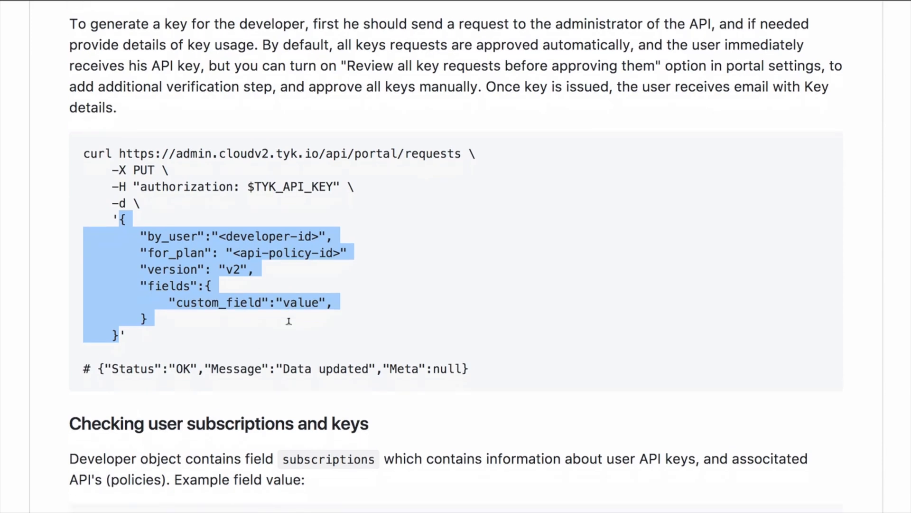
scroll(down, 3)
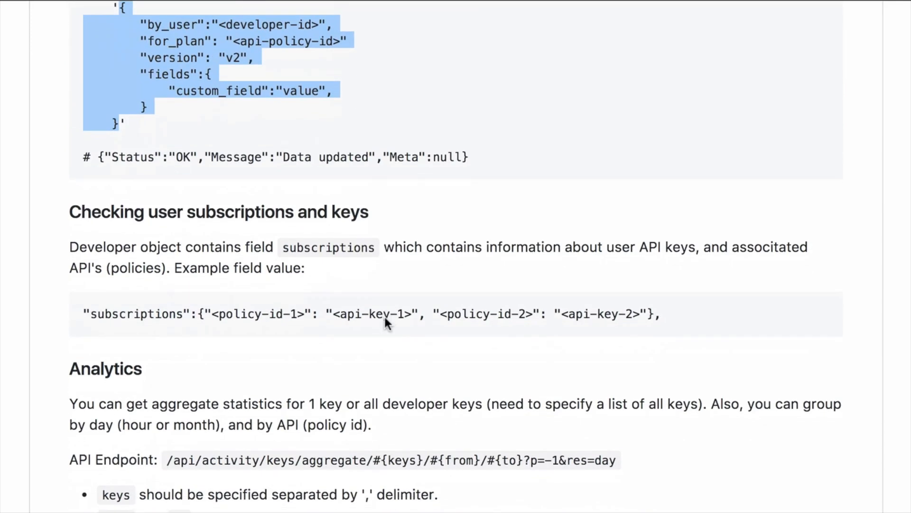
Step: Reach 'Checking user subscriptions and keys' and pick out the <policy-id-1> and <api-key-1> placeholders
scroll(down, 3)
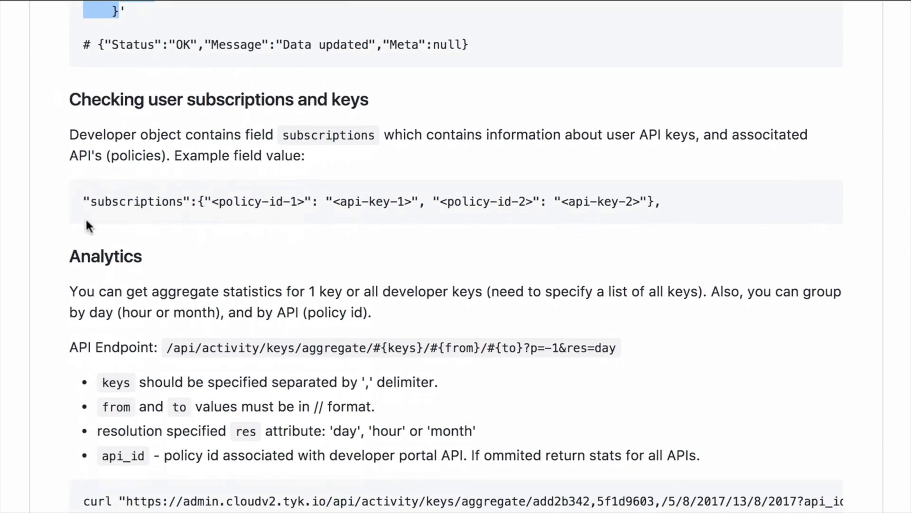
mouse_move(56, 101)
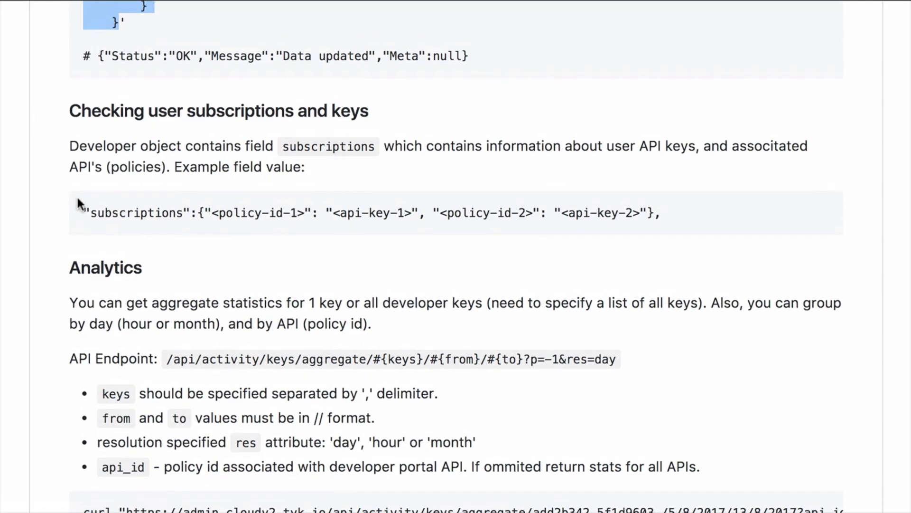
scroll(down, 3)
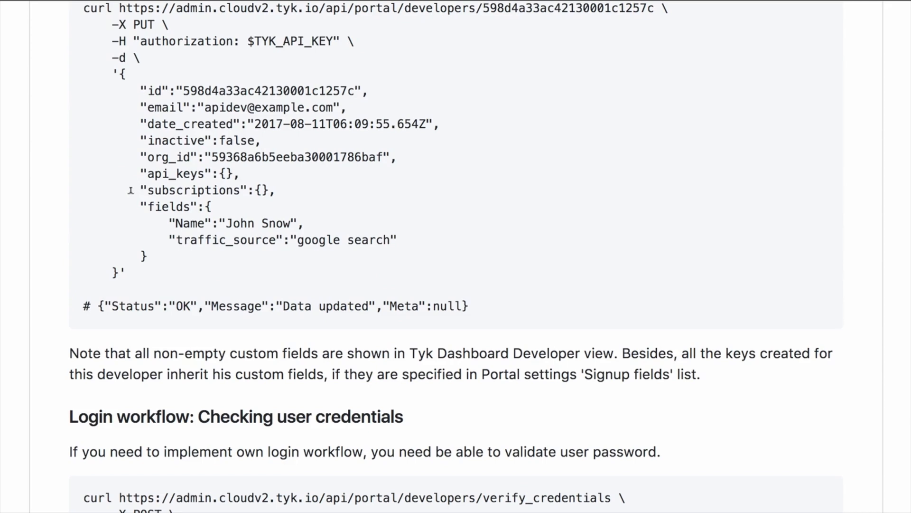
scroll(down, 3)
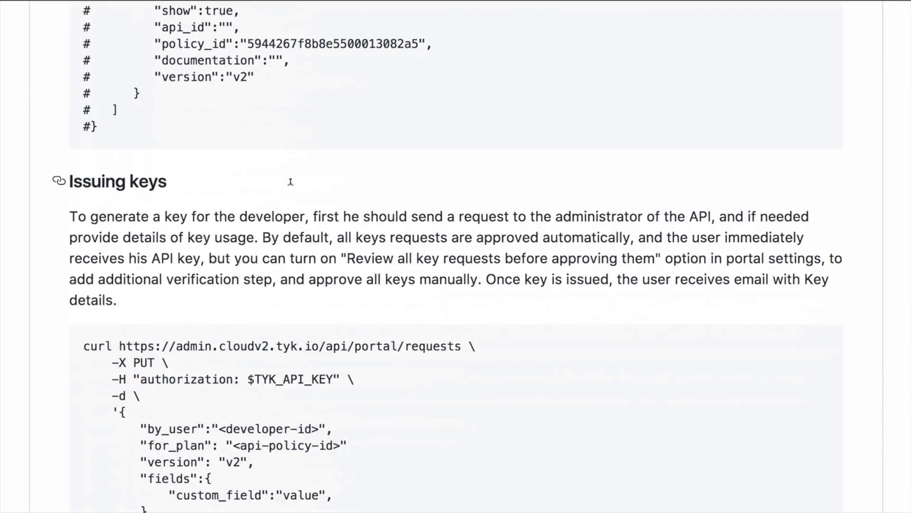
scroll(down, 3)
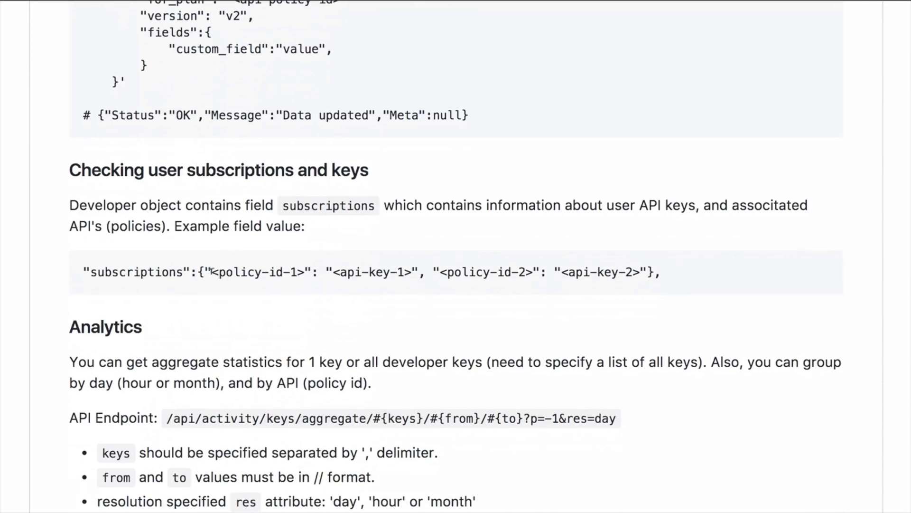
double_click(376, 274)
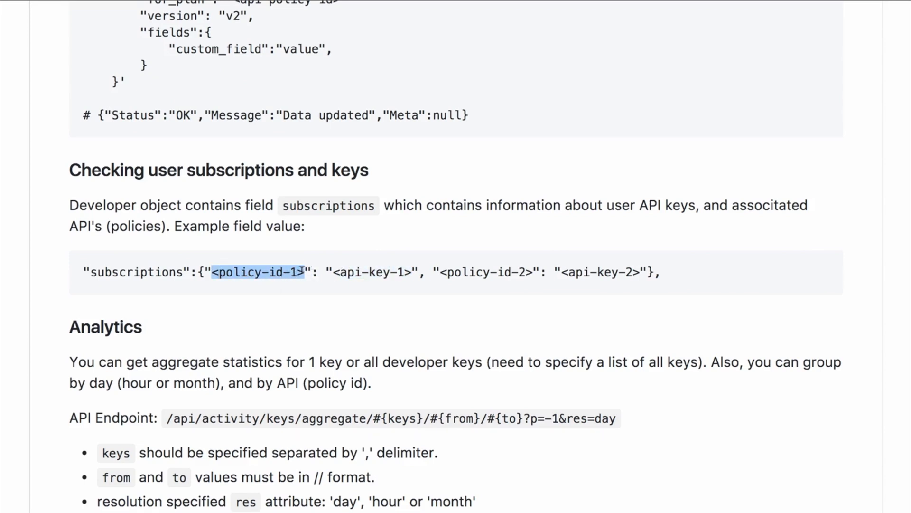
mouse_move(341, 274)
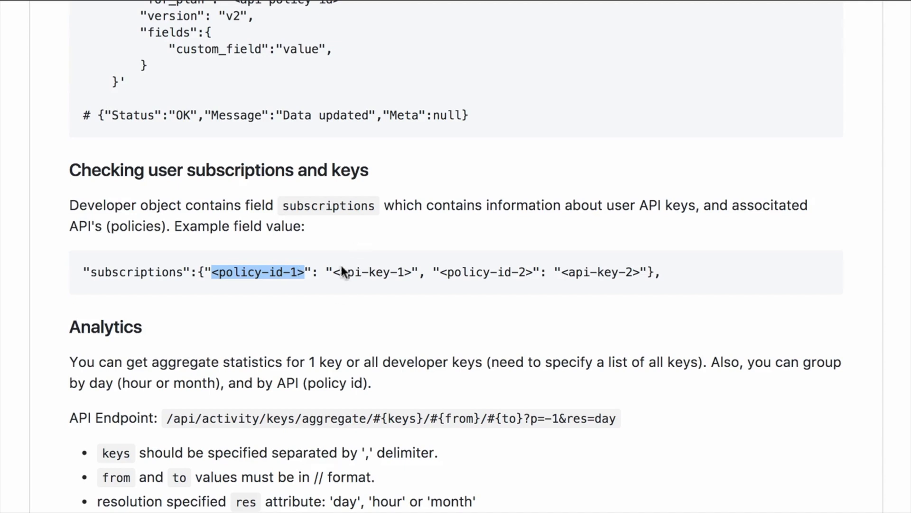
double_click(371, 273)
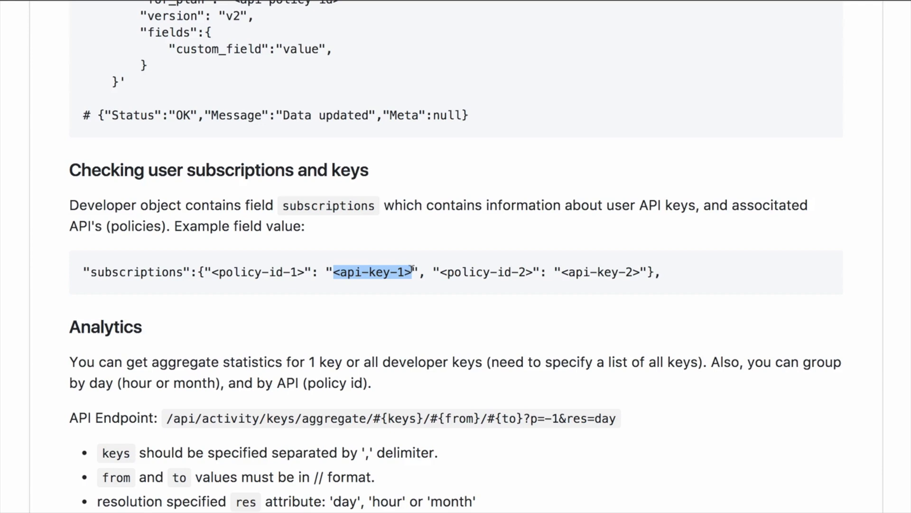
mouse_move(385, 290)
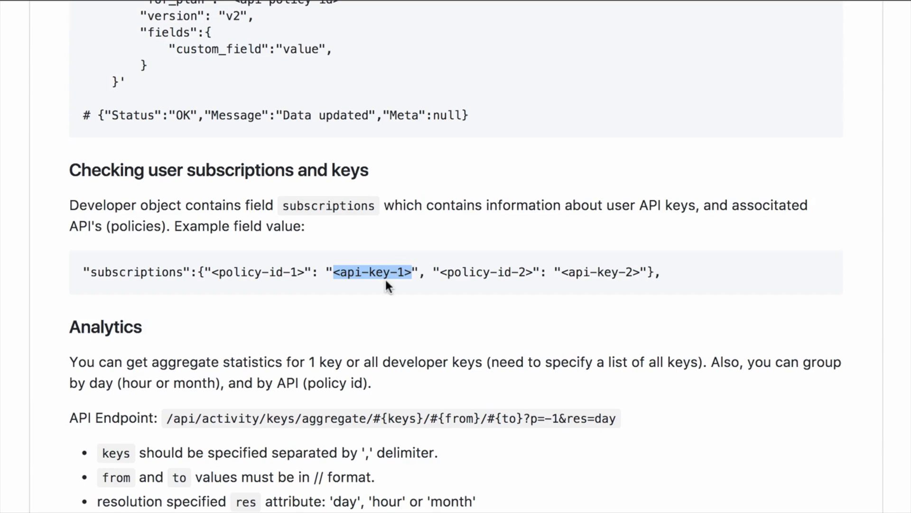
Step: Scroll on toward the Analytics section with its aggregate endpoint parameters
scroll(down, 3)
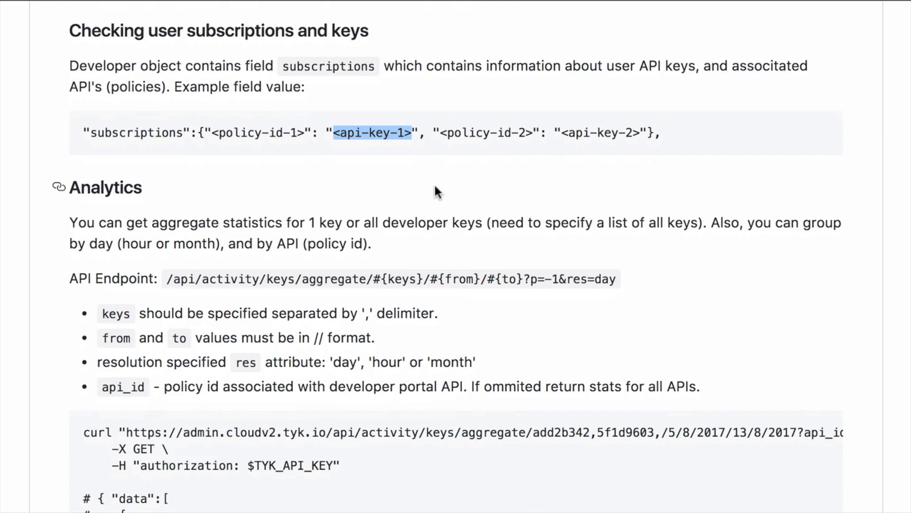
mouse_move(483, 158)
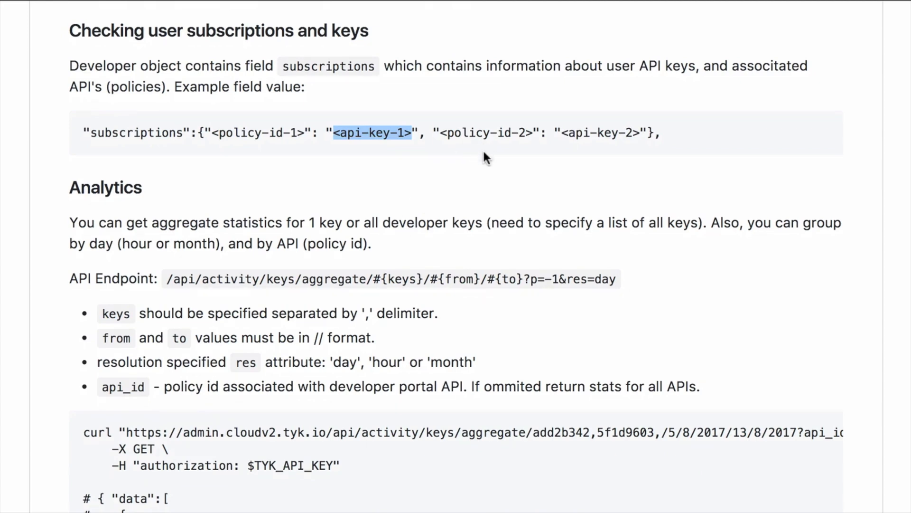
scroll(down, 3)
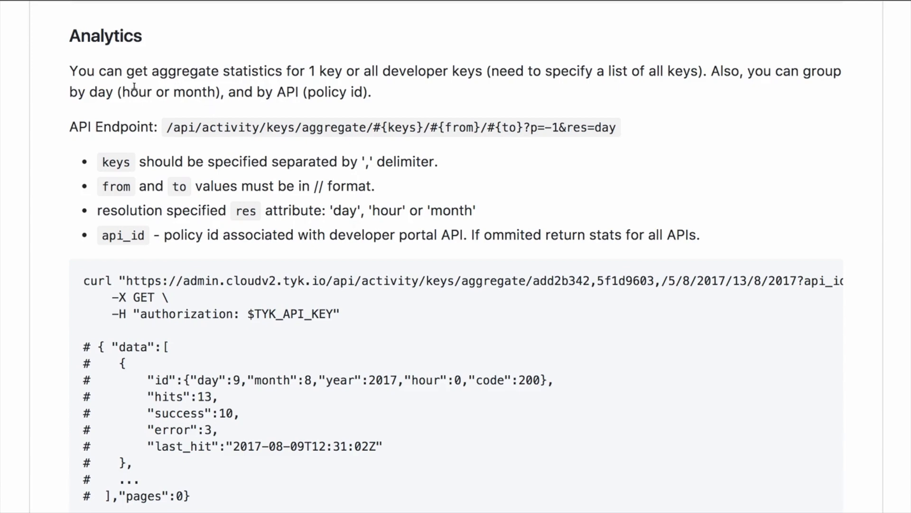
mouse_move(40, 125)
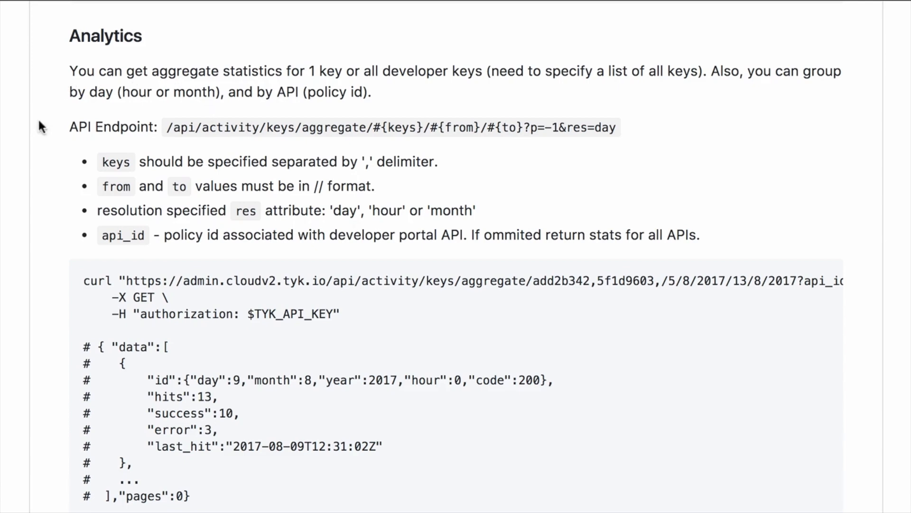
Step: Go over the Analytics curl example, selecting the two example keys and the day resolution value
scroll(down, 3)
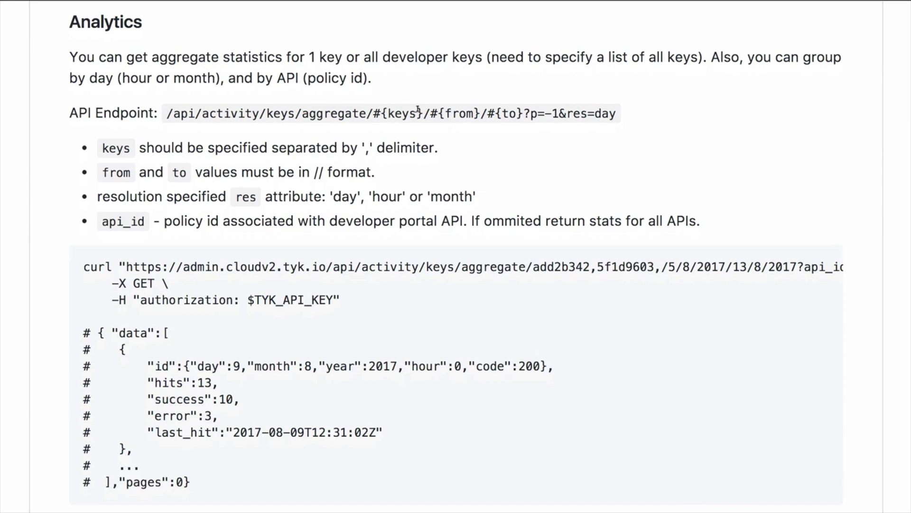
mouse_move(102, 146)
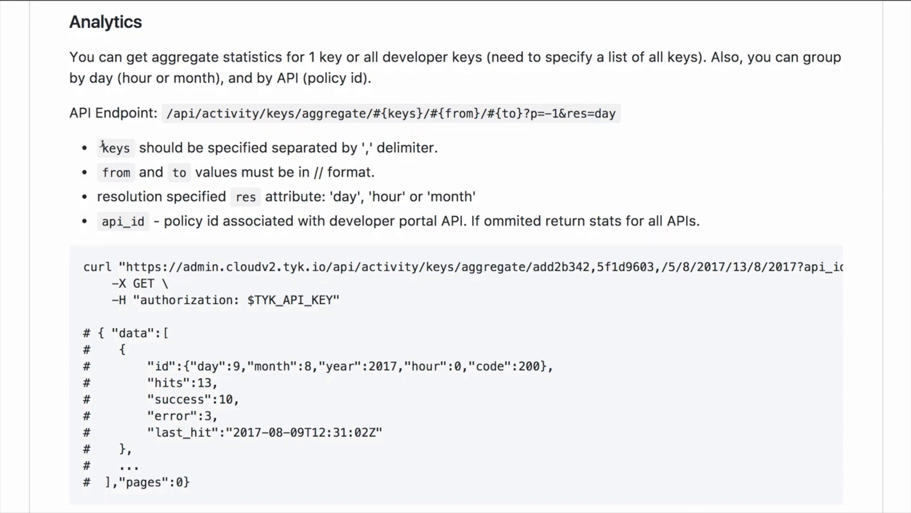
drag(532, 267, 651, 267)
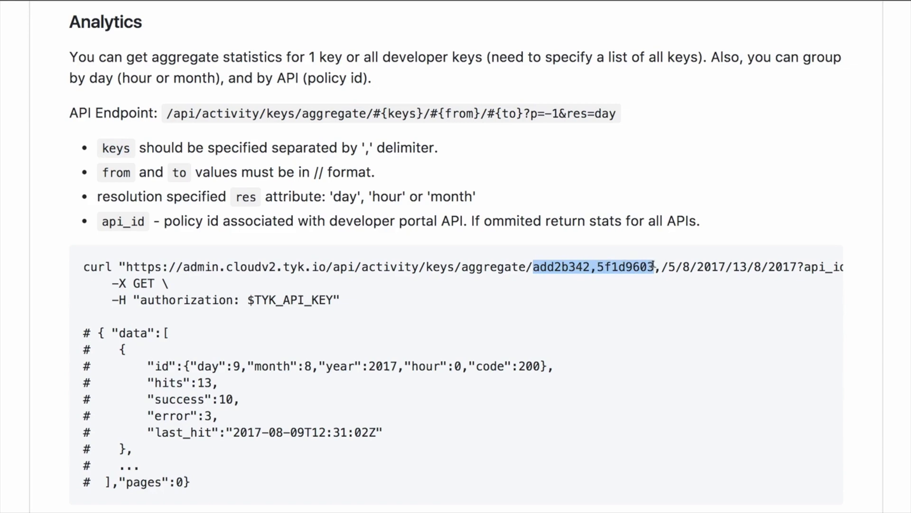
mouse_move(599, 287)
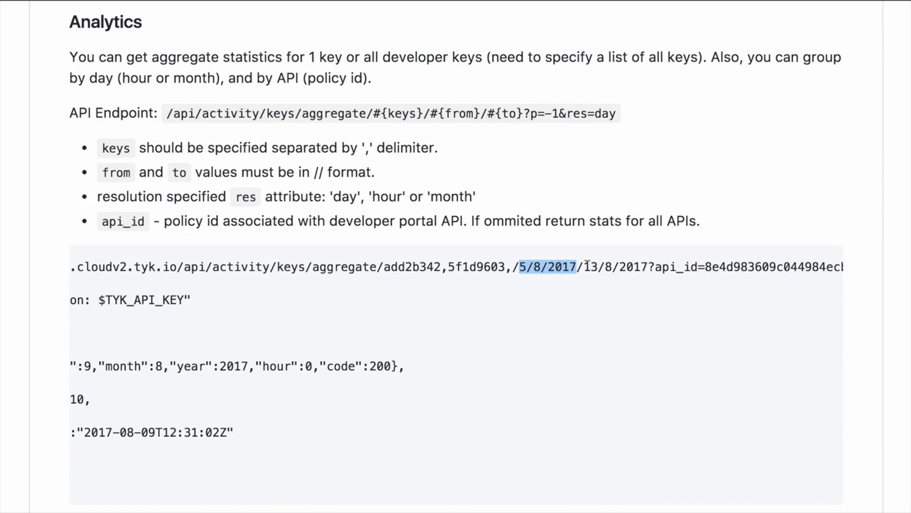
scroll(right, 3)
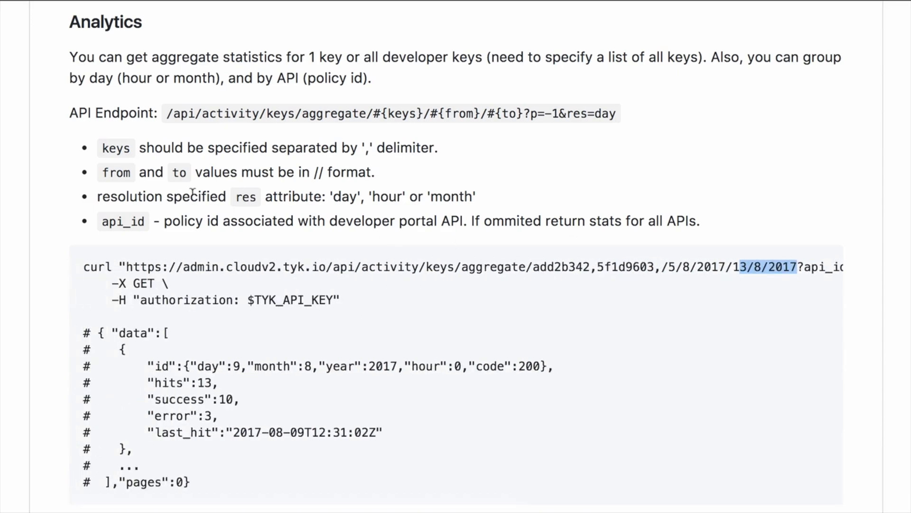
double_click(346, 196)
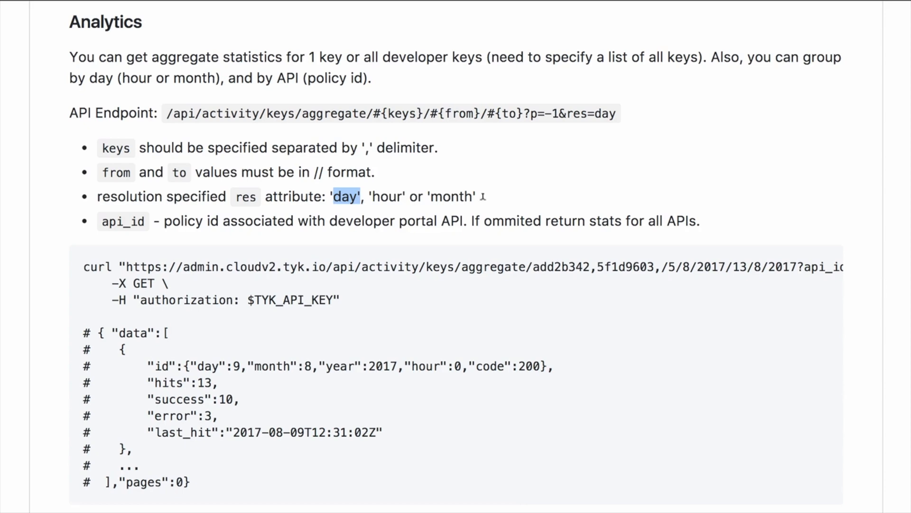
Step: Review the Building a portal run command and its API key placeholder, then reach portal.rb in tyk-custom-portal
scroll(down, 3)
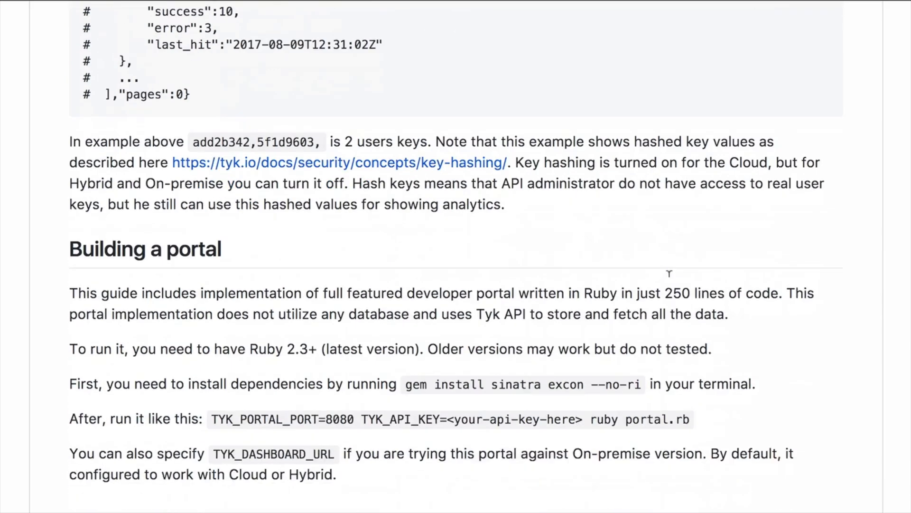
scroll(down, 3)
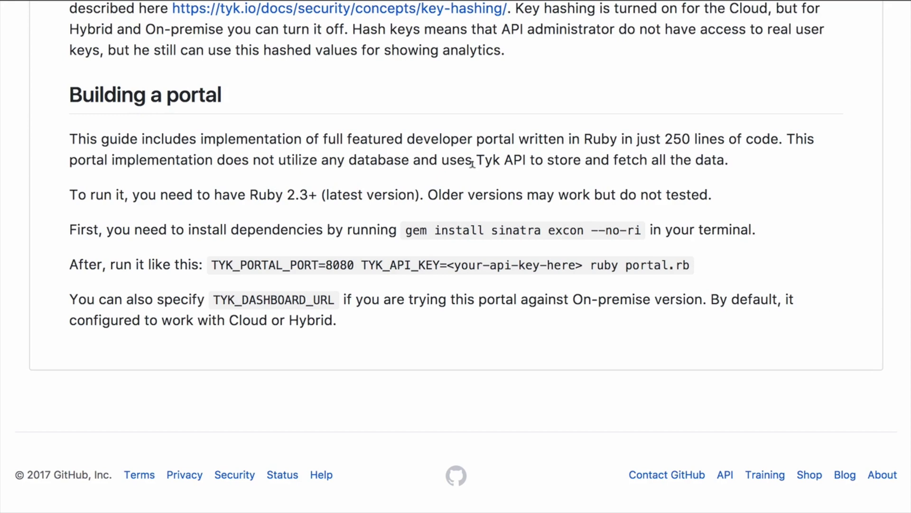
mouse_move(230, 186)
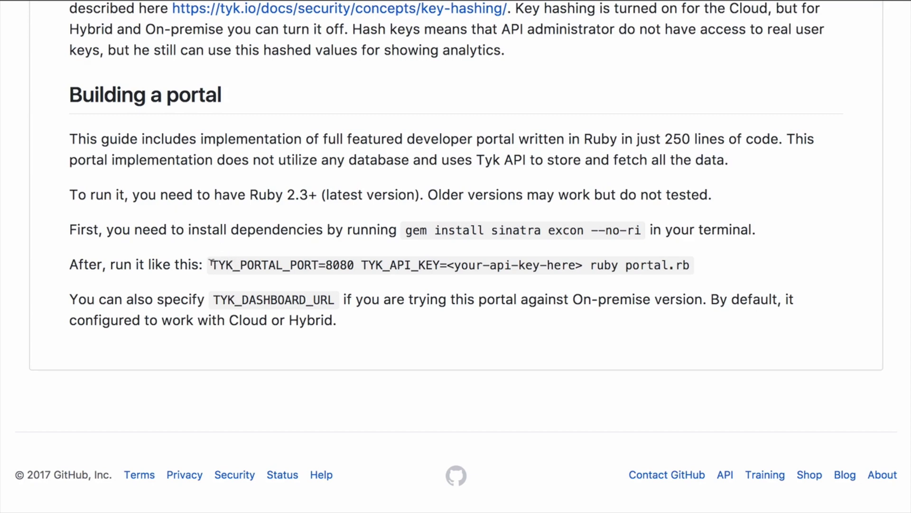
drag(211, 265, 689, 265)
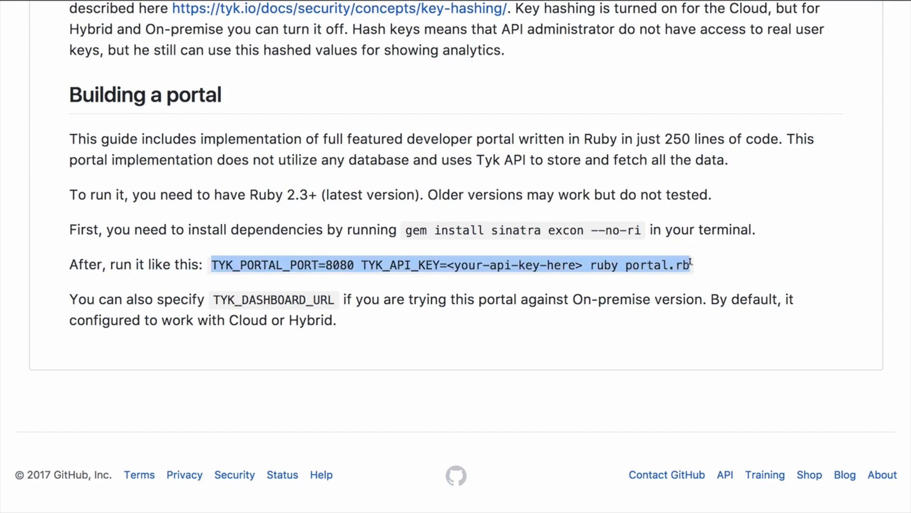
mouse_move(424, 254)
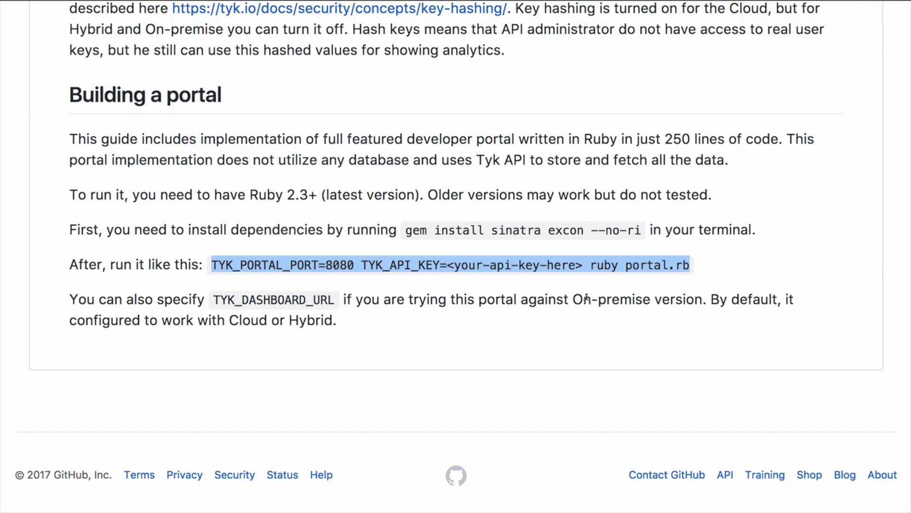
mouse_move(446, 259)
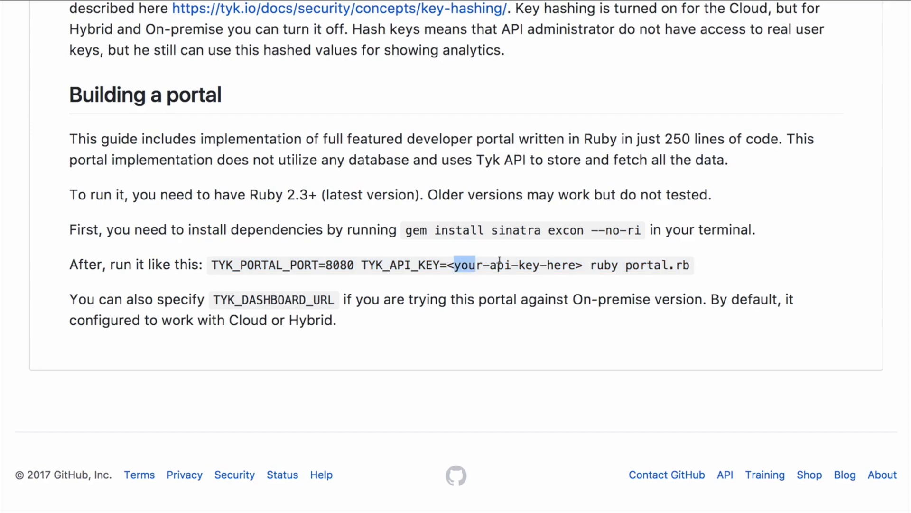
drag(453, 265, 575, 265)
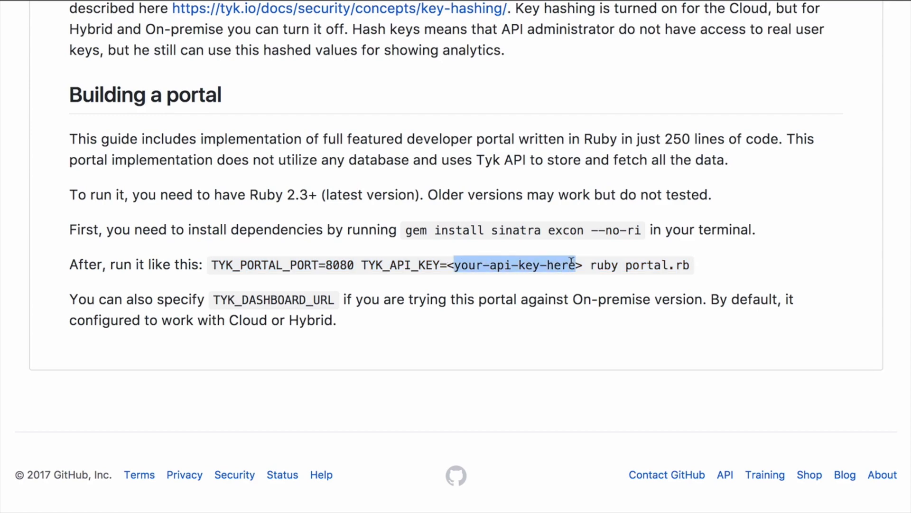
mouse_move(540, 211)
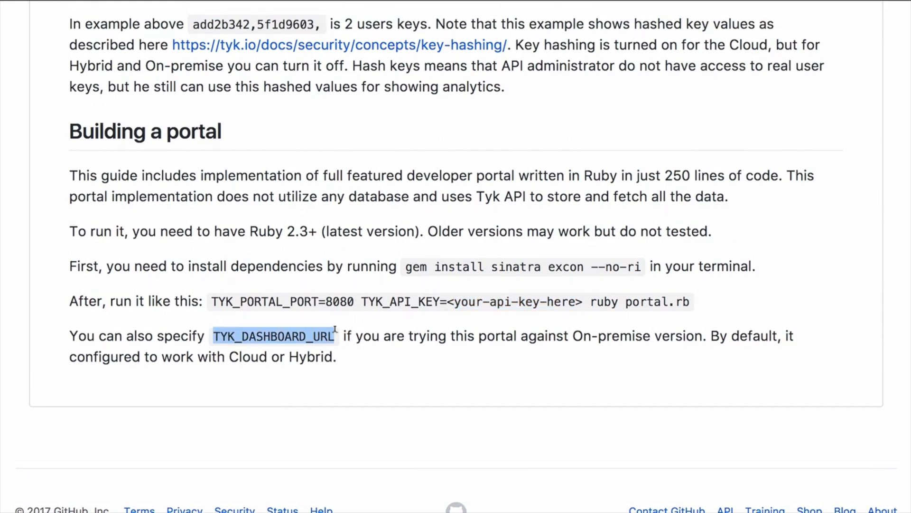
scroll(down, 3)
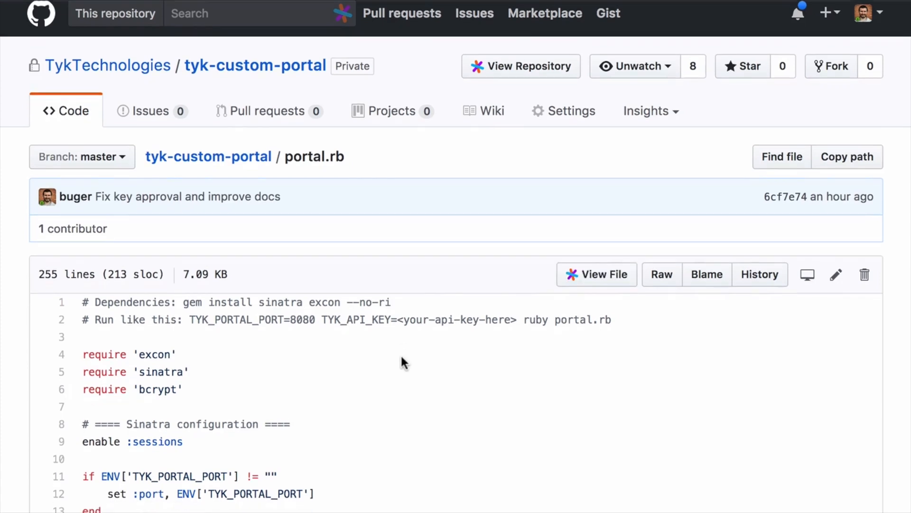
scroll(down, 3)
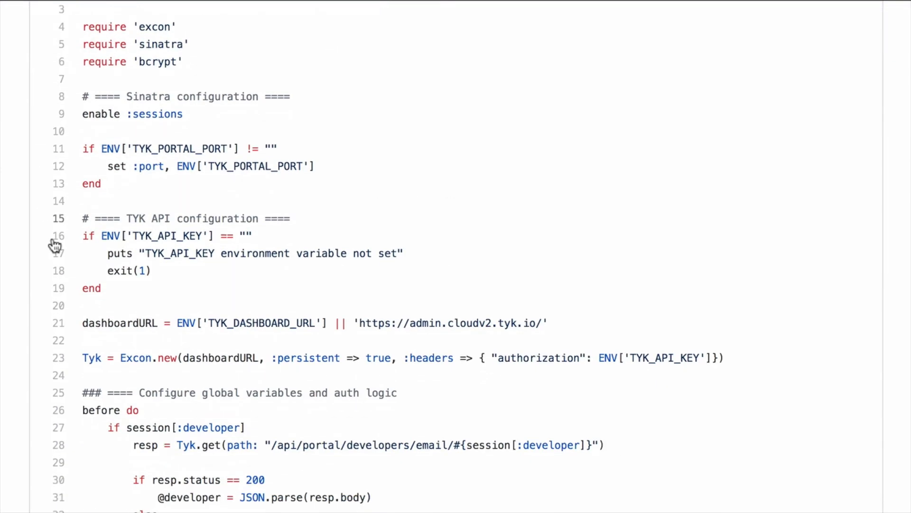
scroll(down, 3)
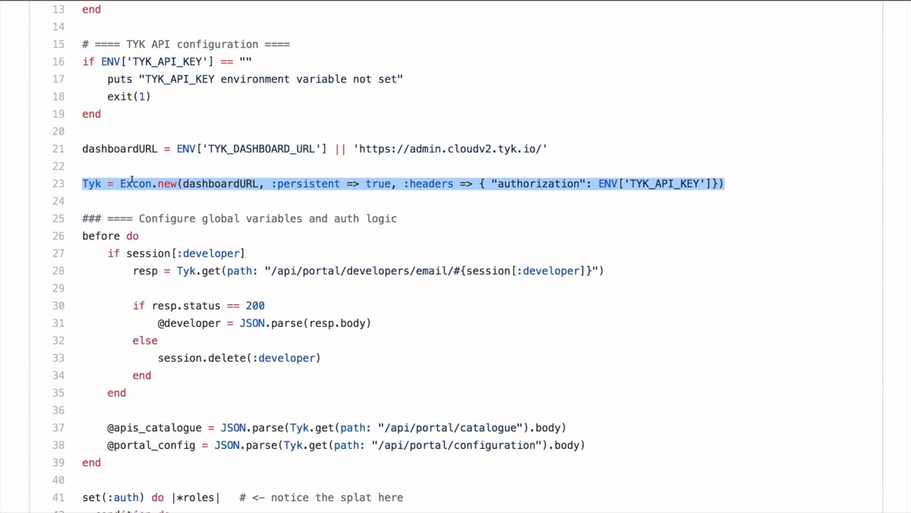
mouse_move(552, 186)
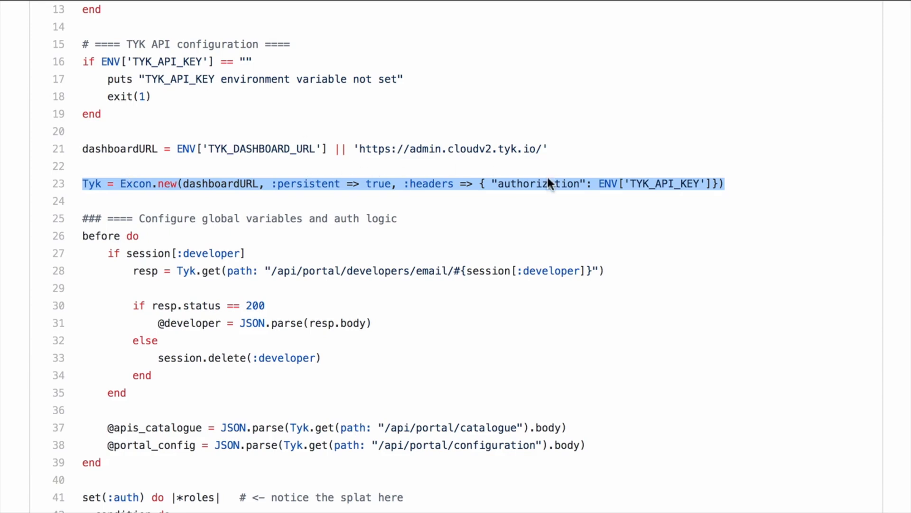
double_click(537, 184)
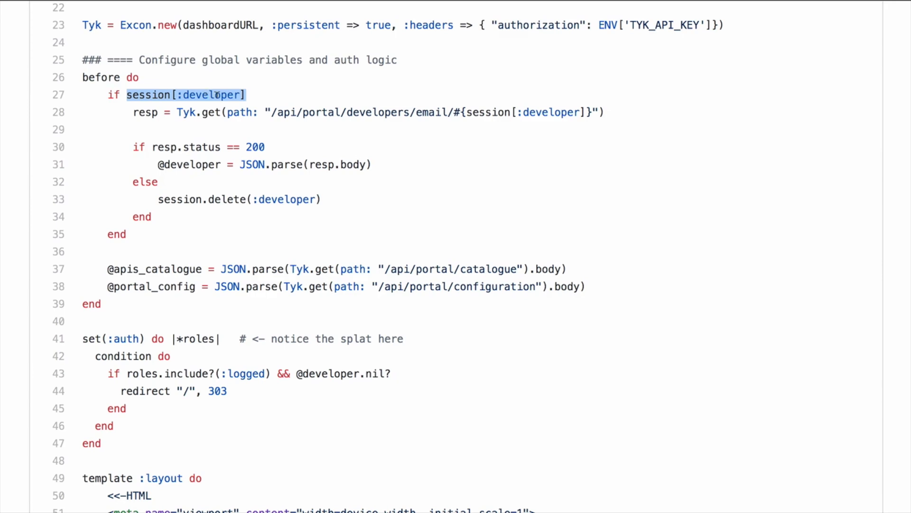
mouse_move(140, 113)
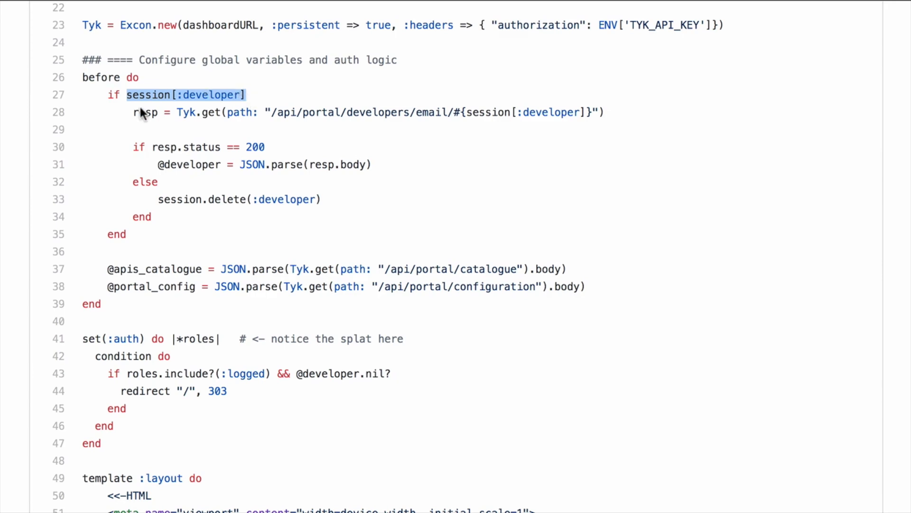
mouse_move(138, 94)
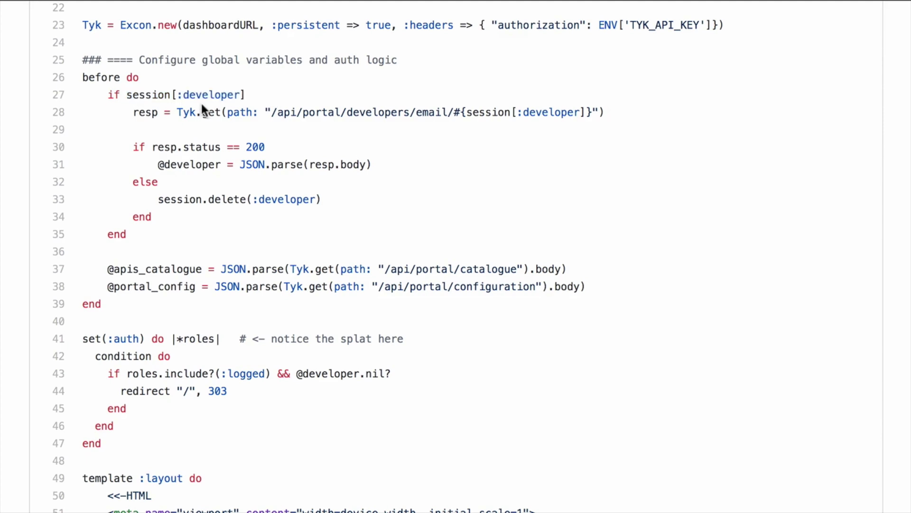
mouse_move(609, 115)
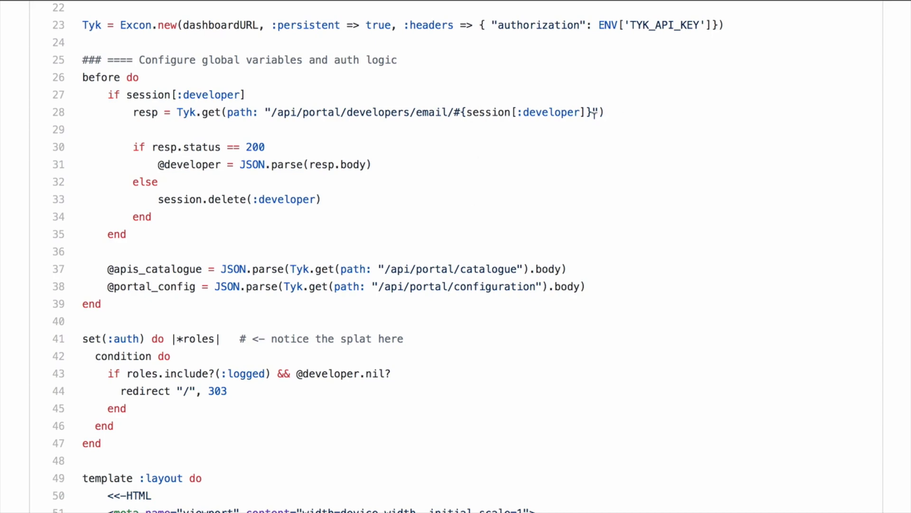
mouse_move(359, 156)
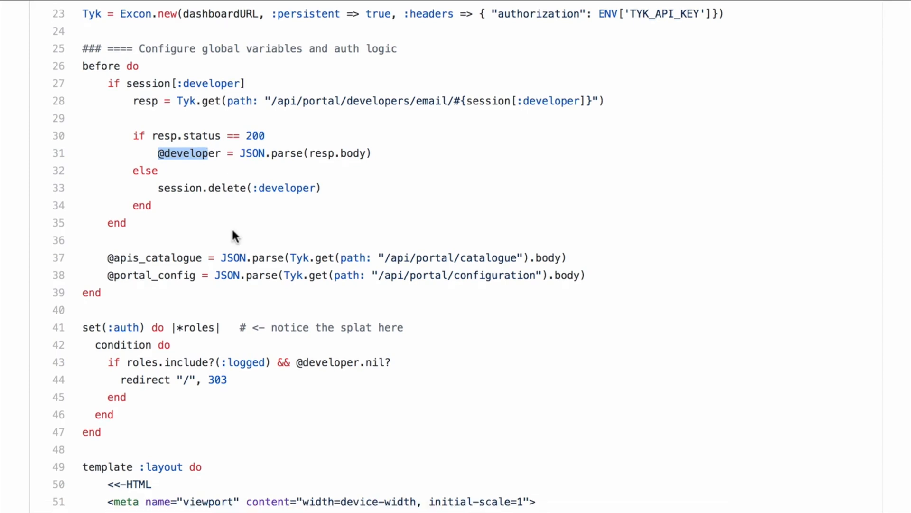
scroll(down, 3)
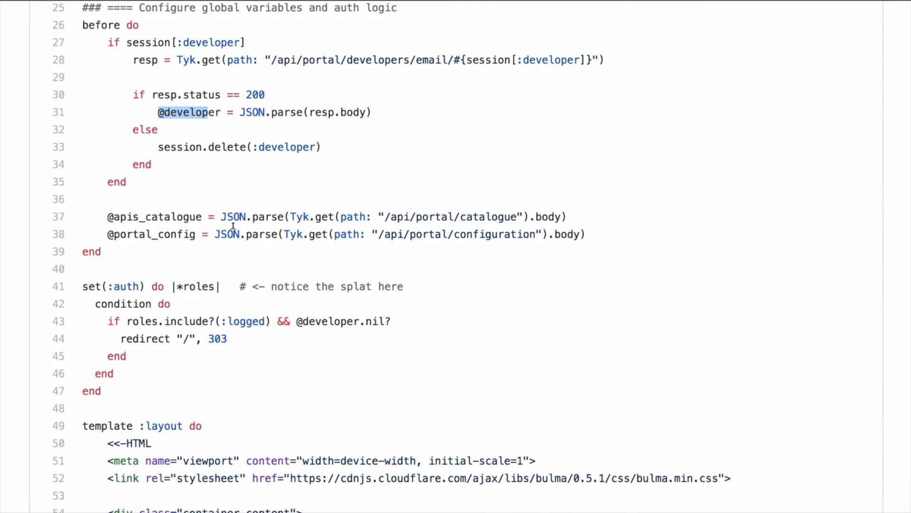
scroll(down, 3)
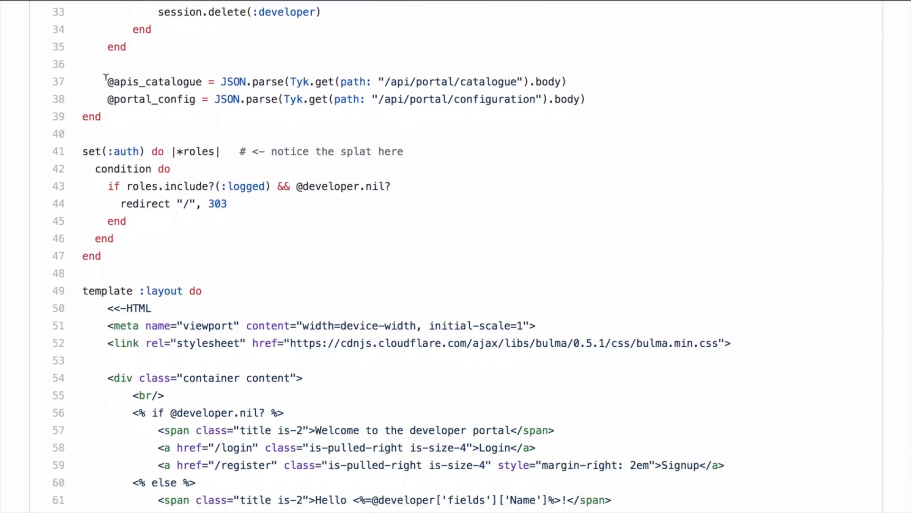
double_click(154, 81)
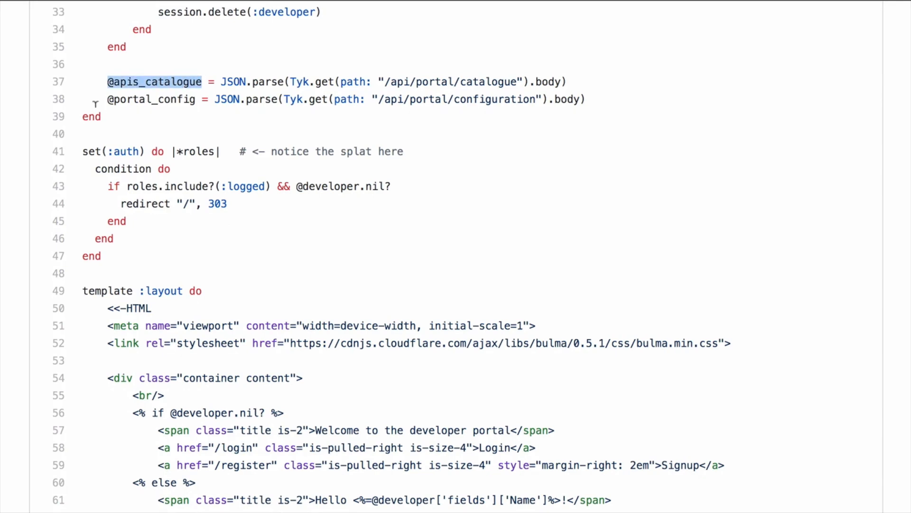
double_click(150, 100)
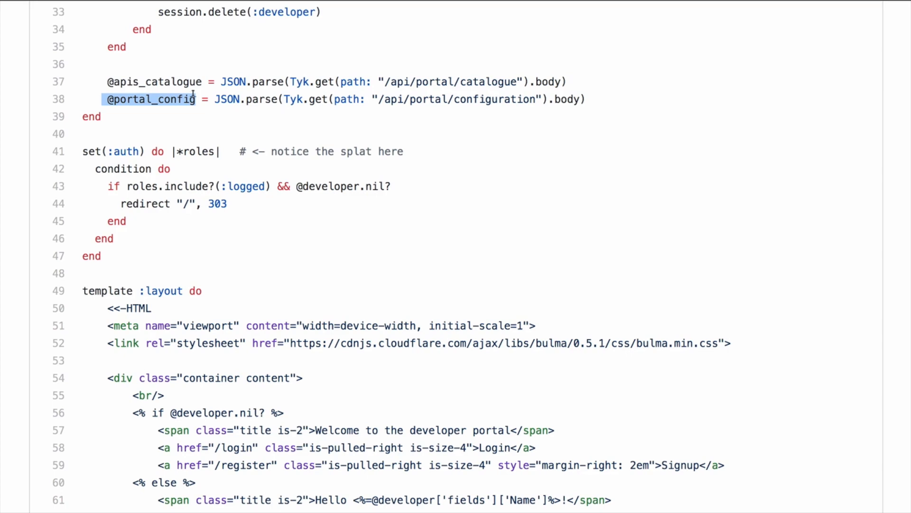
scroll(down, 3)
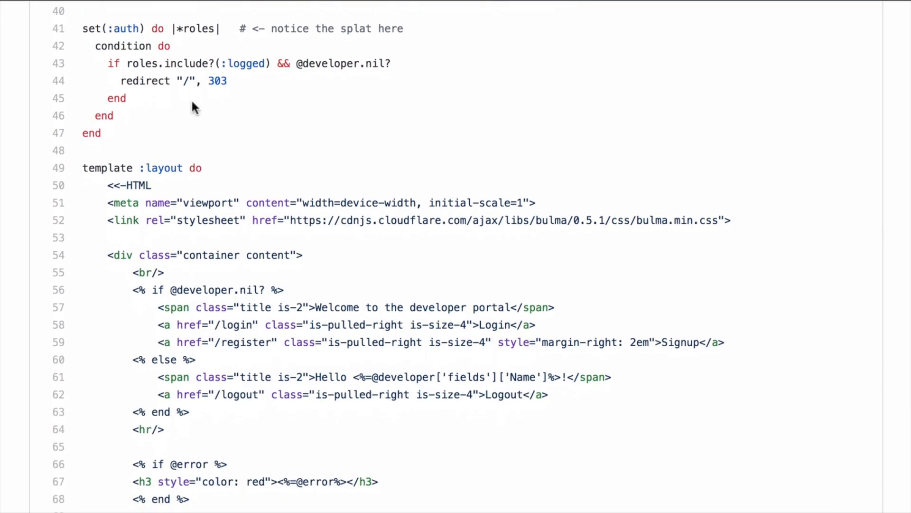
mouse_move(311, 144)
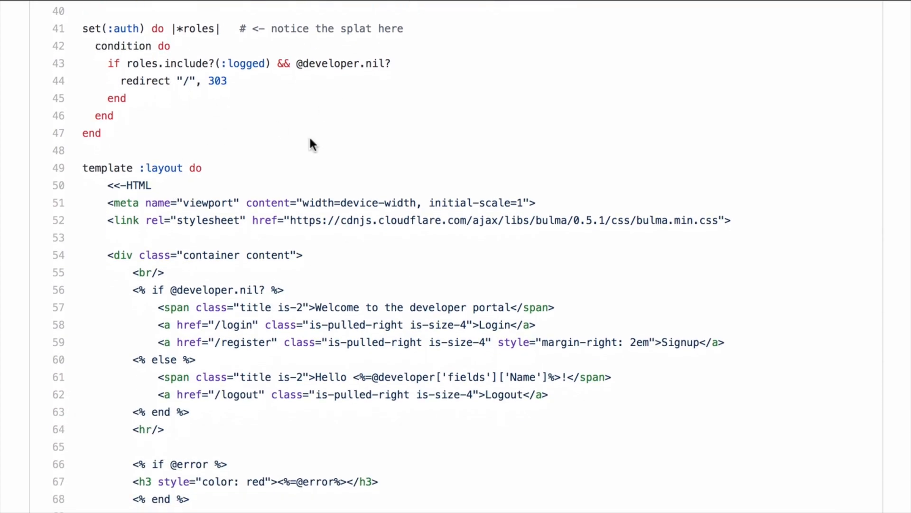
mouse_move(251, 92)
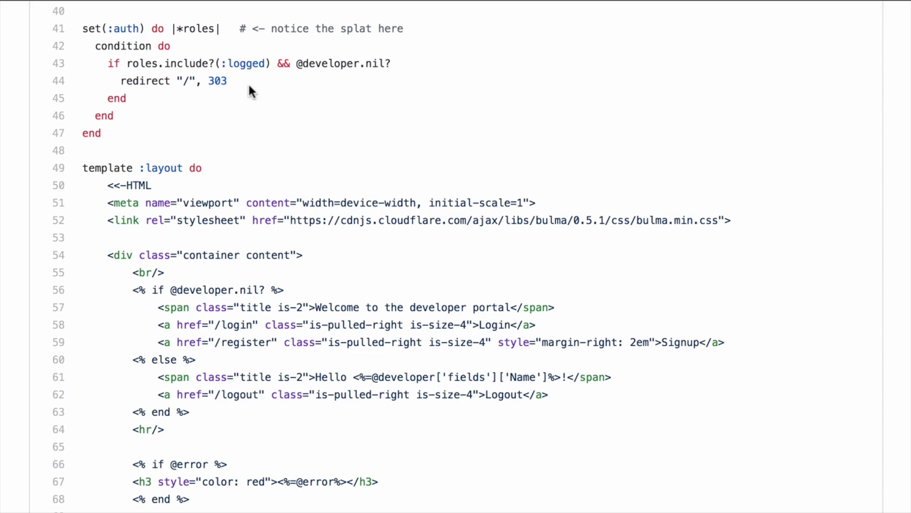
mouse_move(122, 59)
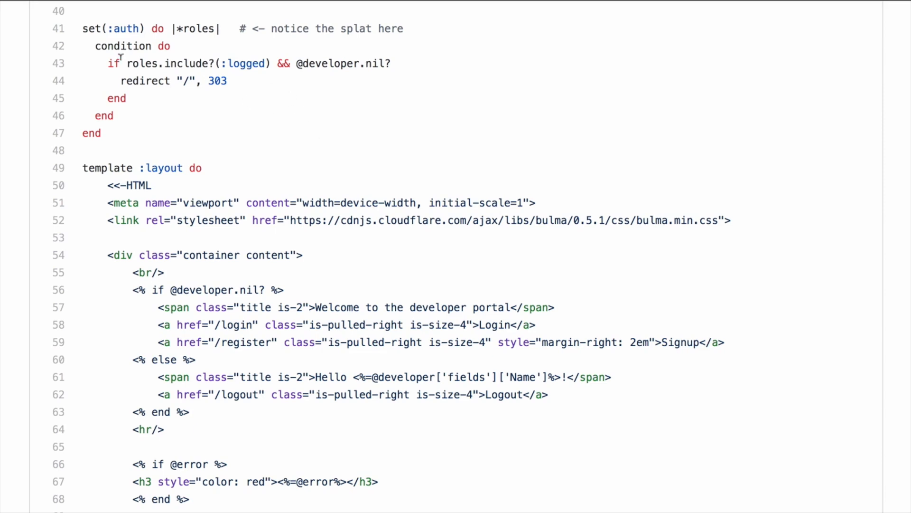
scroll(down, 3)
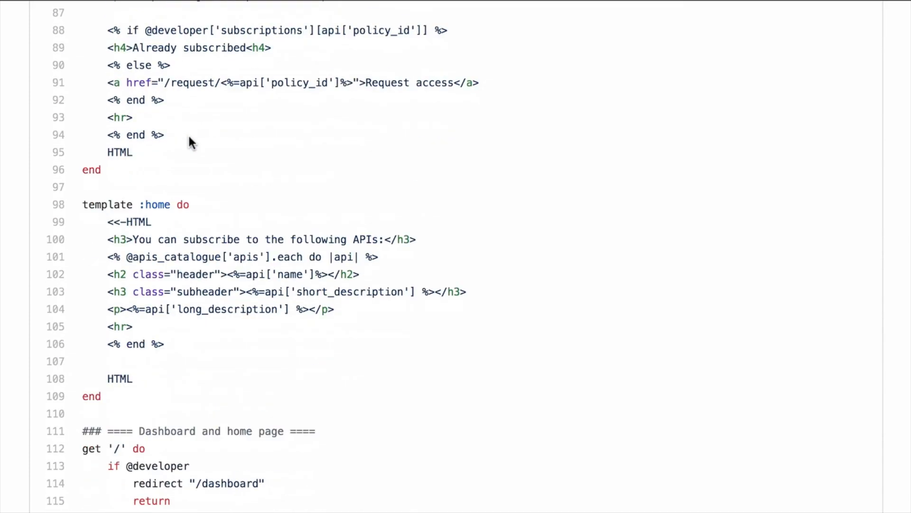
scroll(down, 3)
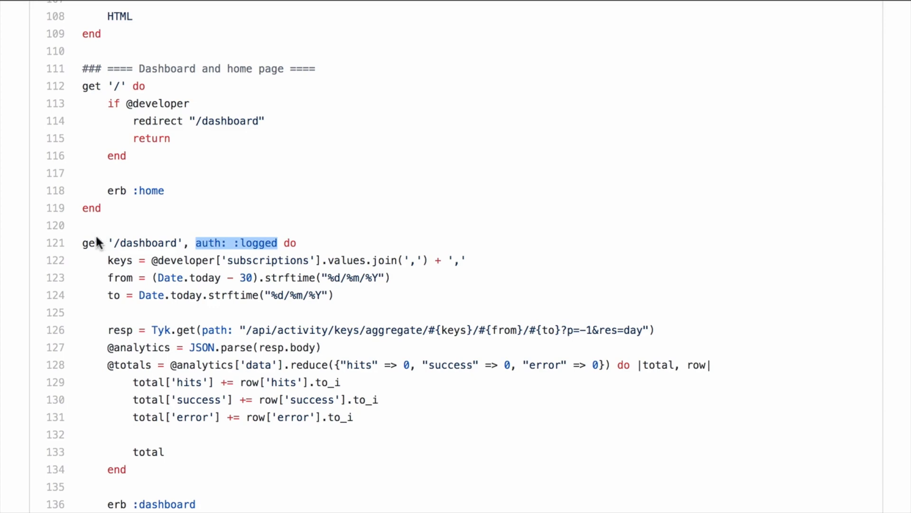
mouse_move(250, 171)
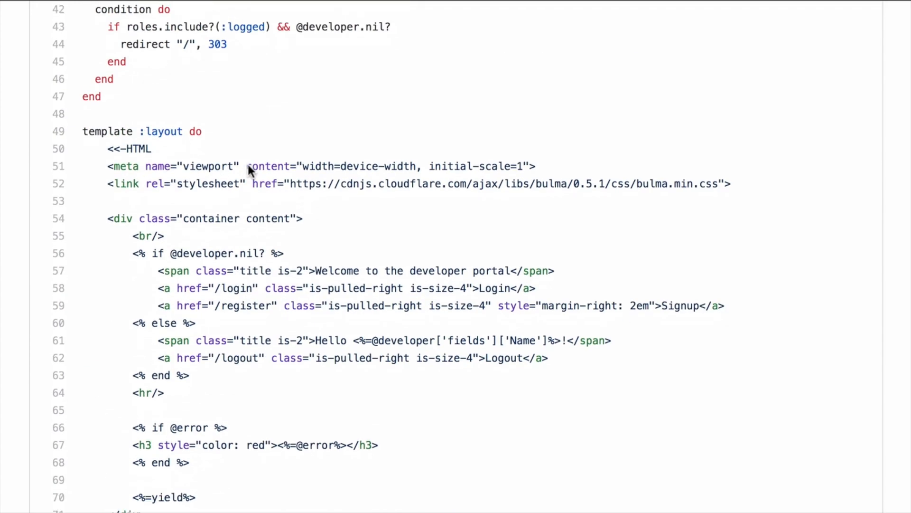
scroll(down, 3)
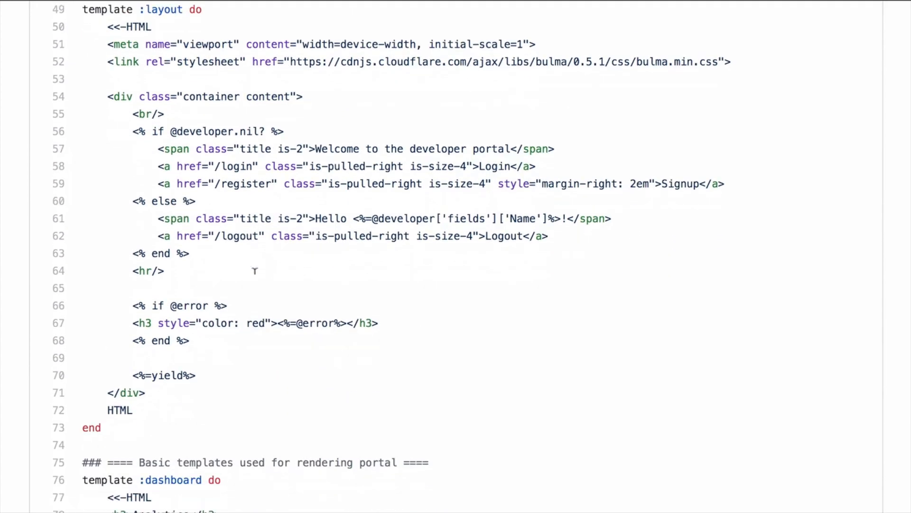
scroll(down, 3)
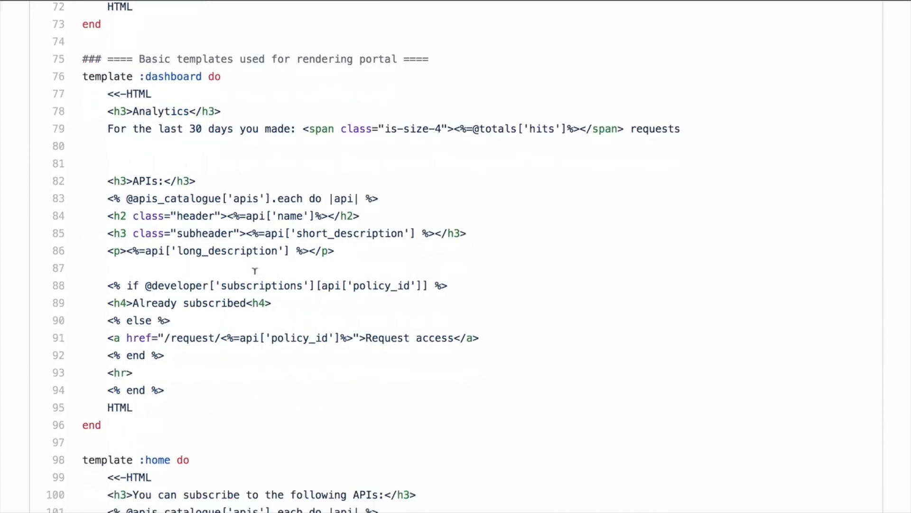
scroll(down, 3)
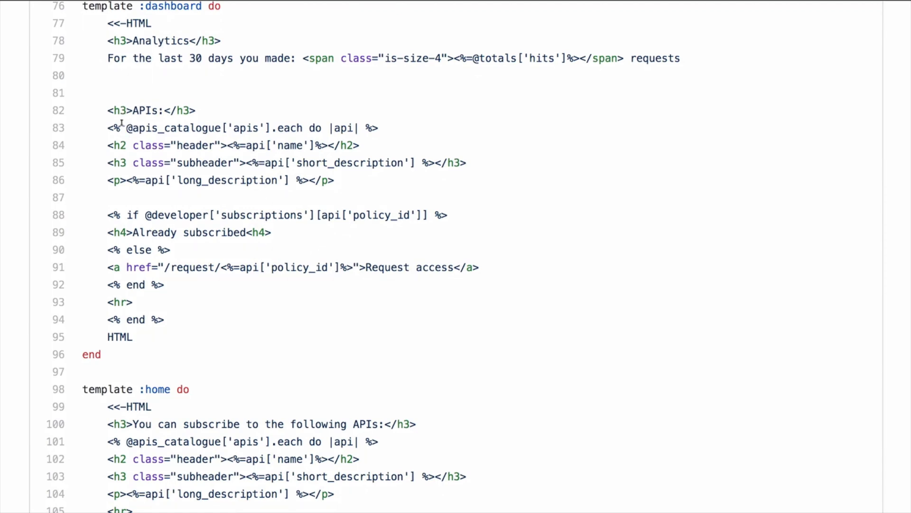
drag(125, 128, 332, 180)
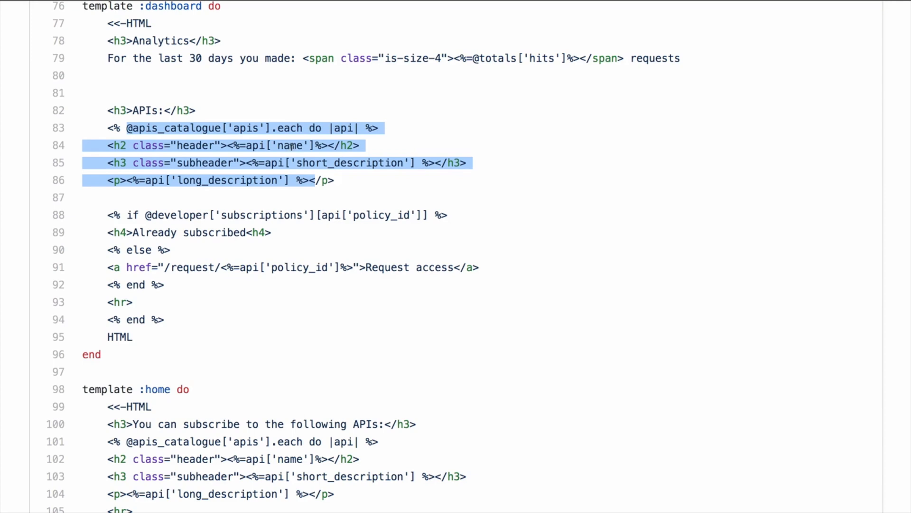
mouse_move(487, 267)
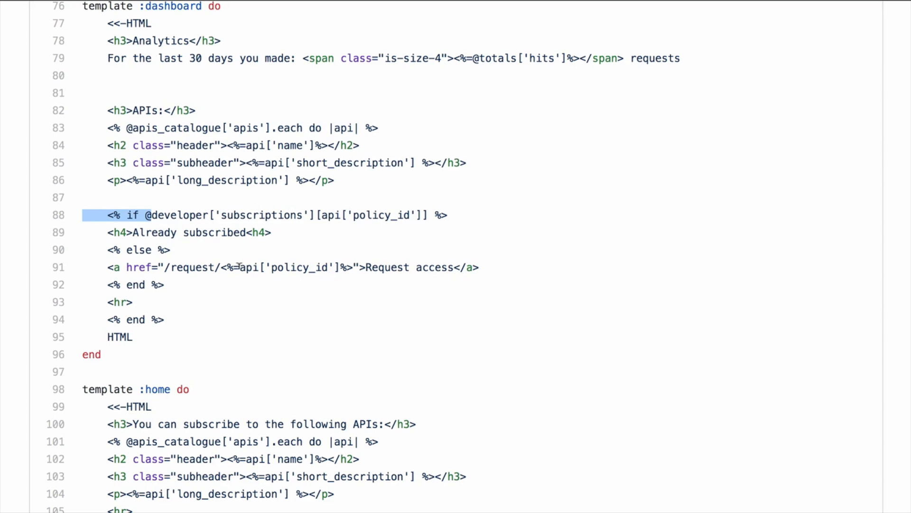
scroll(down, 3)
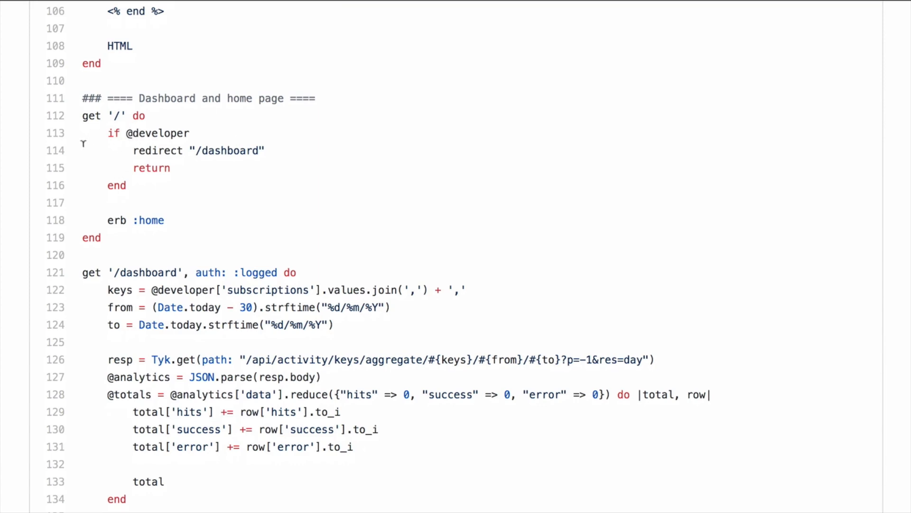
scroll(down, 3)
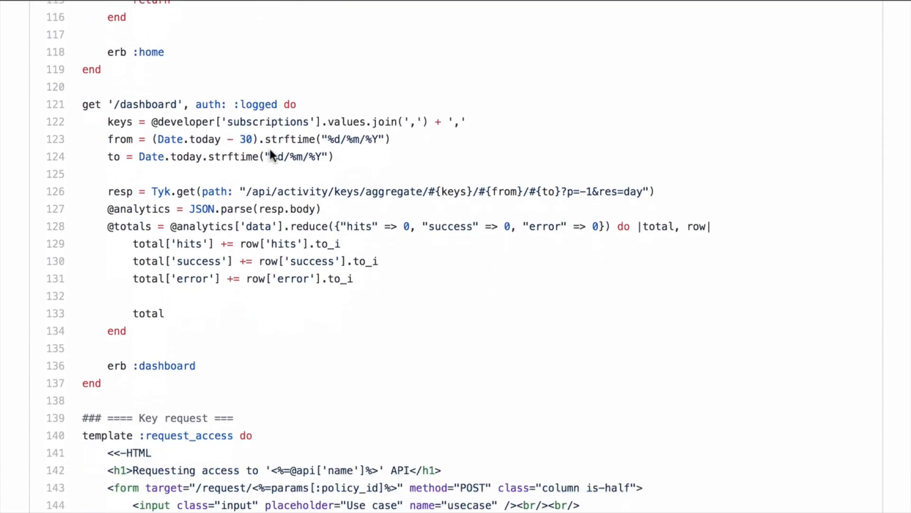
scroll(down, 3)
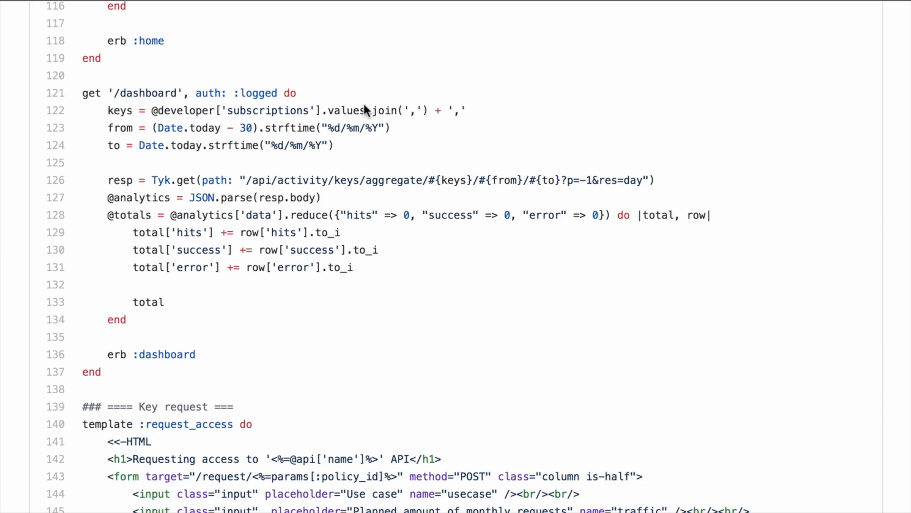
mouse_move(240, 128)
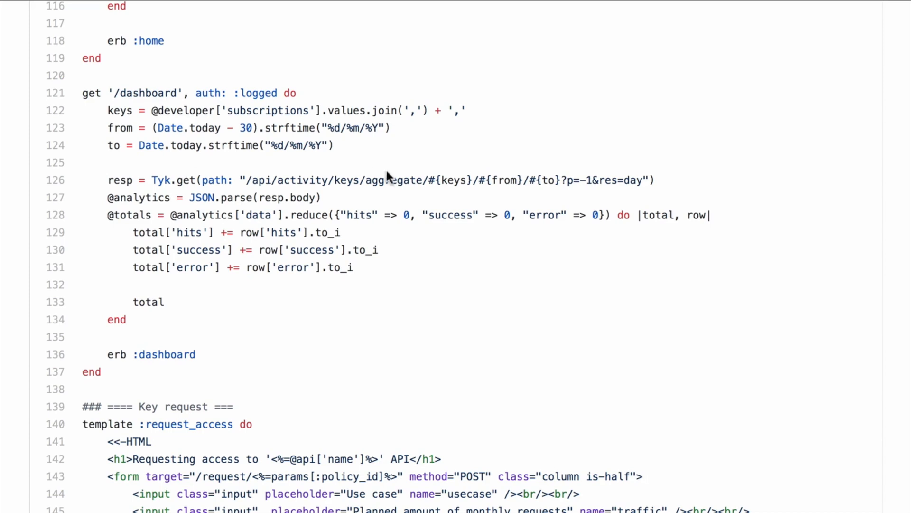
mouse_move(685, 180)
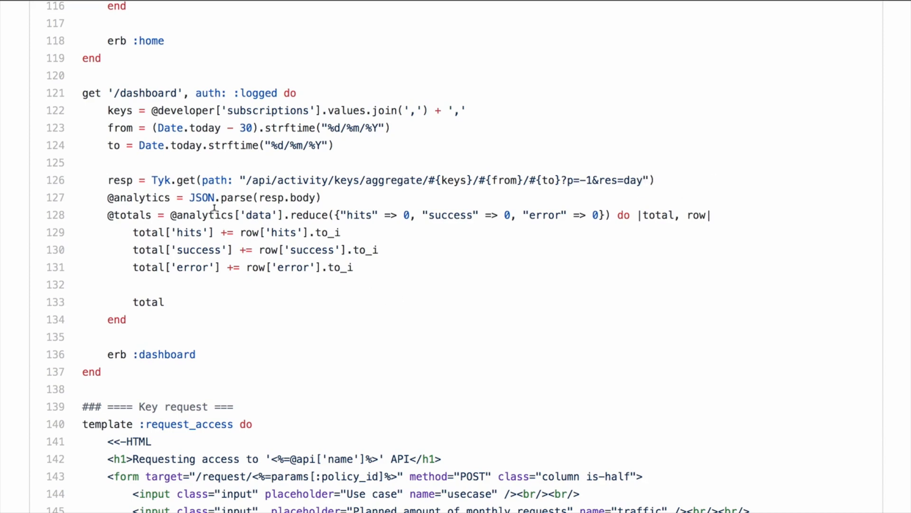
drag(181, 232, 209, 267)
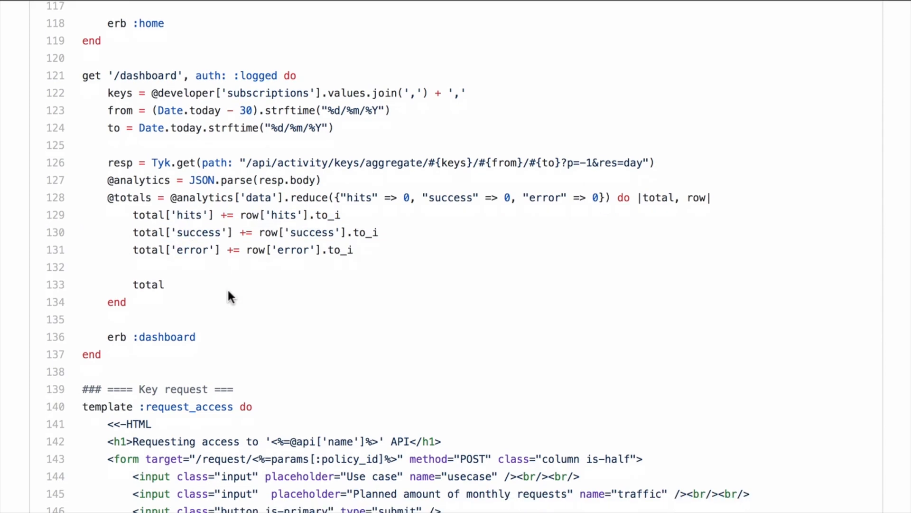
scroll(down, 3)
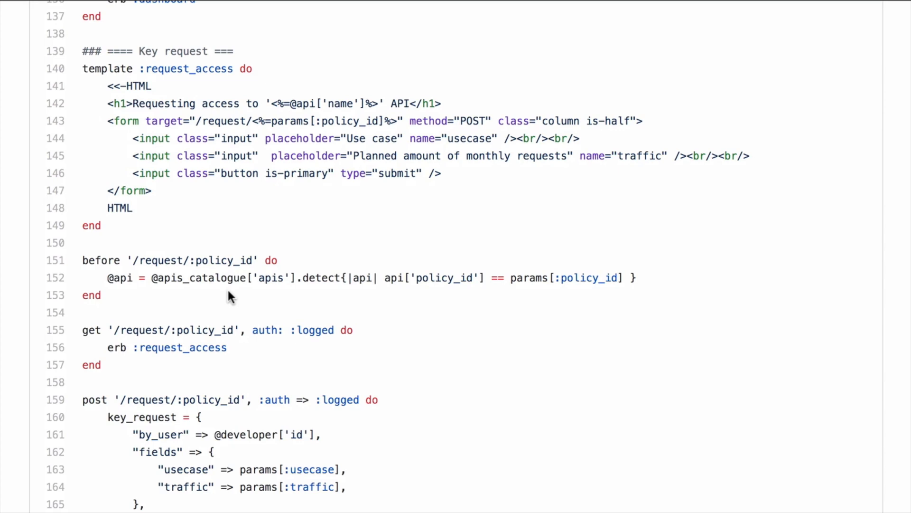
scroll(down, 3)
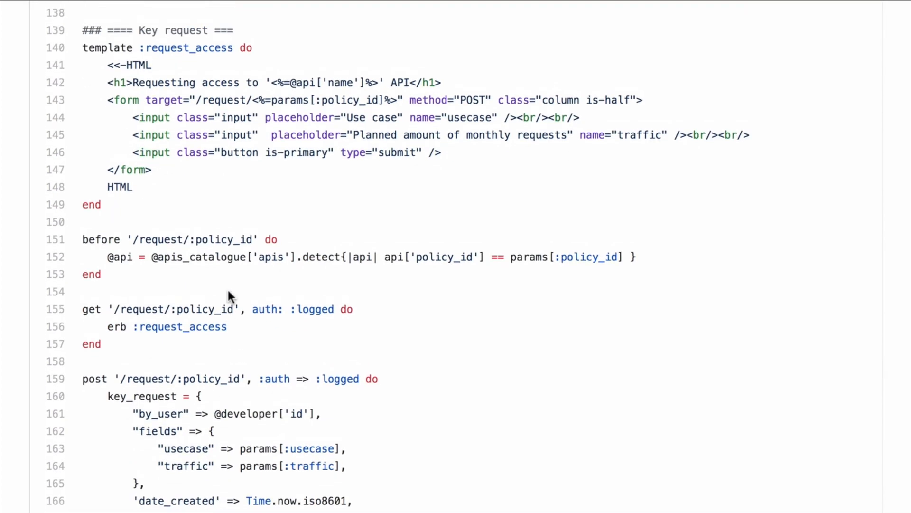
scroll(down, 3)
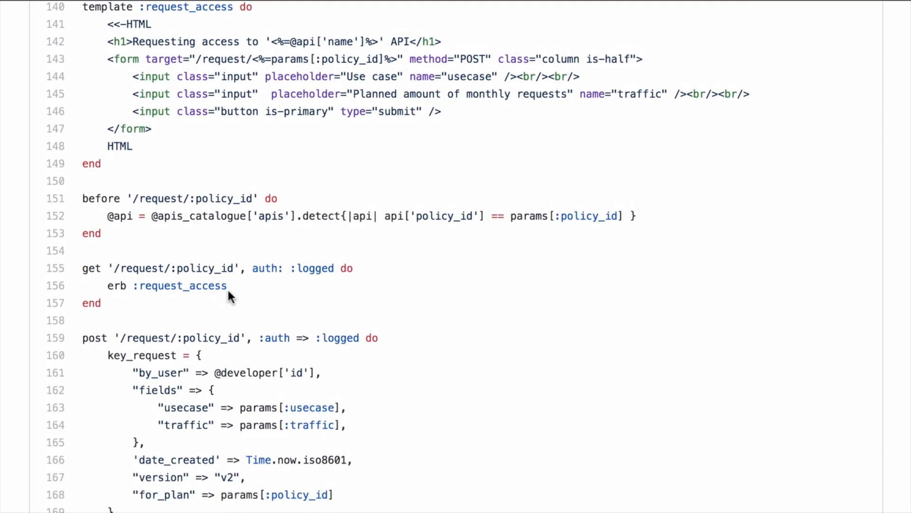
scroll(down, 3)
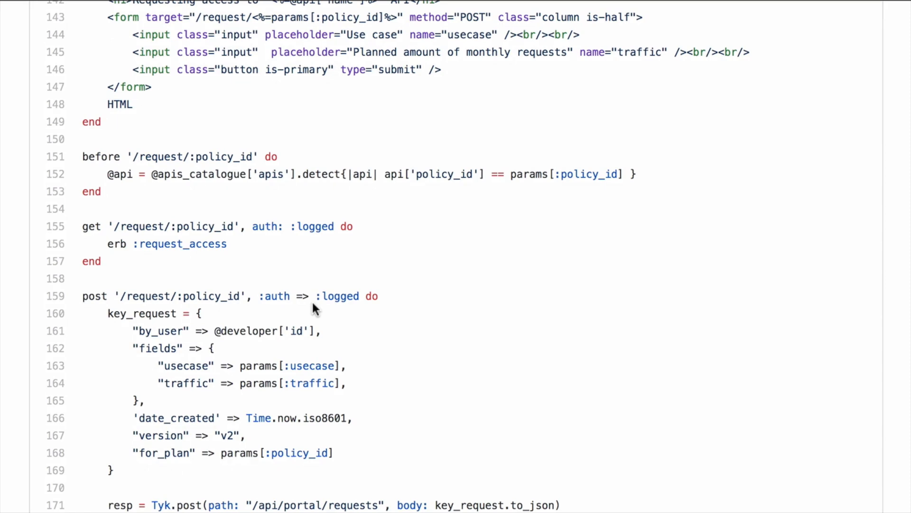
scroll(down, 3)
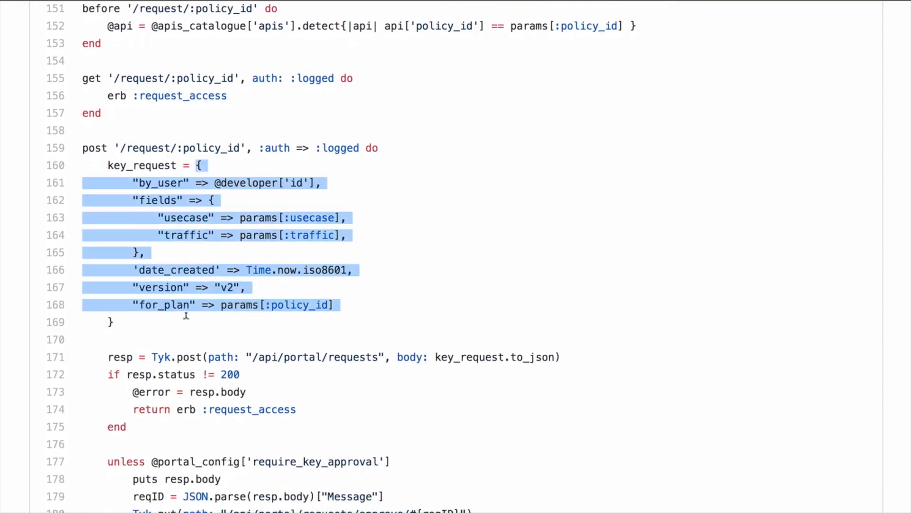
click(221, 310)
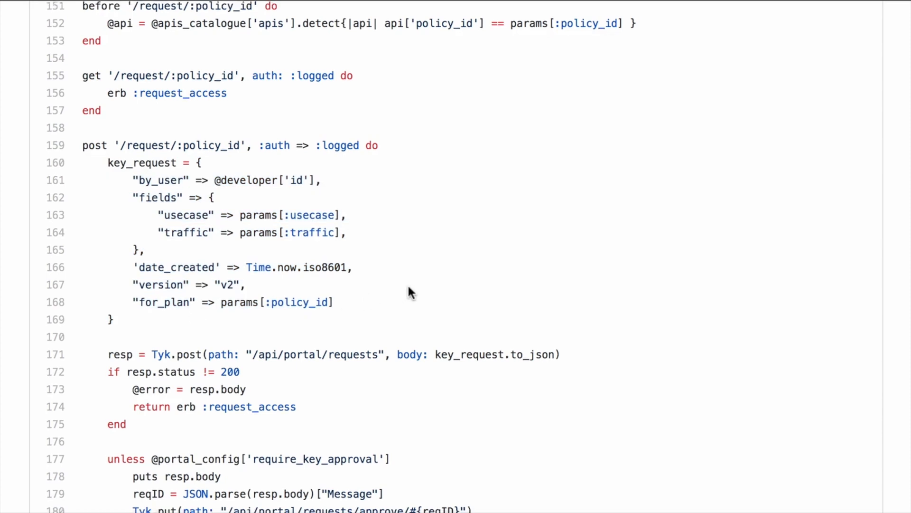
scroll(down, 3)
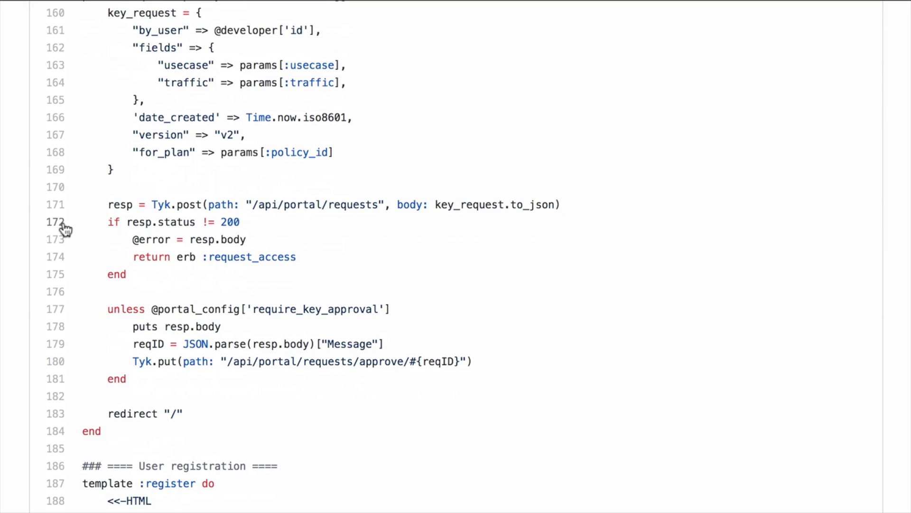
mouse_move(291, 226)
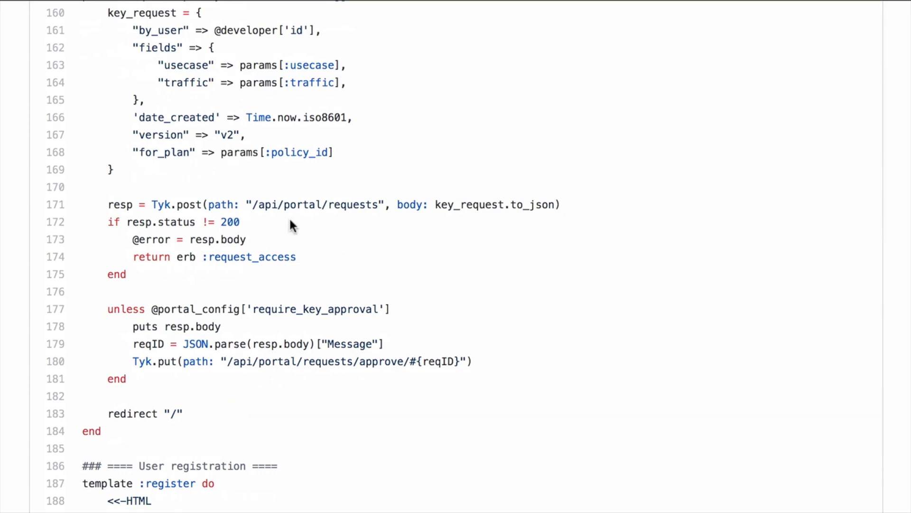
double_click(313, 205)
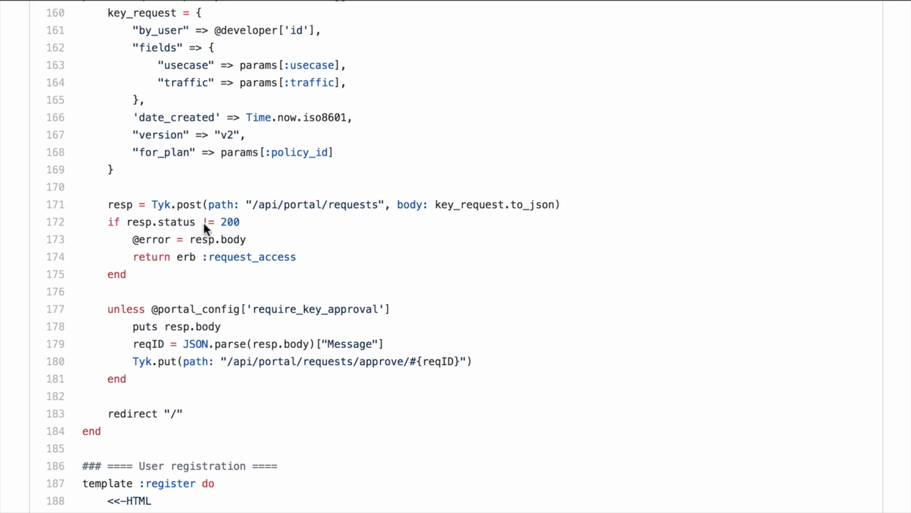
scroll(down, 3)
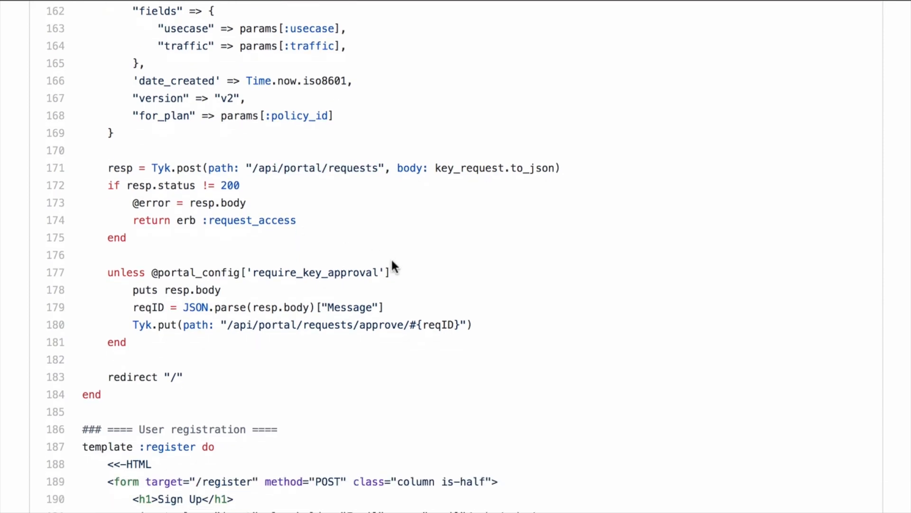
mouse_move(166, 272)
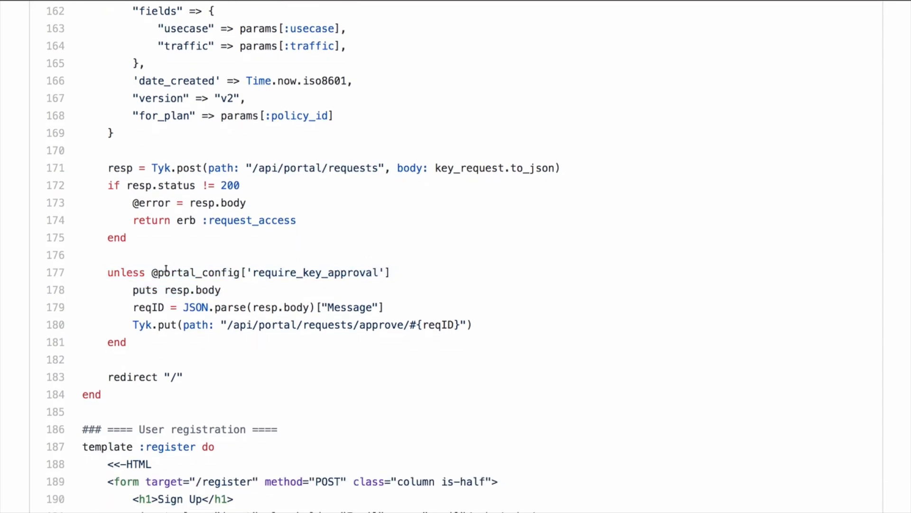
mouse_move(349, 137)
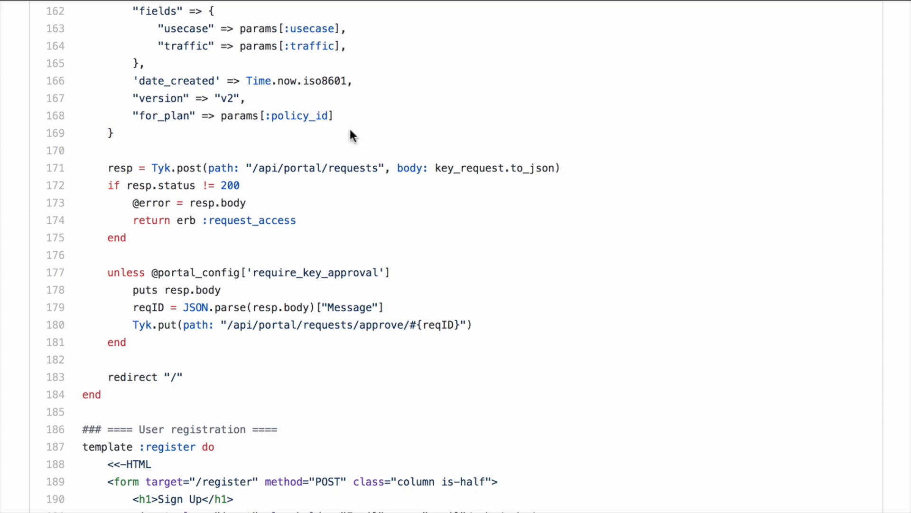
mouse_move(194, 290)
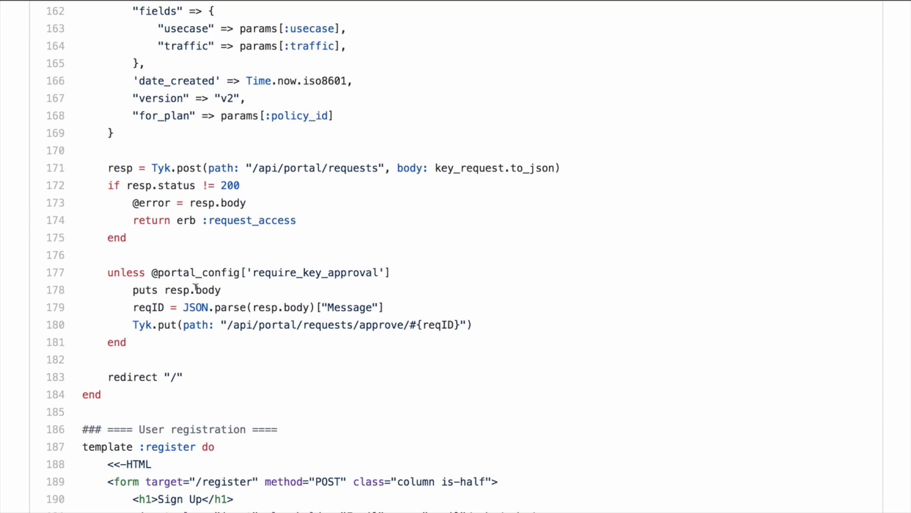
triple_click(286, 325)
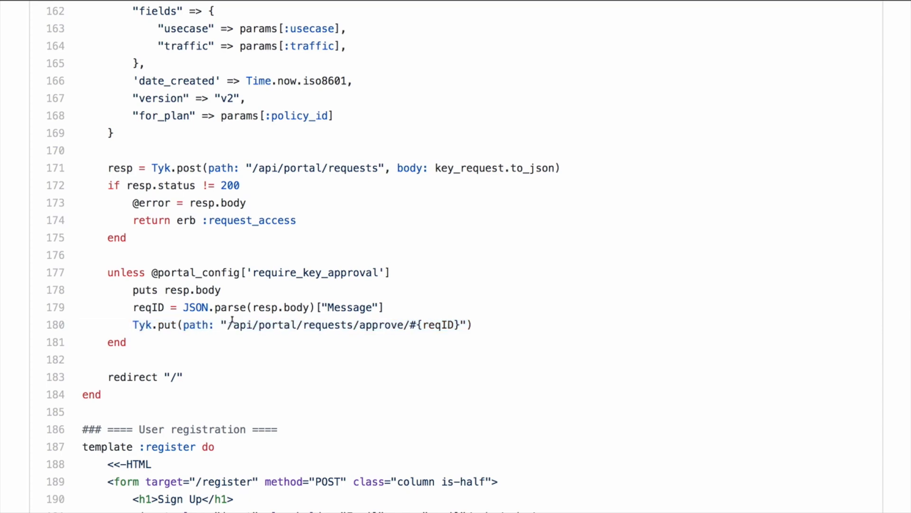
mouse_move(484, 330)
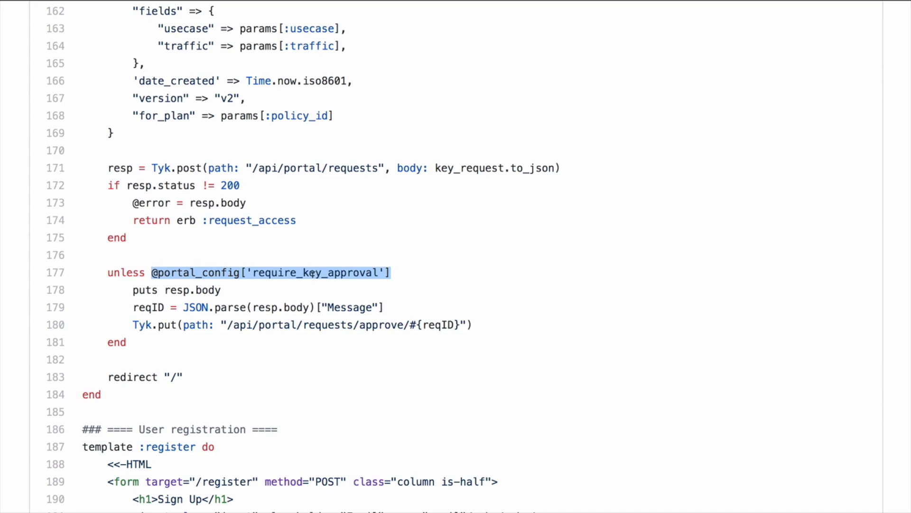
mouse_move(299, 292)
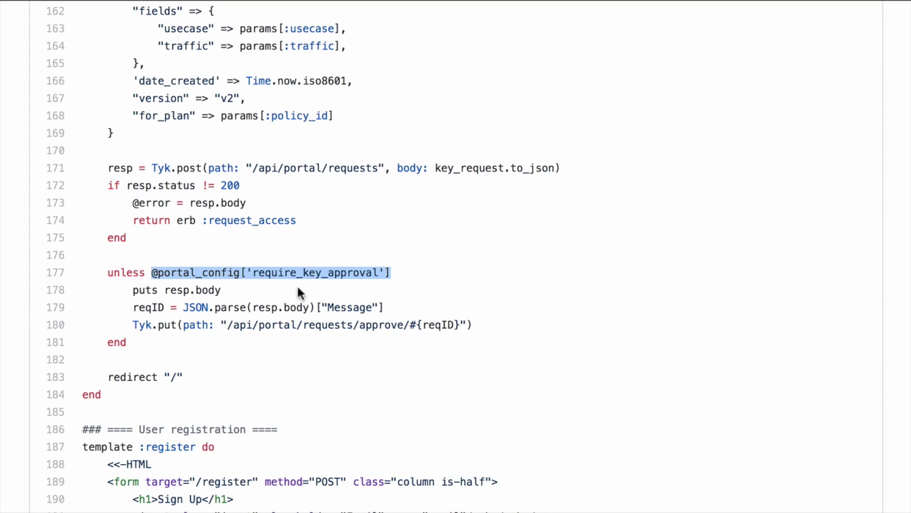
scroll(down, 3)
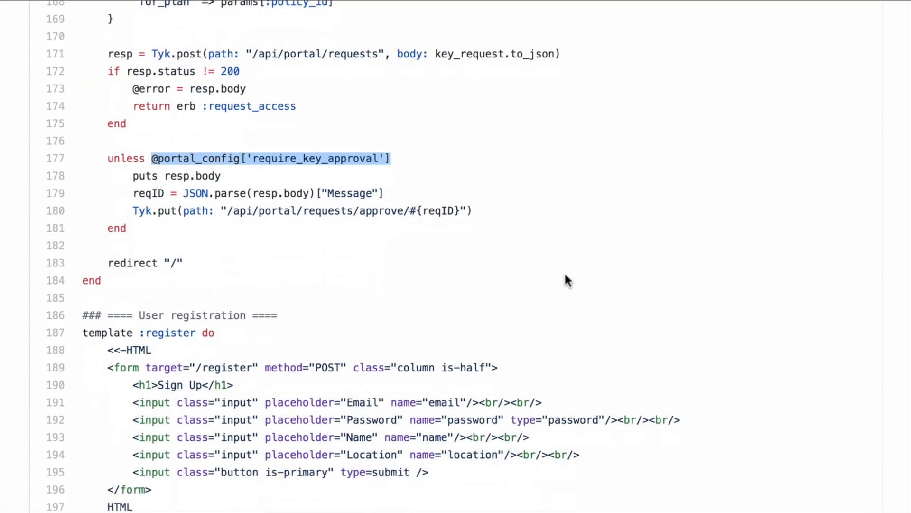
scroll(down, 3)
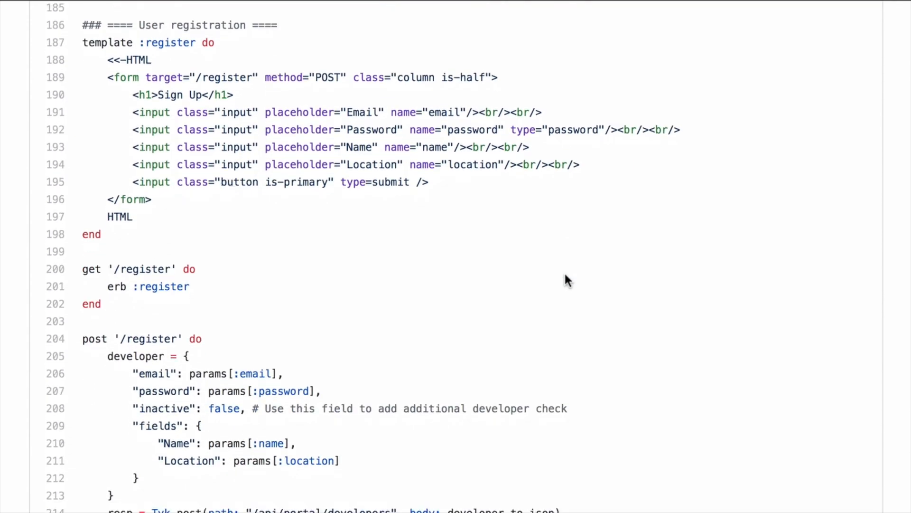
scroll(down, 3)
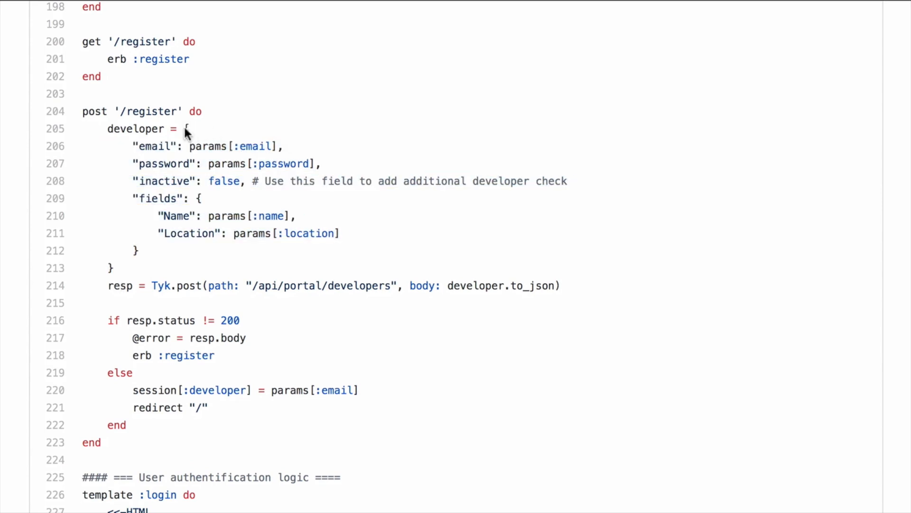
mouse_move(137, 195)
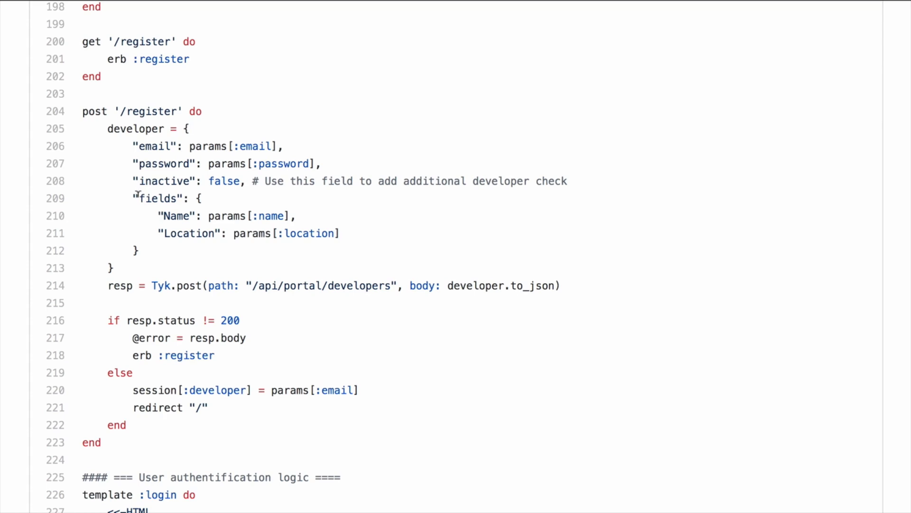
double_click(157, 198)
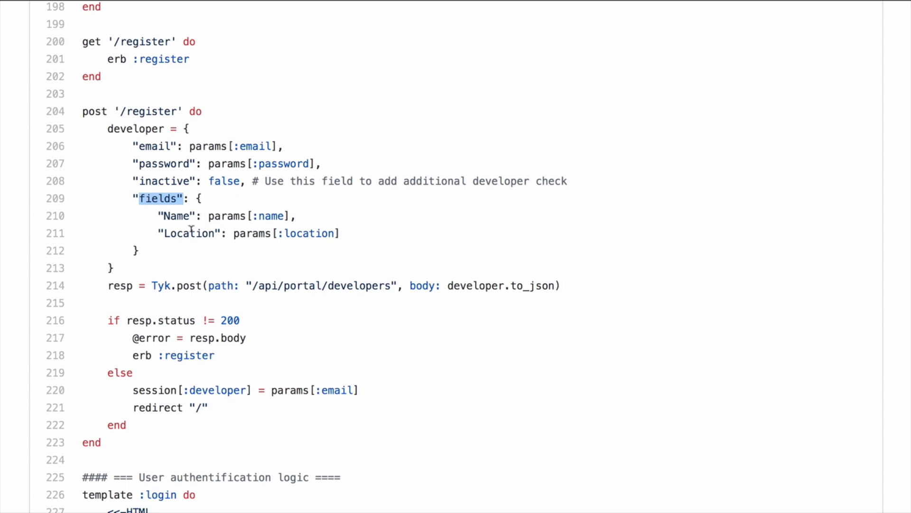
mouse_move(192, 212)
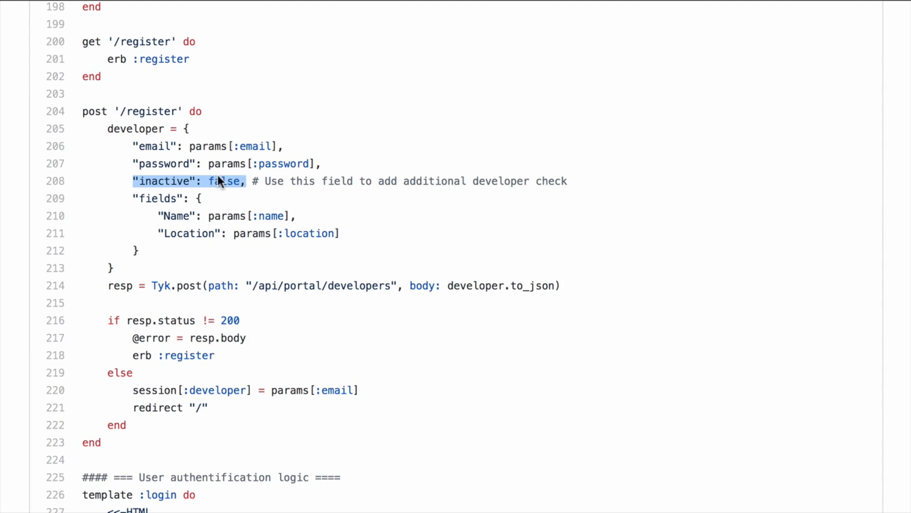
mouse_move(225, 174)
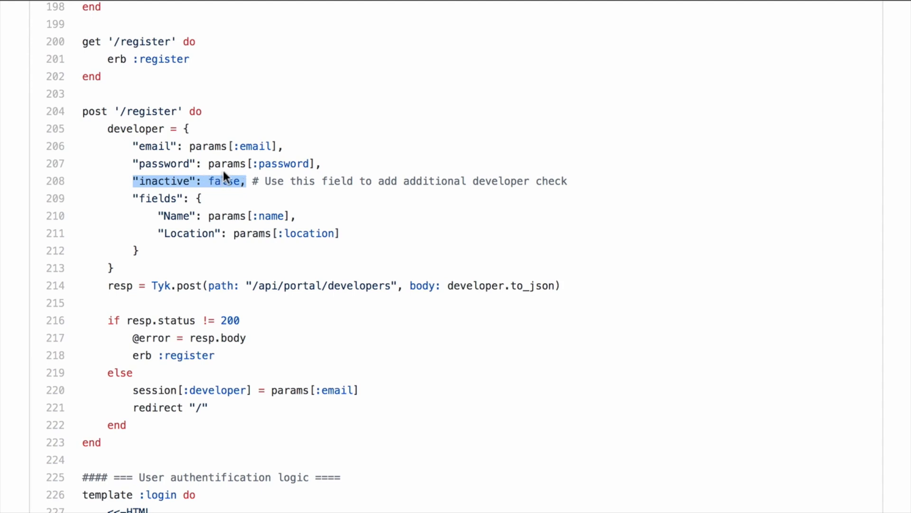
mouse_move(231, 176)
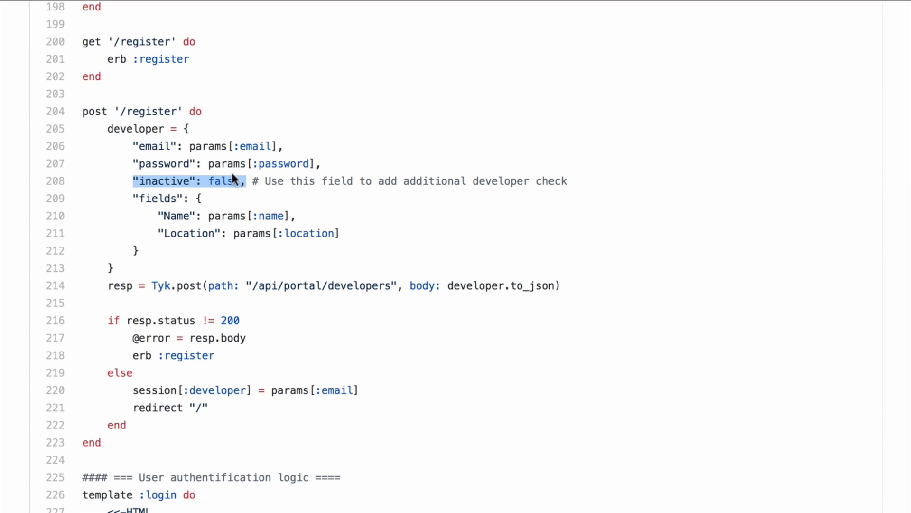
mouse_move(239, 175)
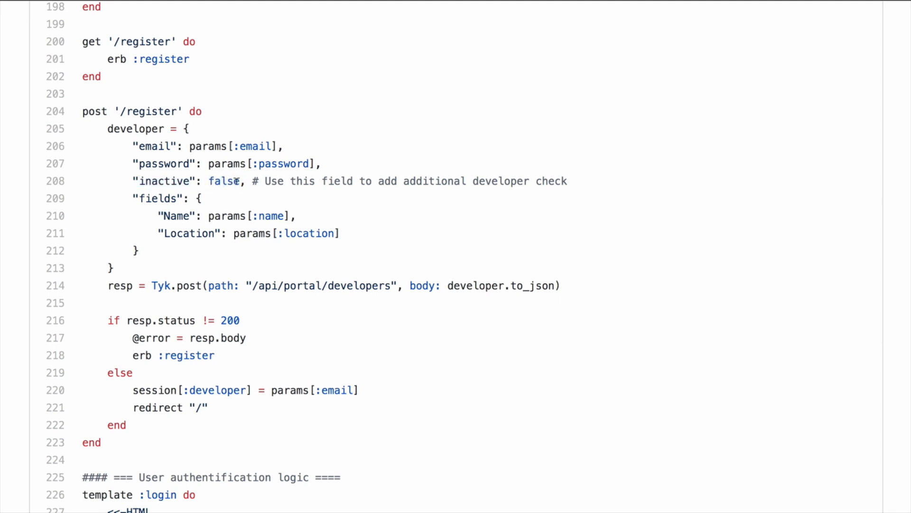
mouse_move(309, 193)
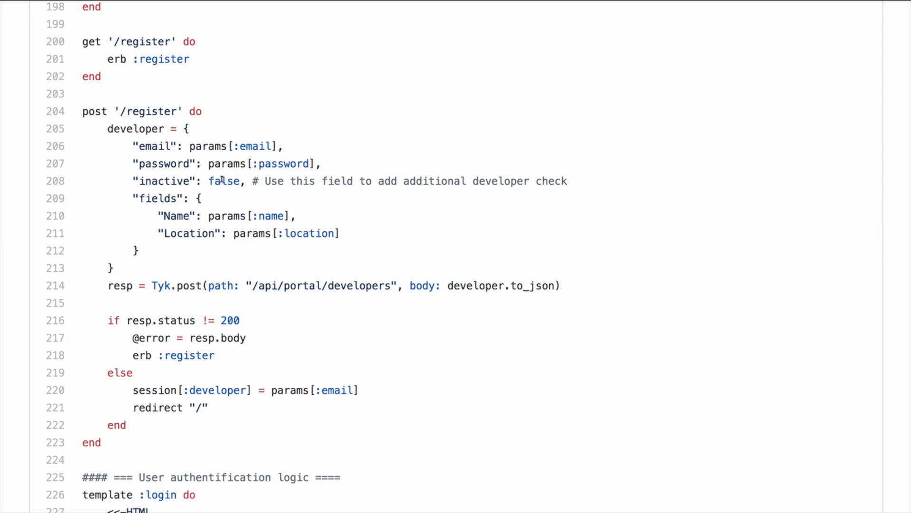
mouse_move(293, 181)
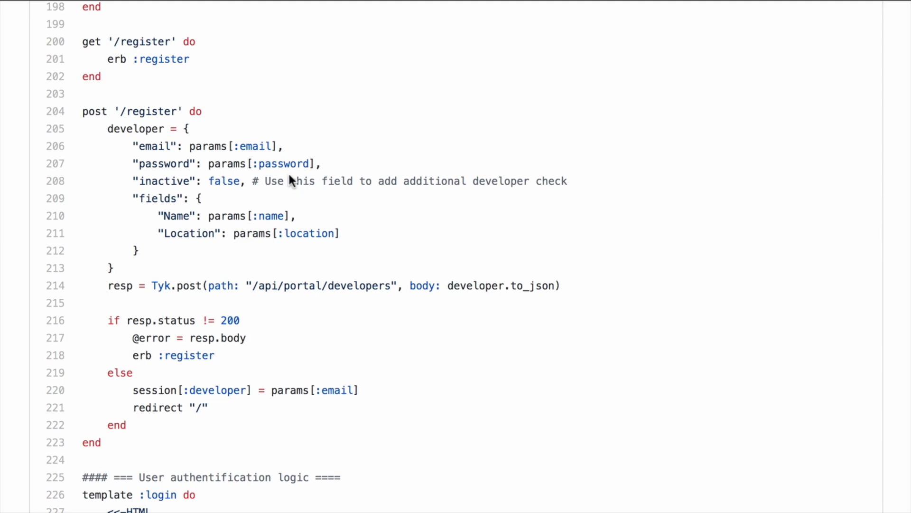
scroll(down, 3)
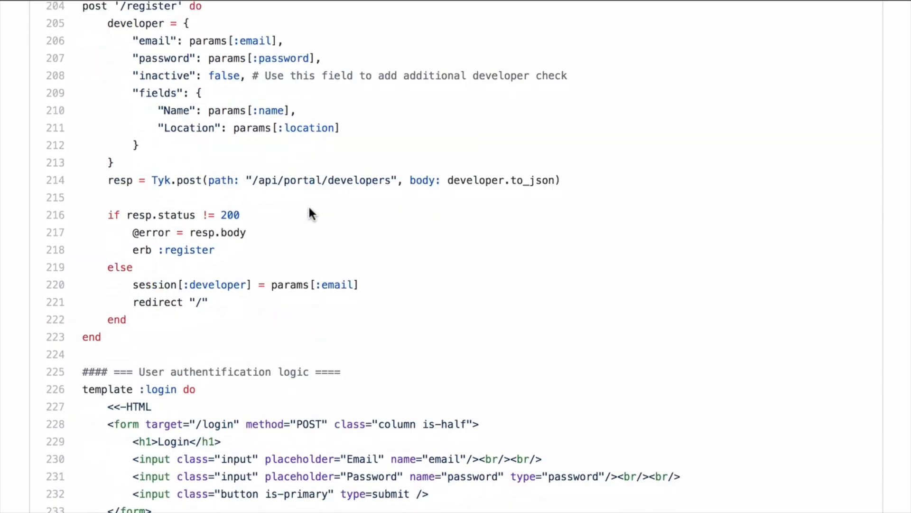
scroll(down, 3)
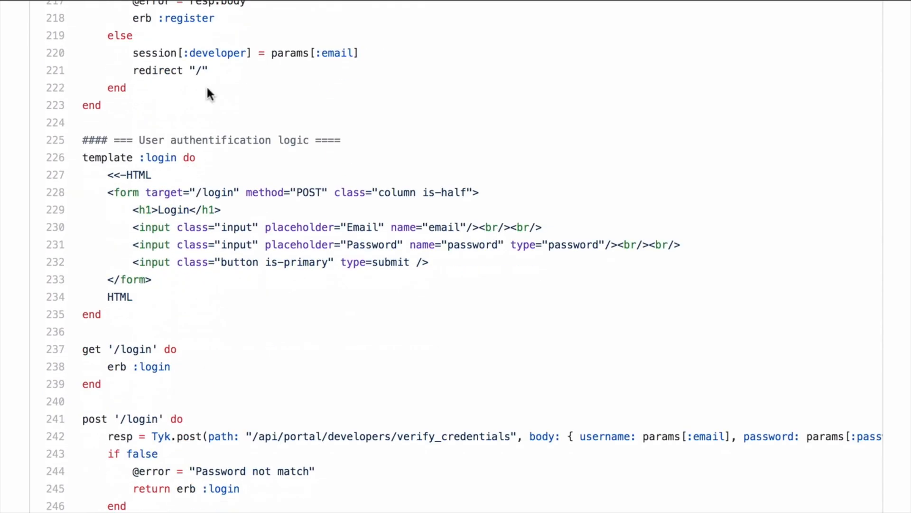
mouse_move(221, 71)
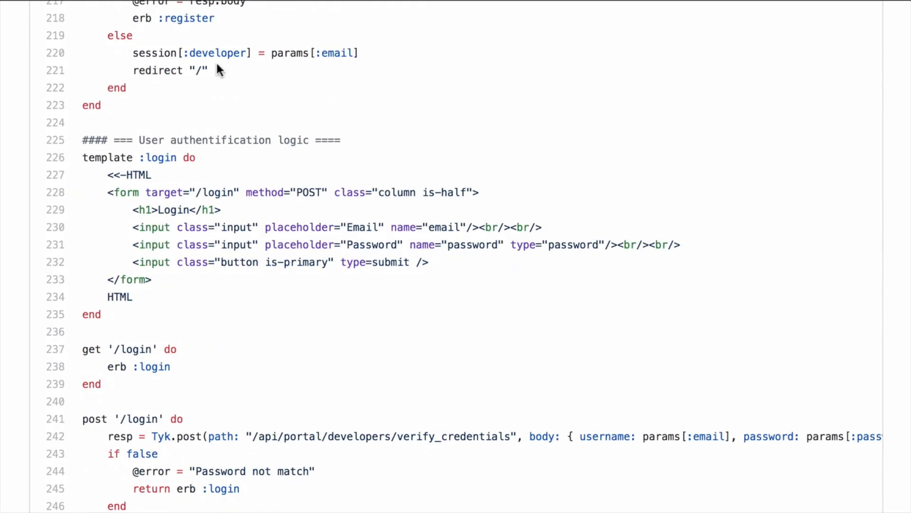
drag(133, 53, 359, 53)
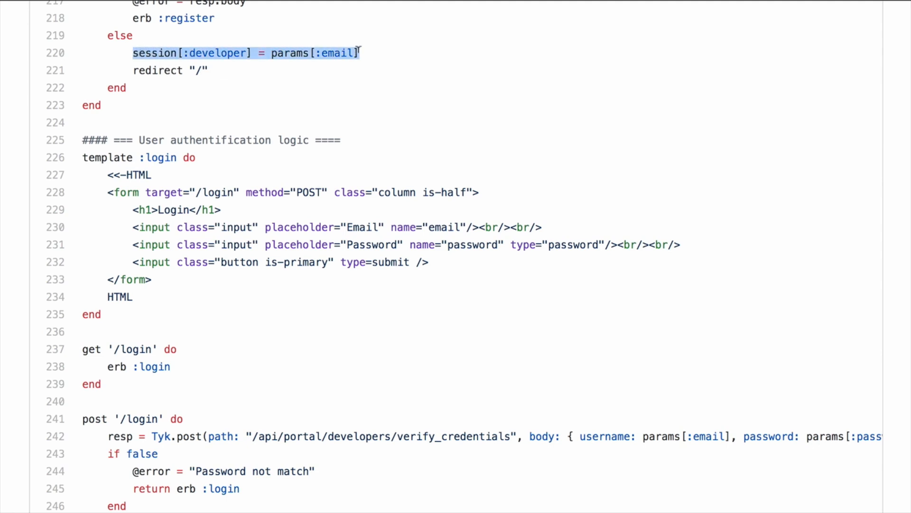
mouse_move(415, 65)
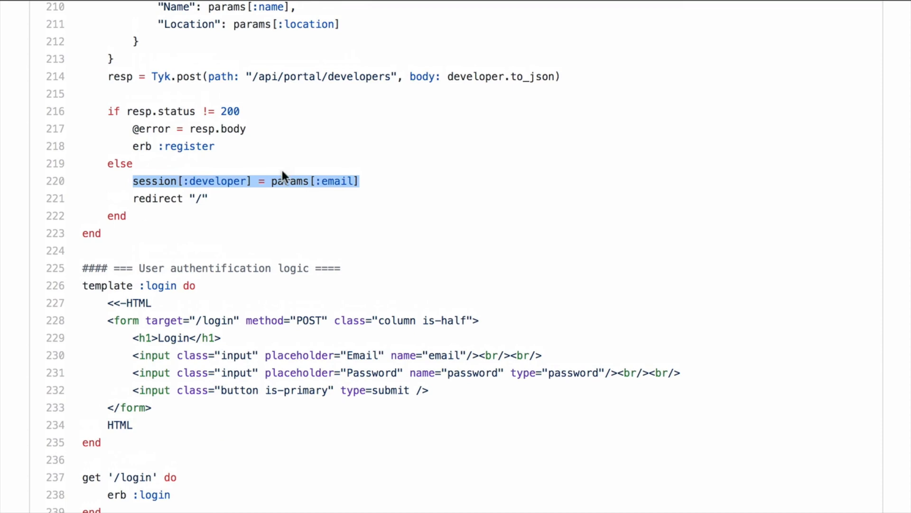
scroll(down, 3)
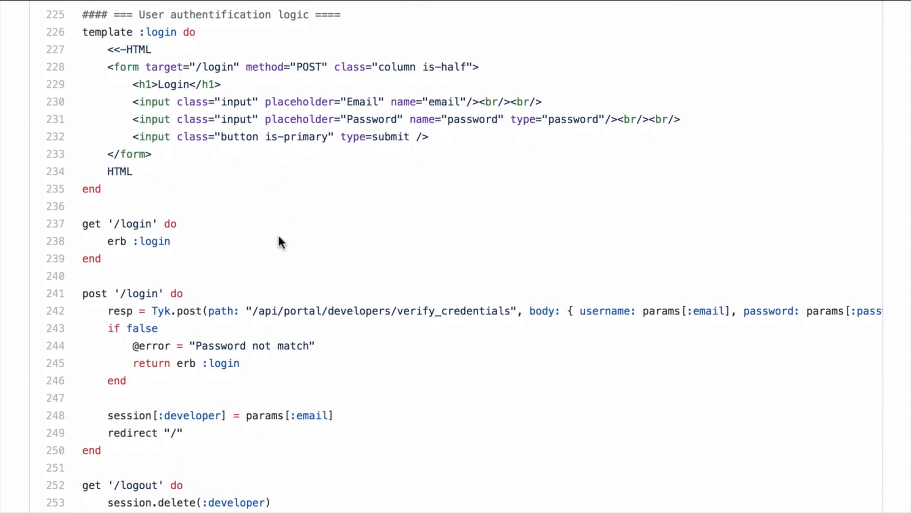
scroll(down, 3)
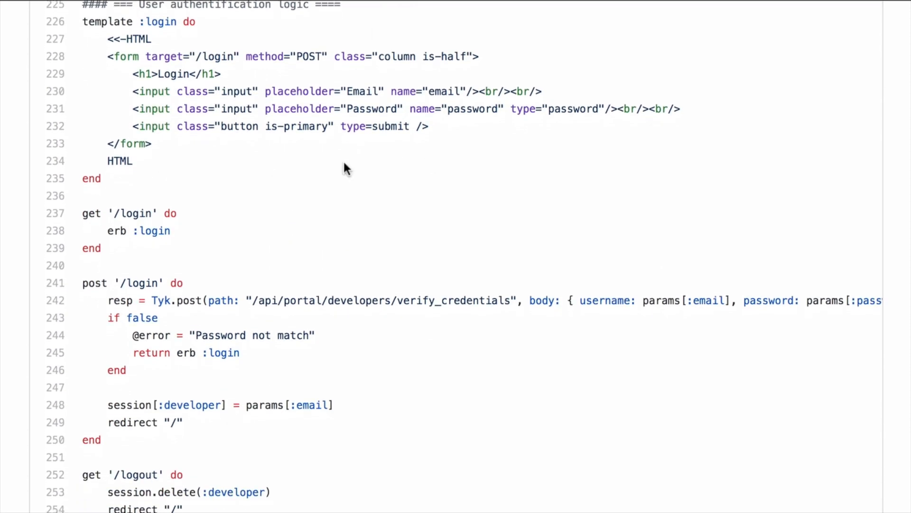
scroll(down, 3)
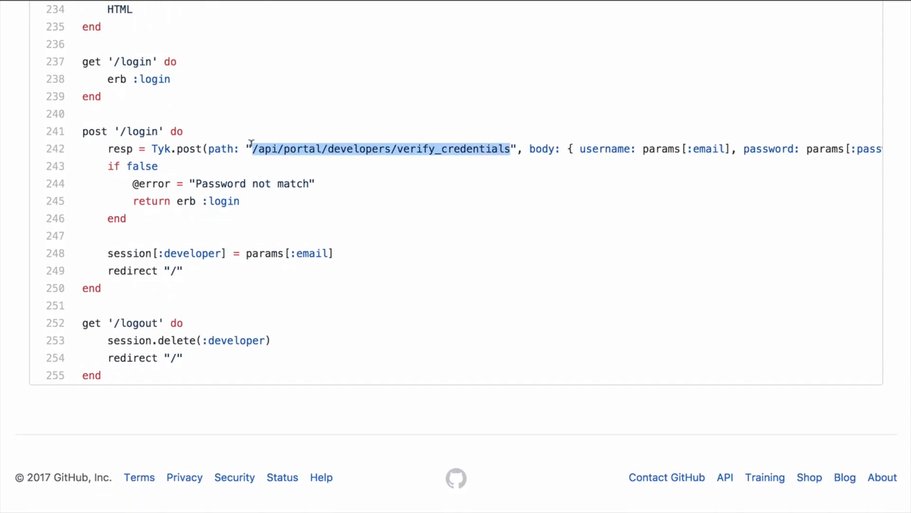
scroll(right, 3)
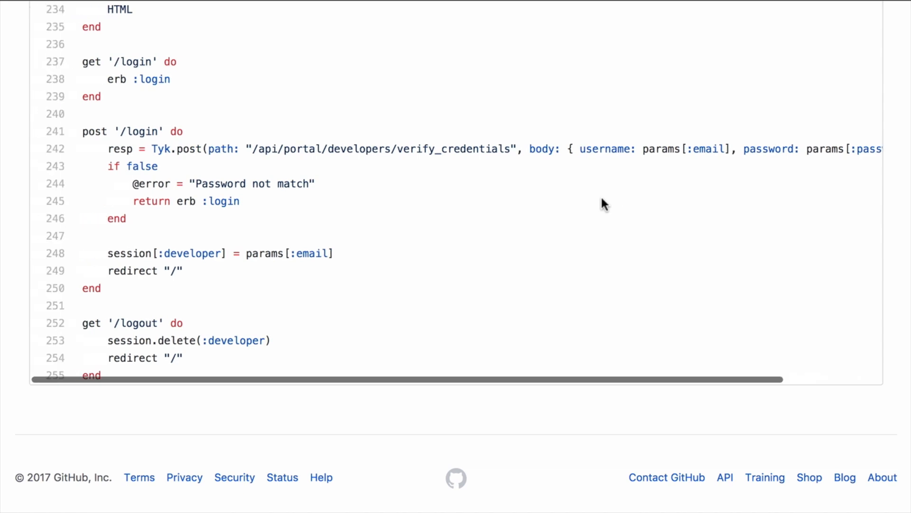
scroll(up, 3)
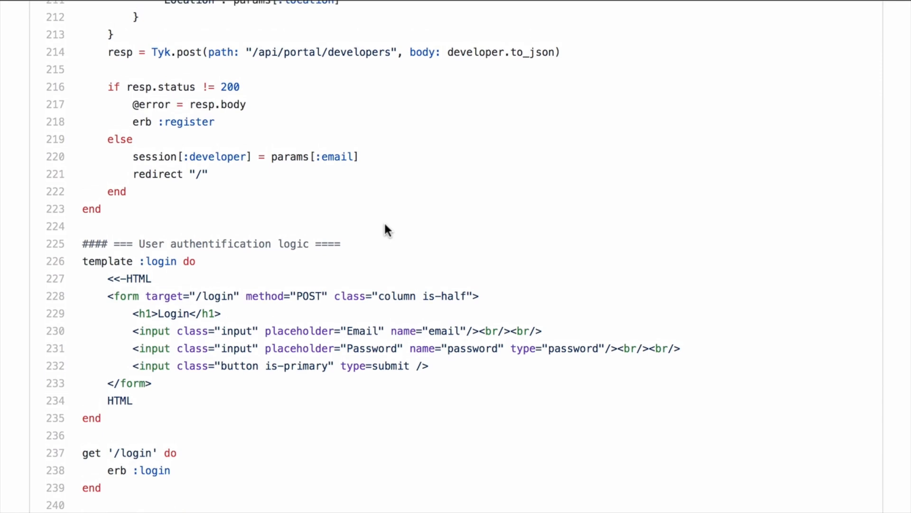
mouse_move(437, 220)
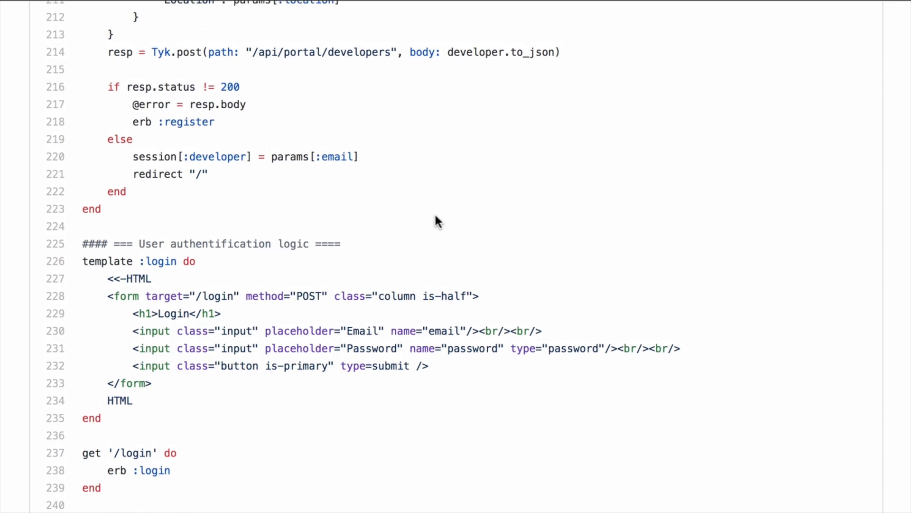
scroll(up, 3)
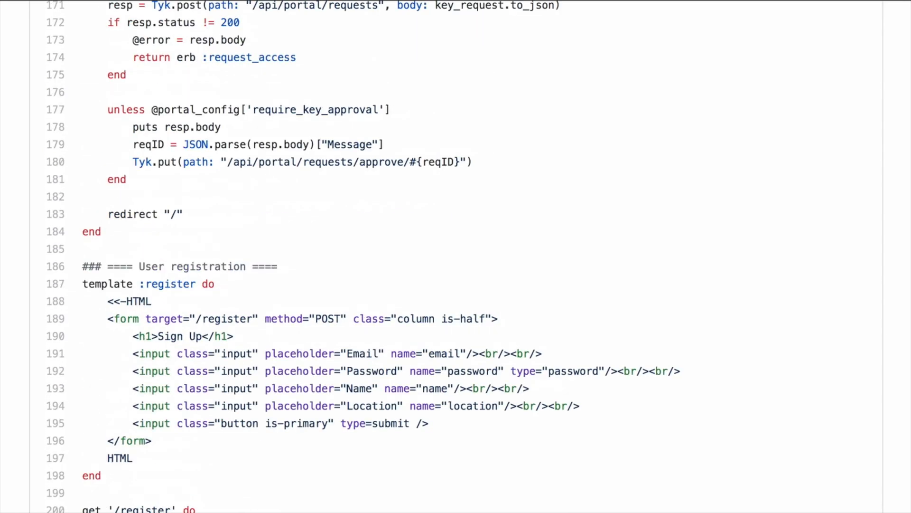